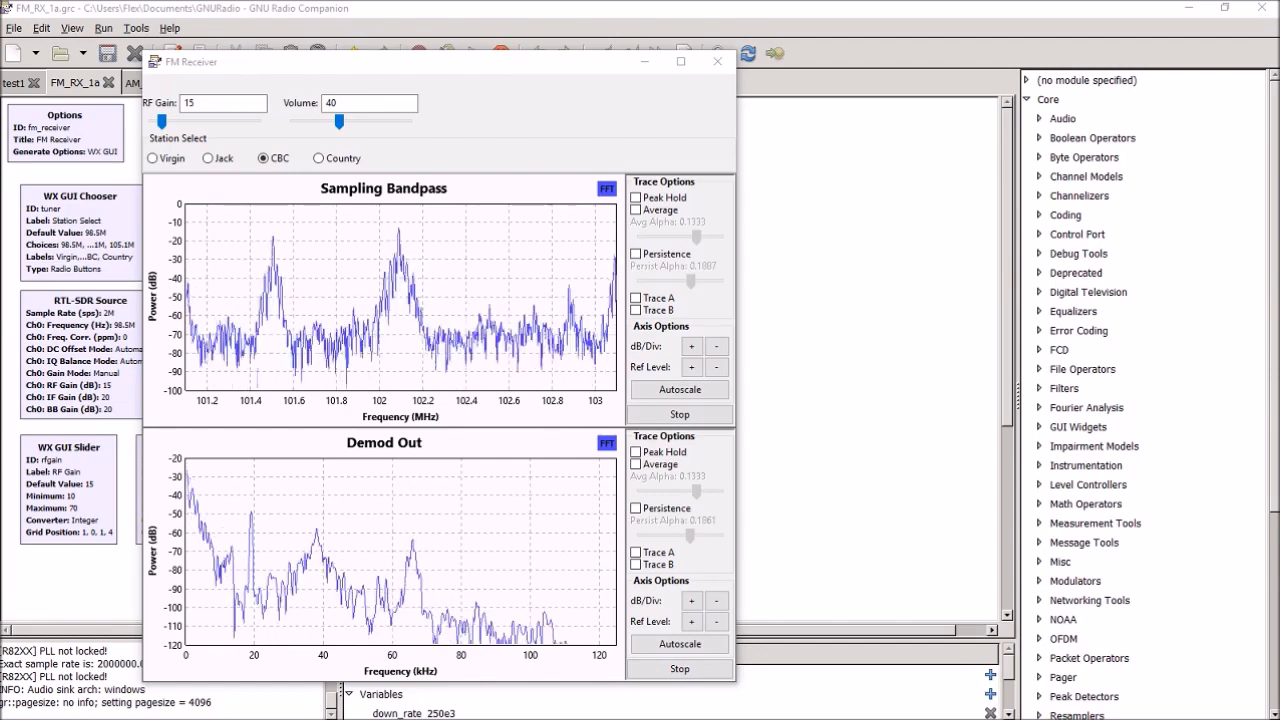
mouse_move(504, 558)
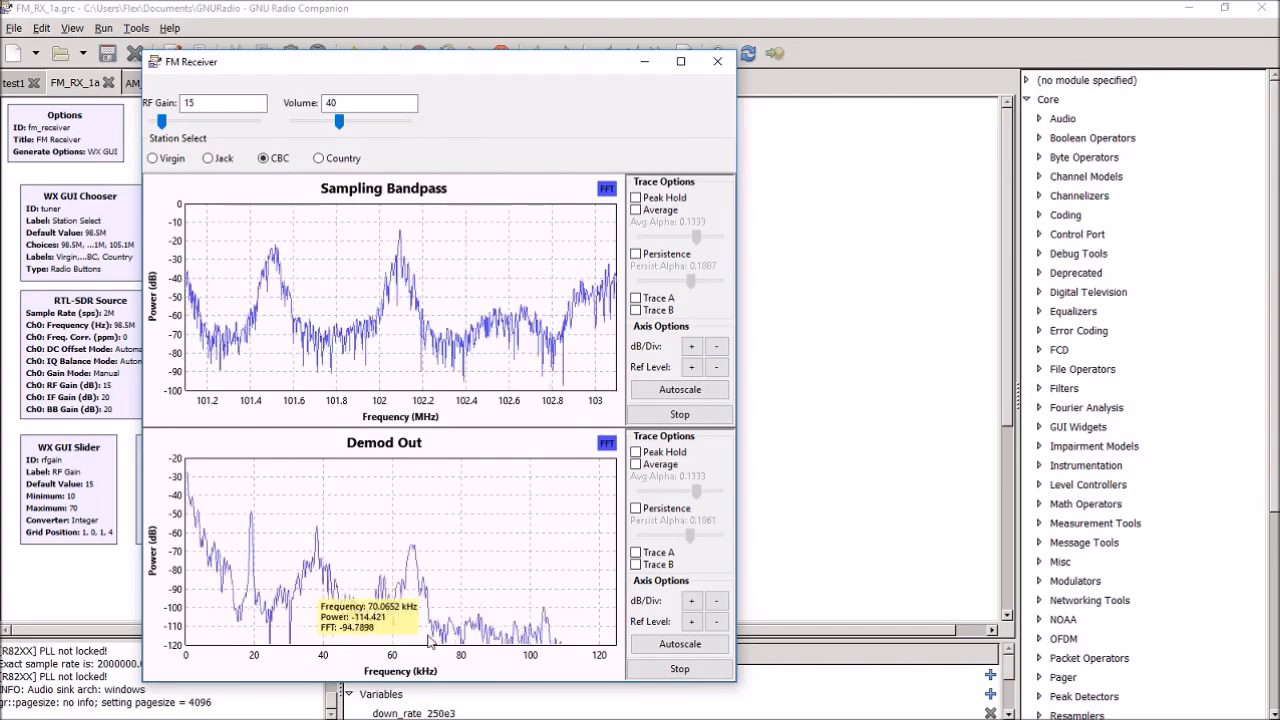
mouse_move(576, 588)
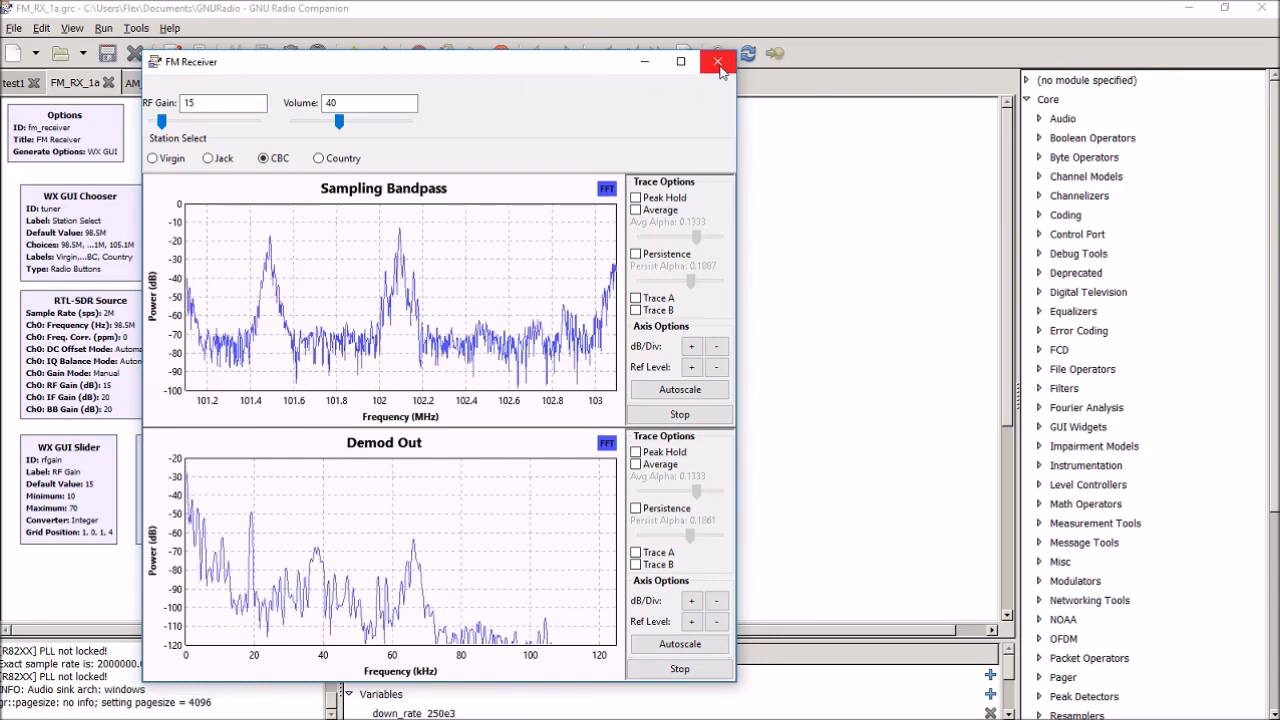
Close the running FM Receiver window so the run stops and the flowgraph returns.
left_click(718, 60)
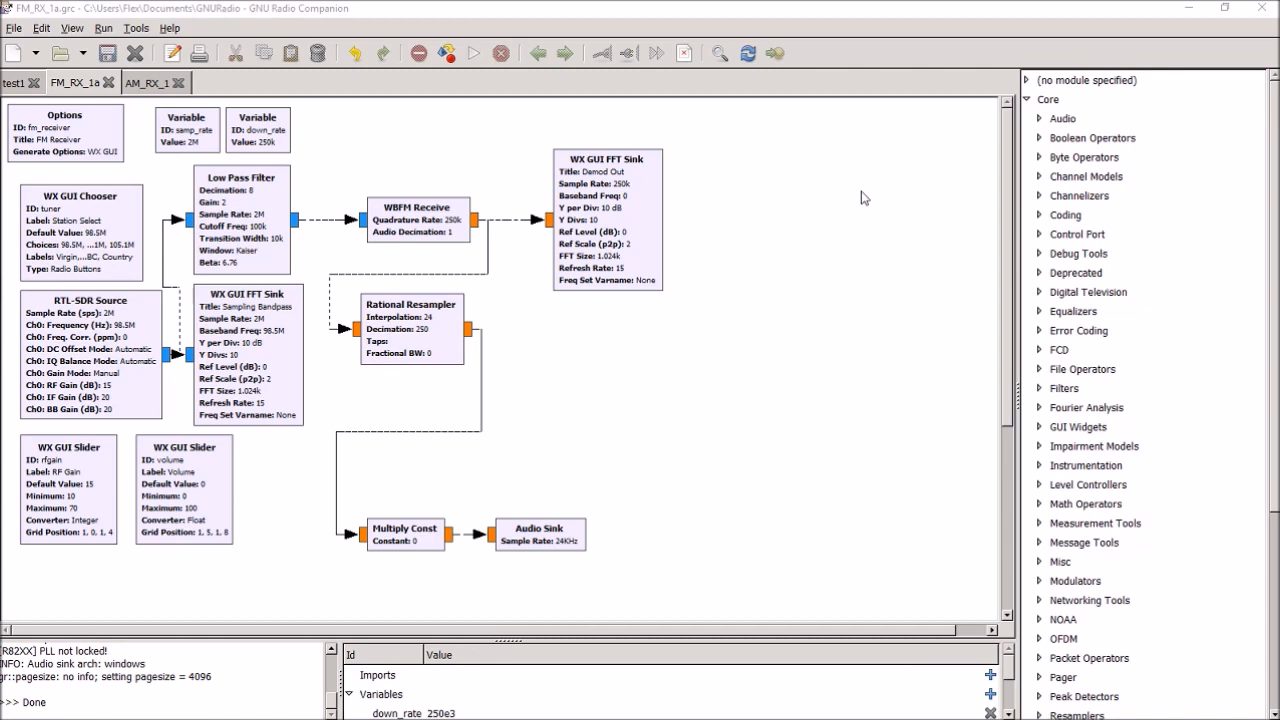
mouse_move(1034, 338)
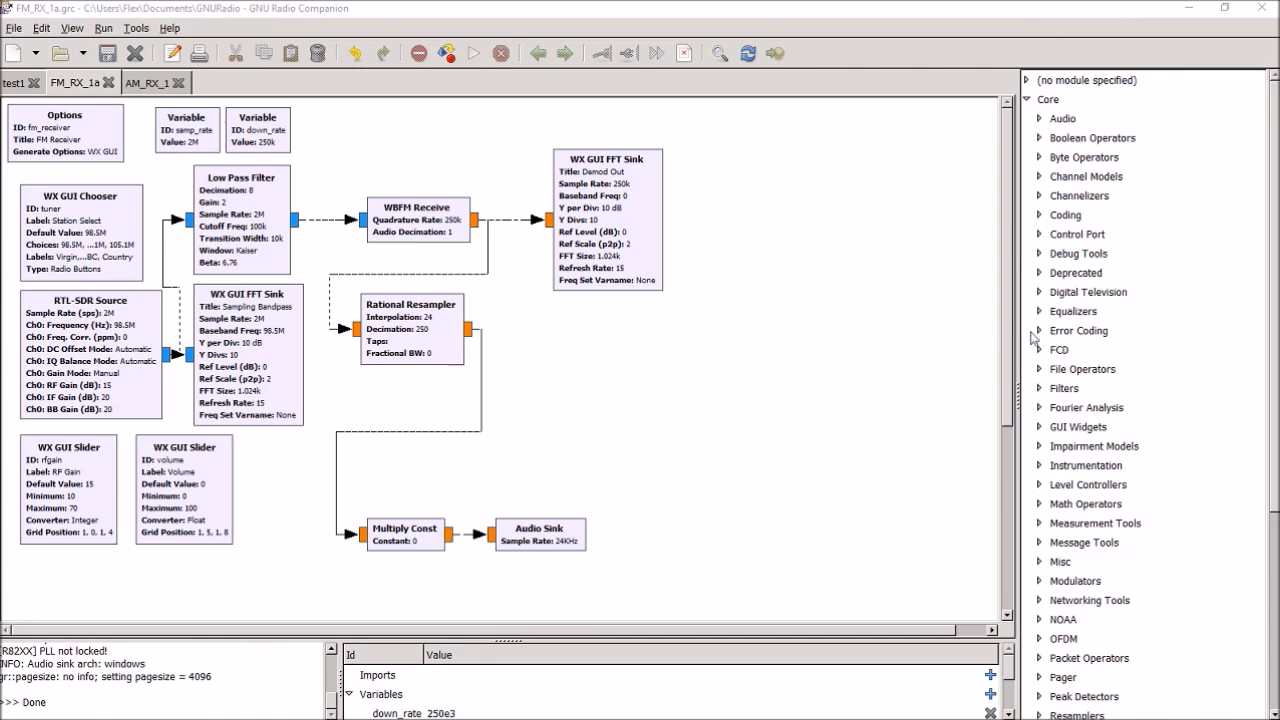
mouse_move(1118, 456)
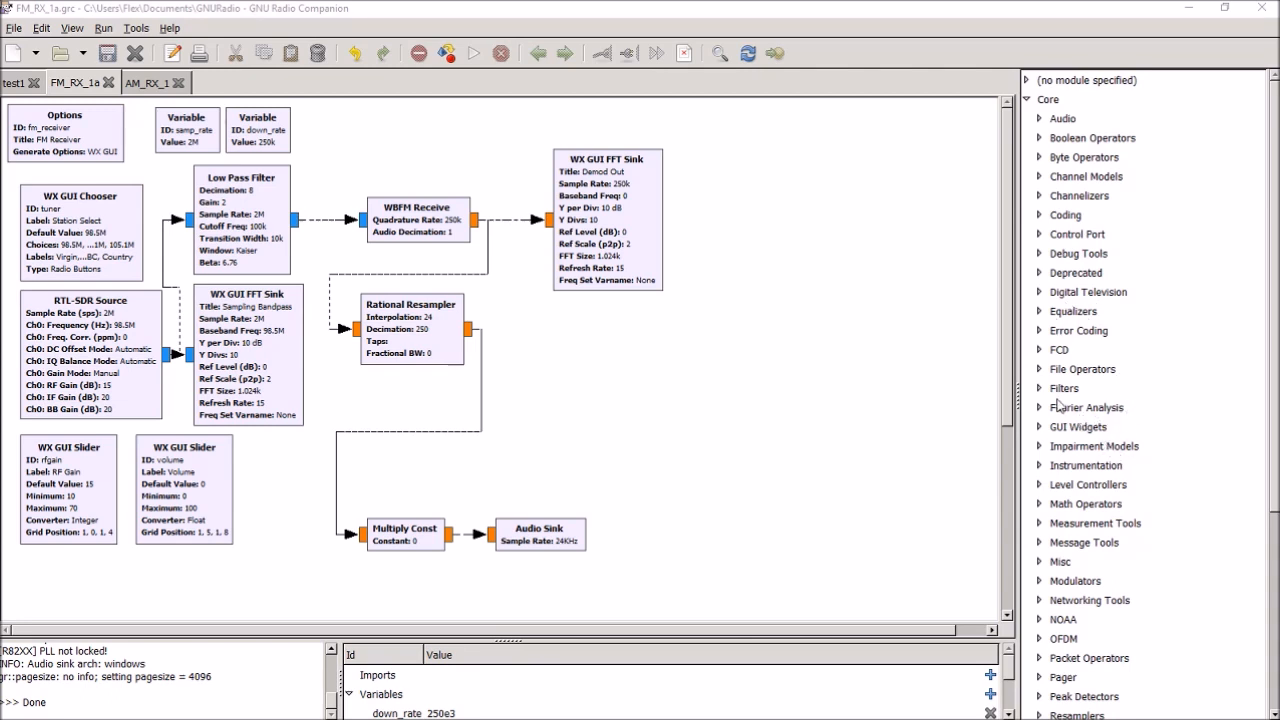
left_click(1064, 388)
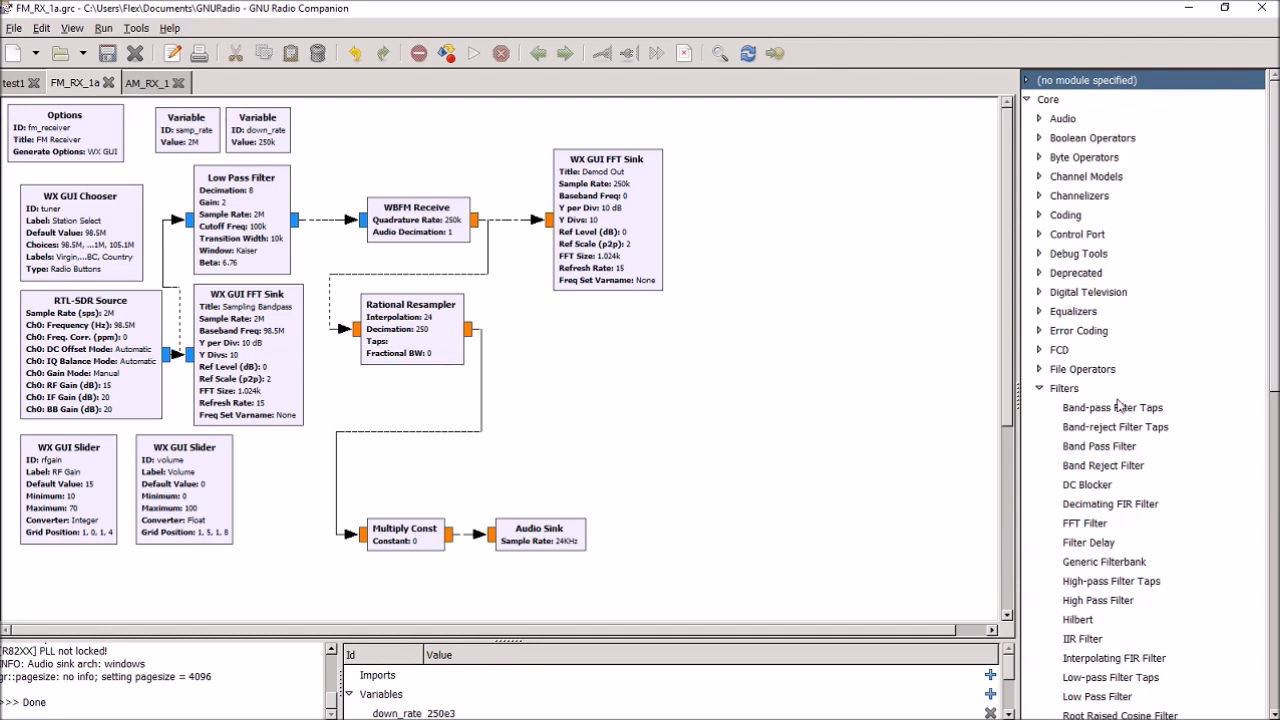
mouse_move(1110, 508)
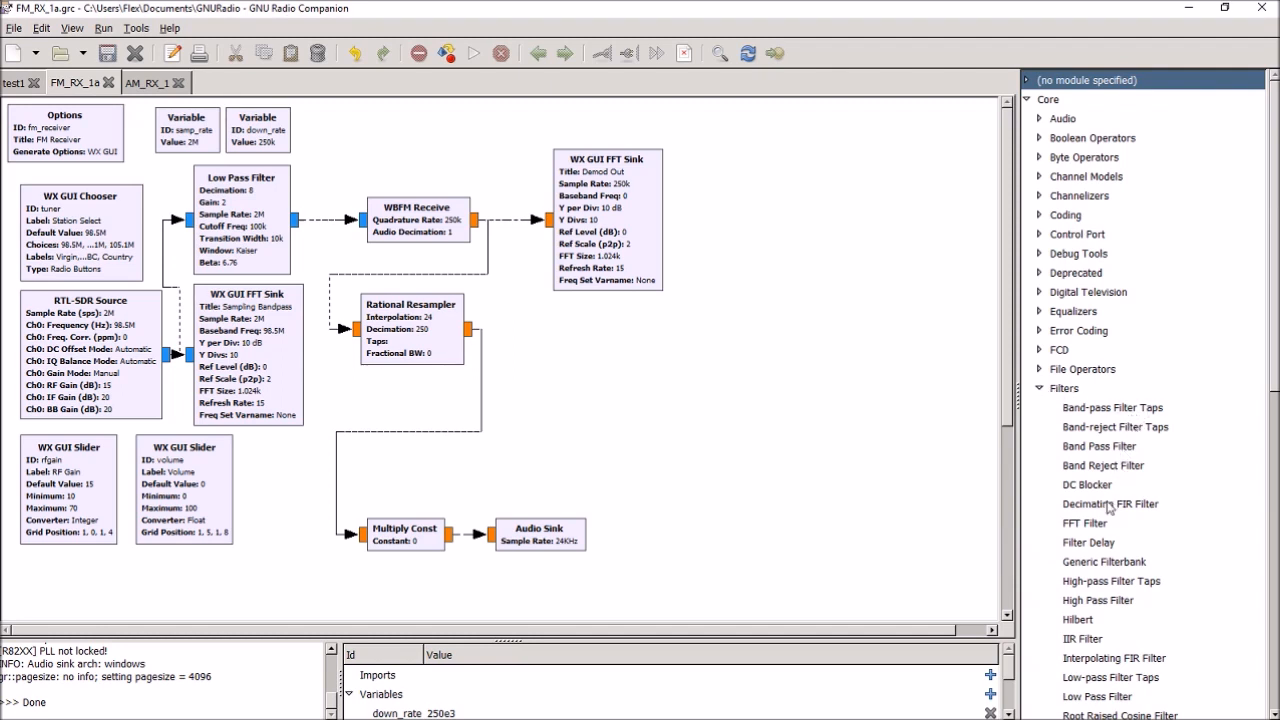
mouse_move(1088, 542)
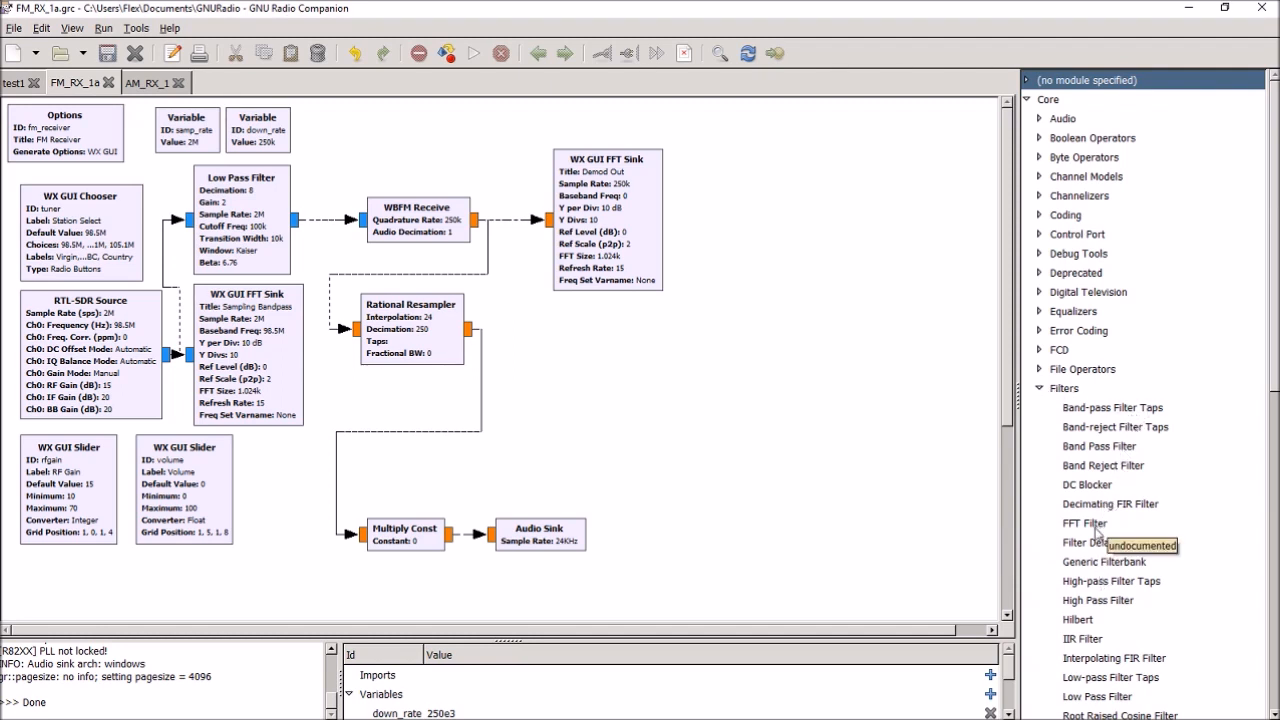
mouse_move(1040, 390)
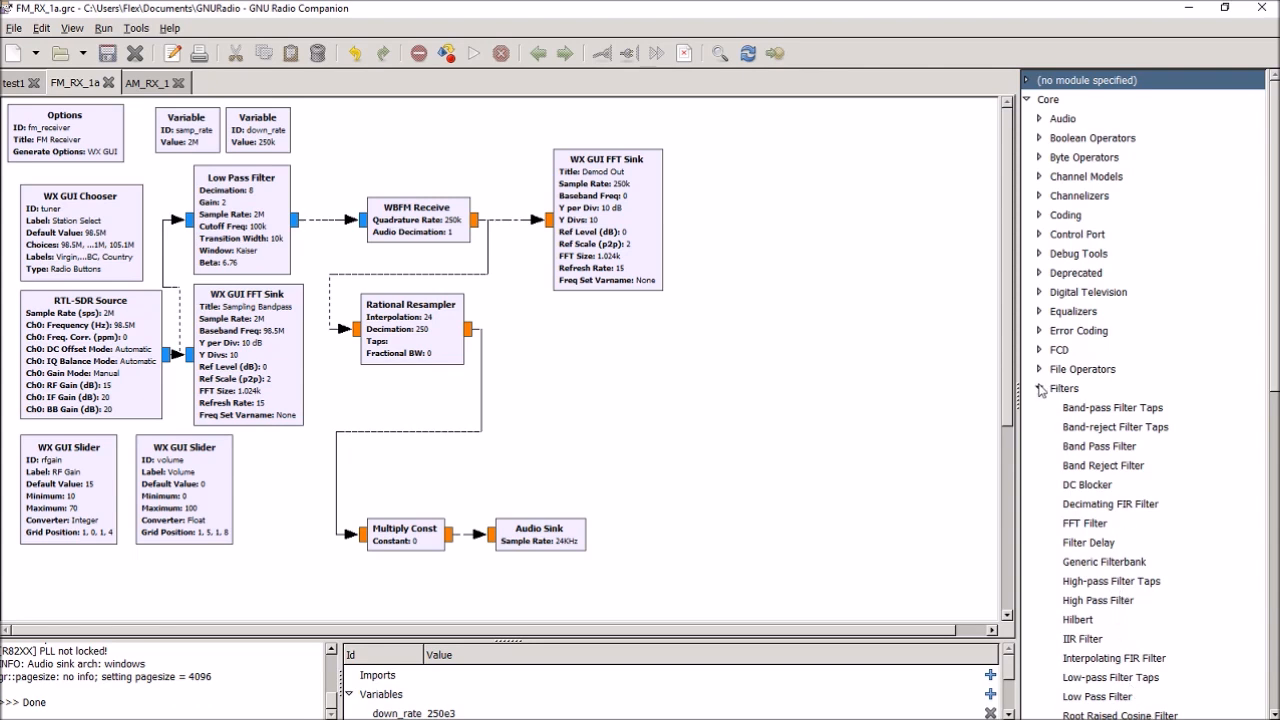
left_click(1064, 388)
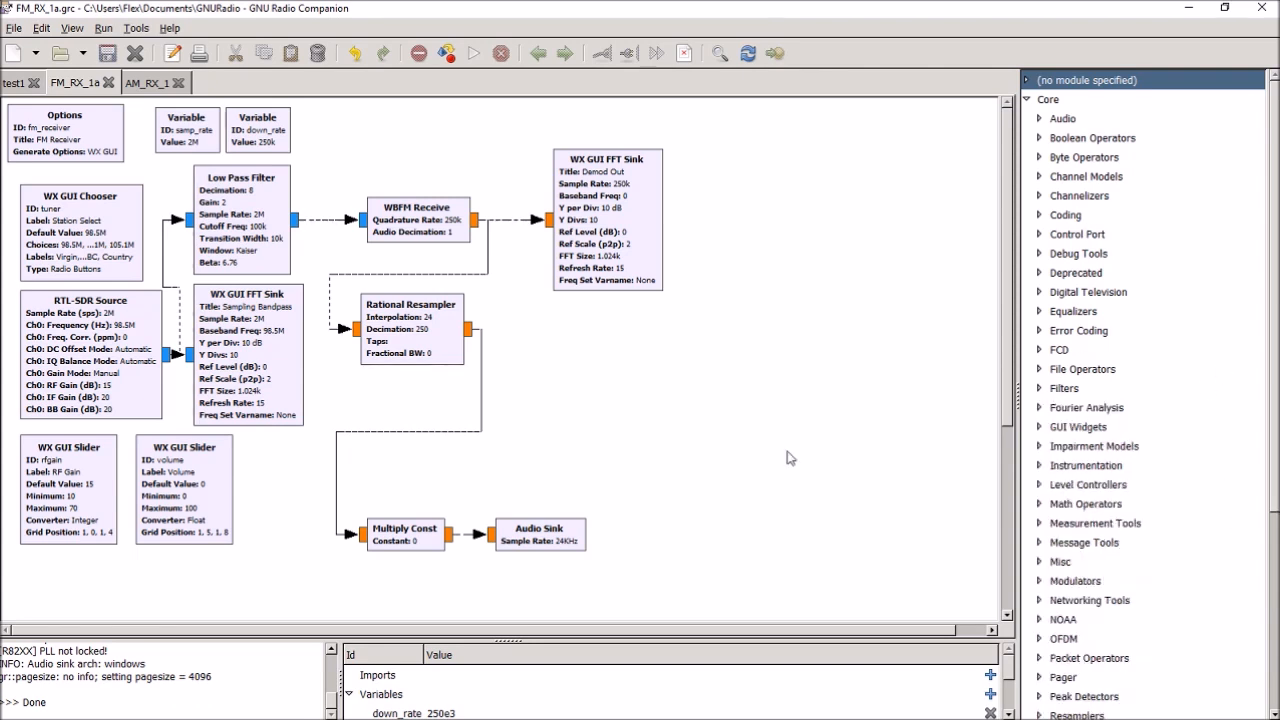
mouse_move(676, 414)
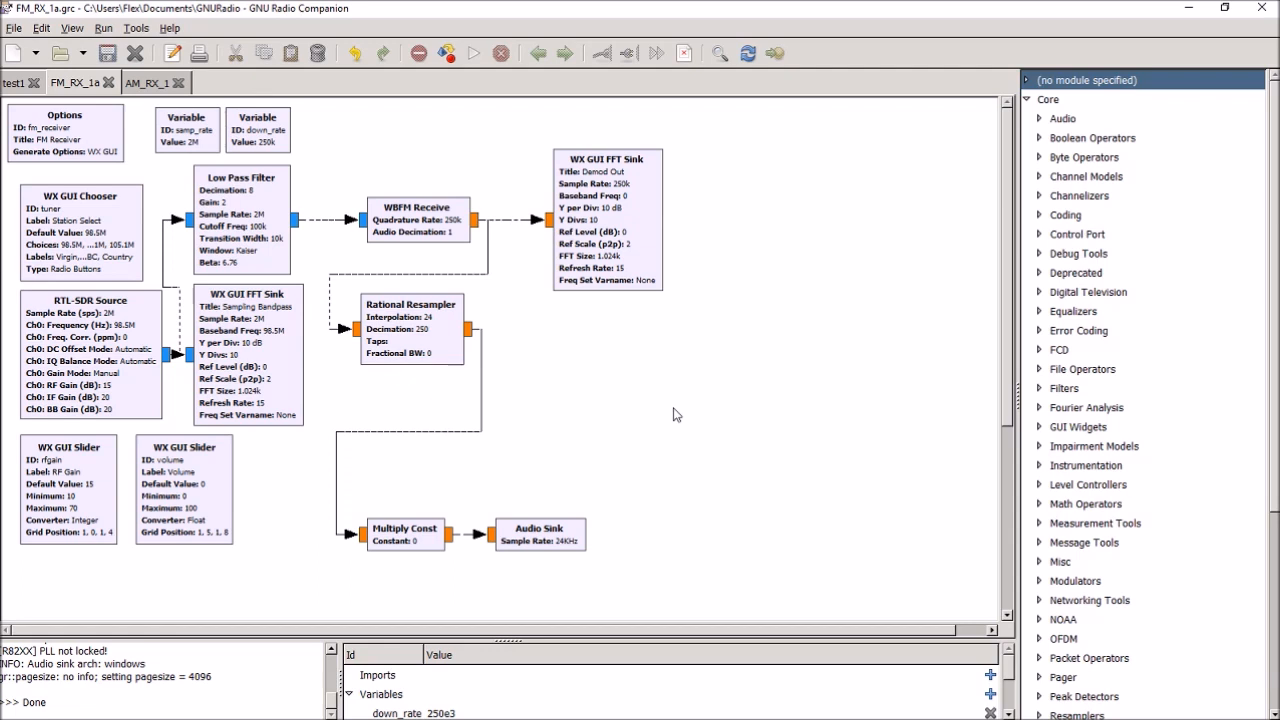
mouse_move(512, 106)
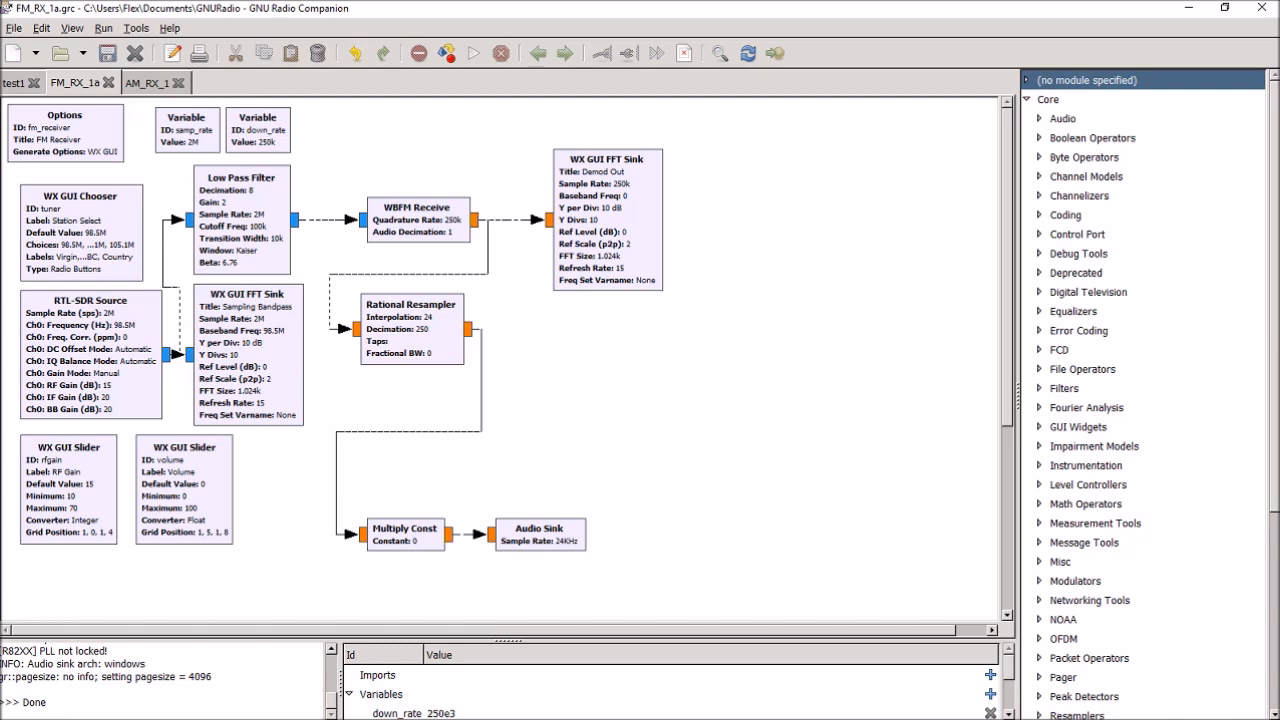
mouse_move(104, 140)
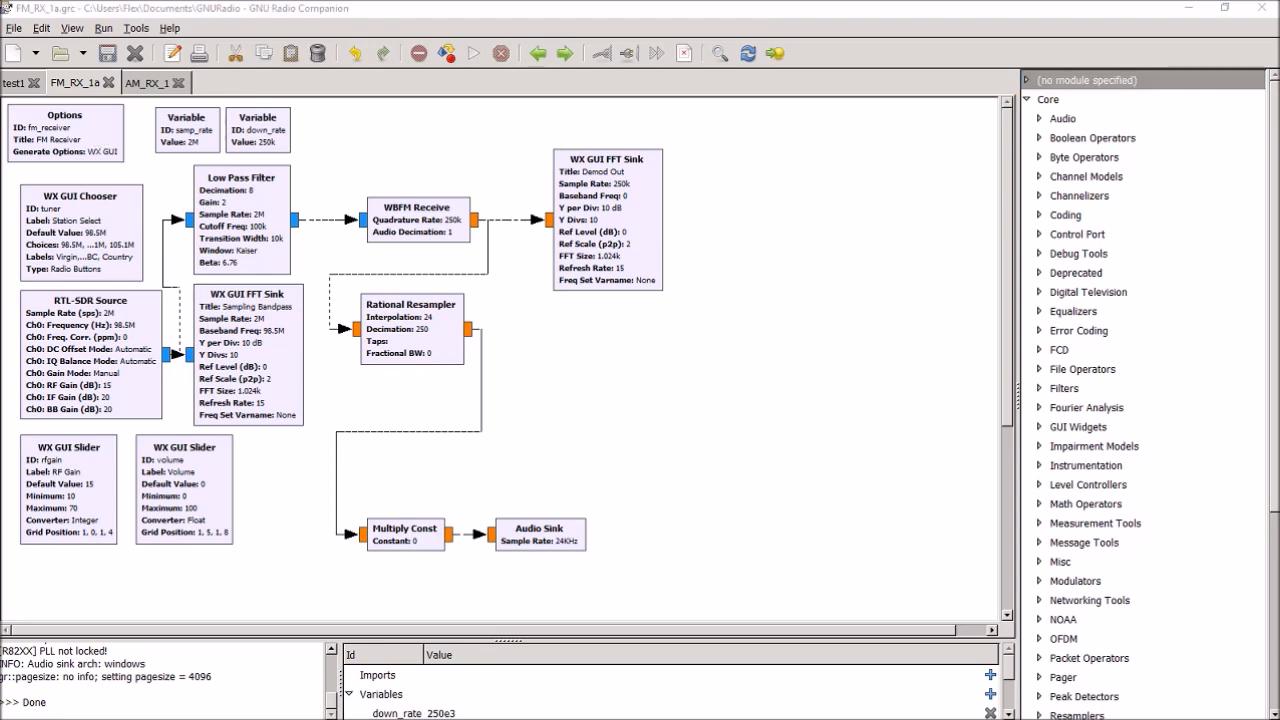
Review the Options block's generate options list and keep WX GUI selected.
double_click(64, 130)
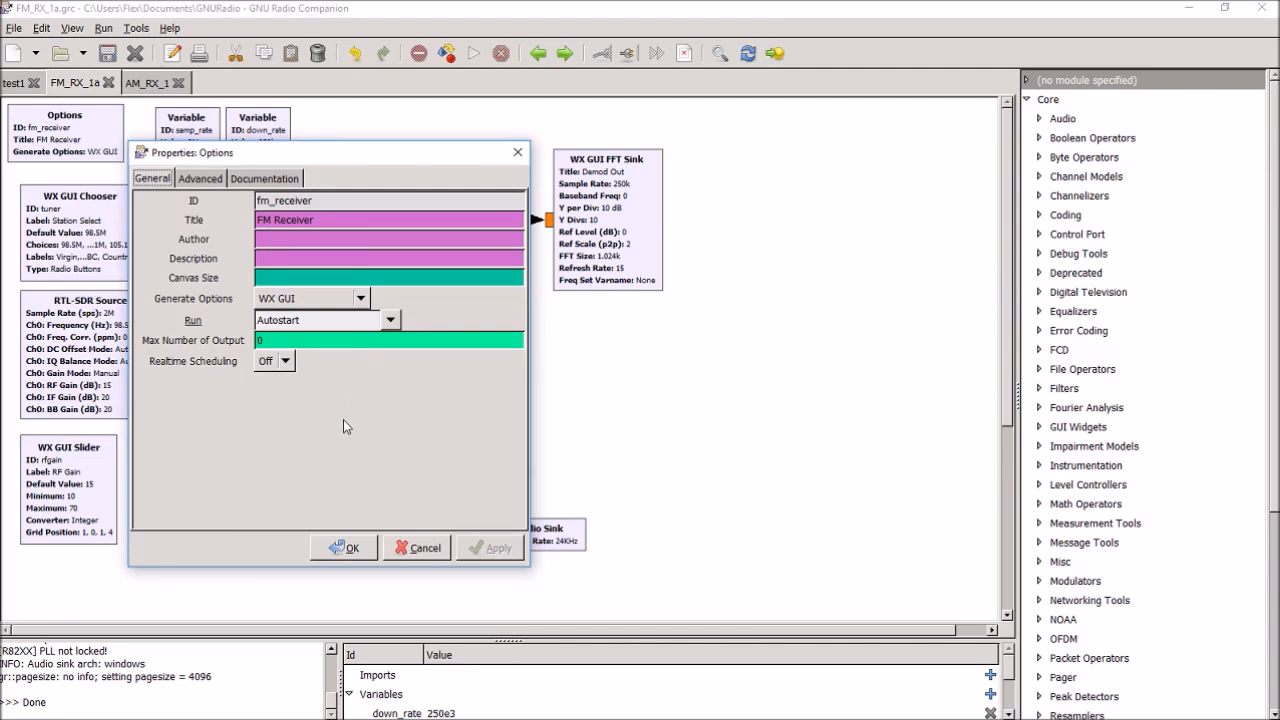
mouse_move(370, 444)
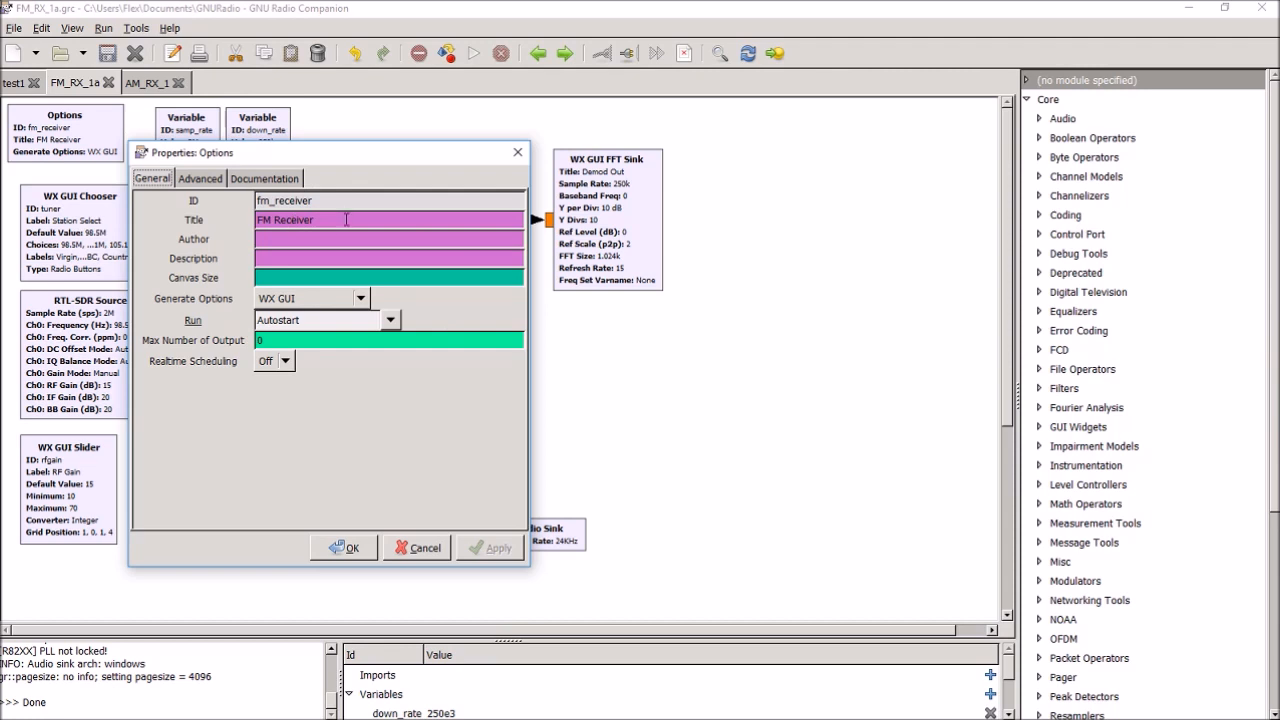
mouse_move(448, 428)
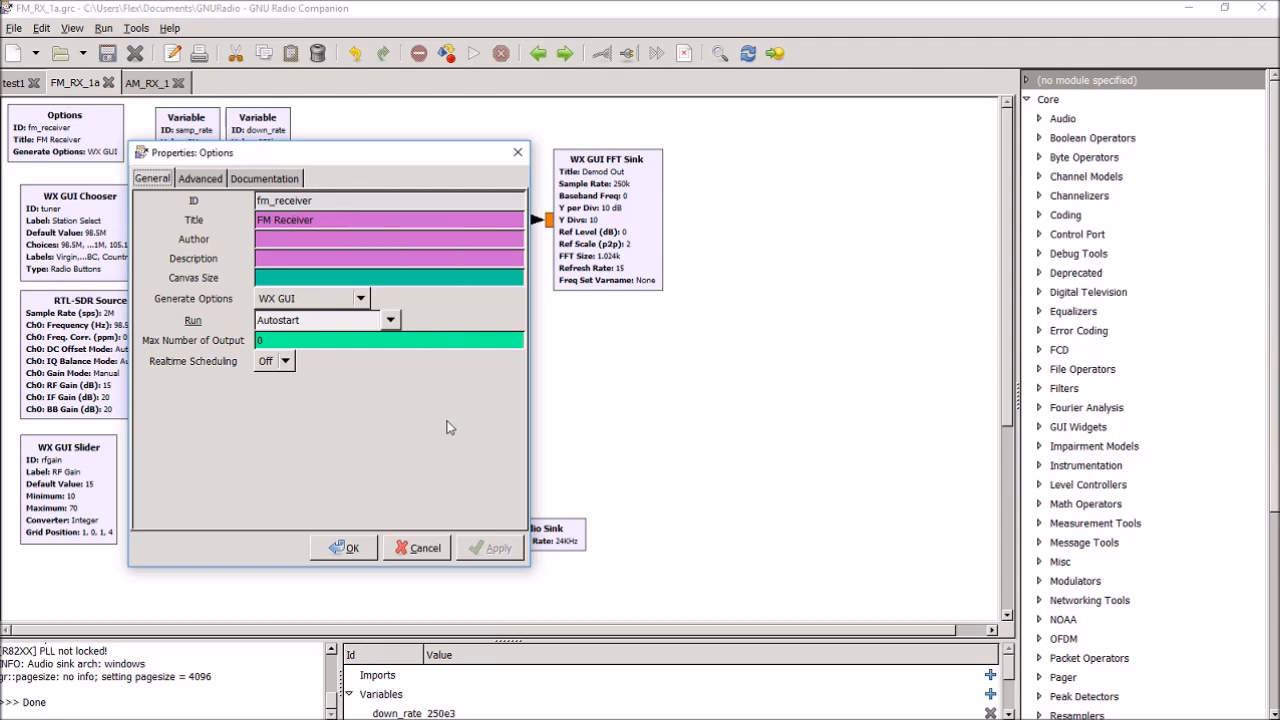
mouse_move(360, 312)
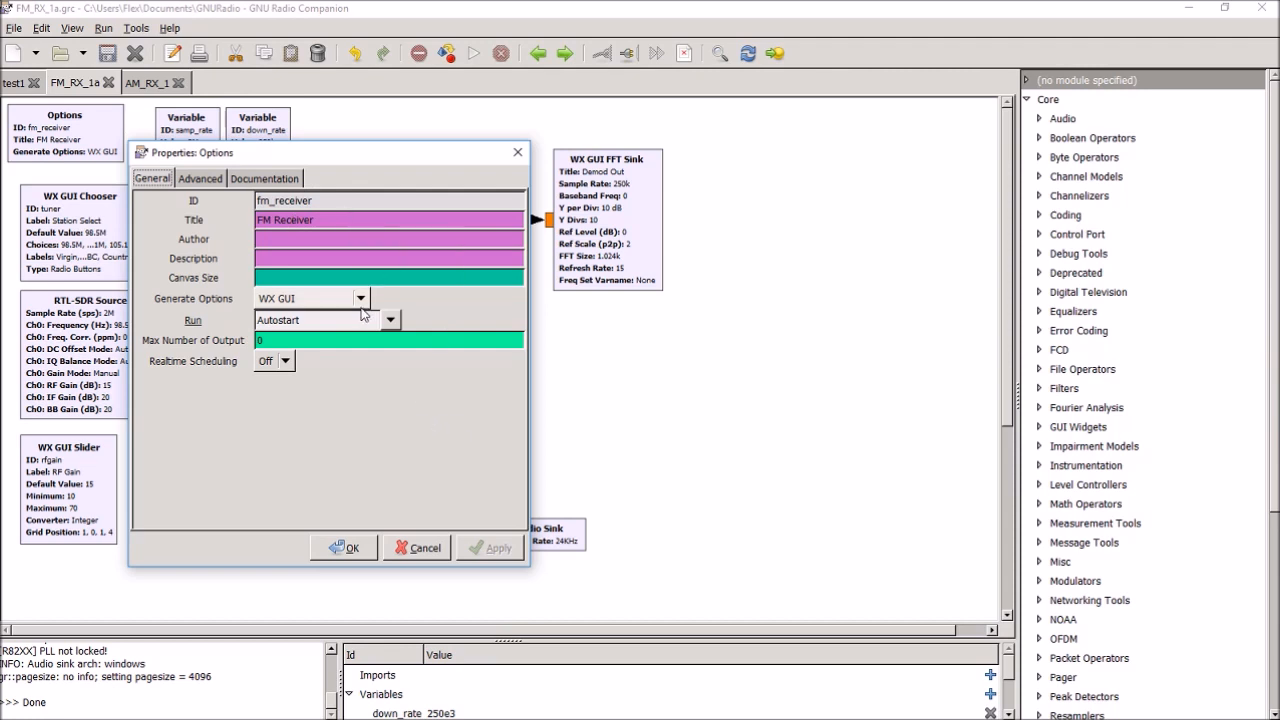
mouse_move(350, 304)
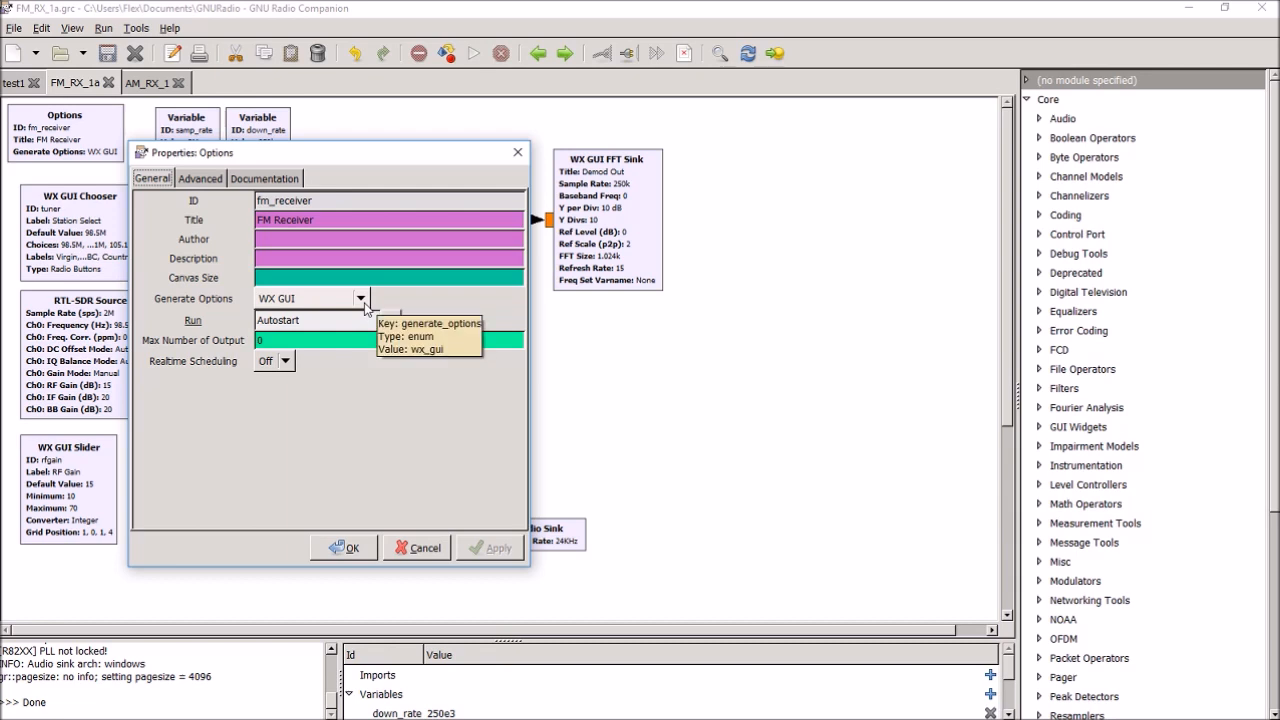
left_click(360, 298)
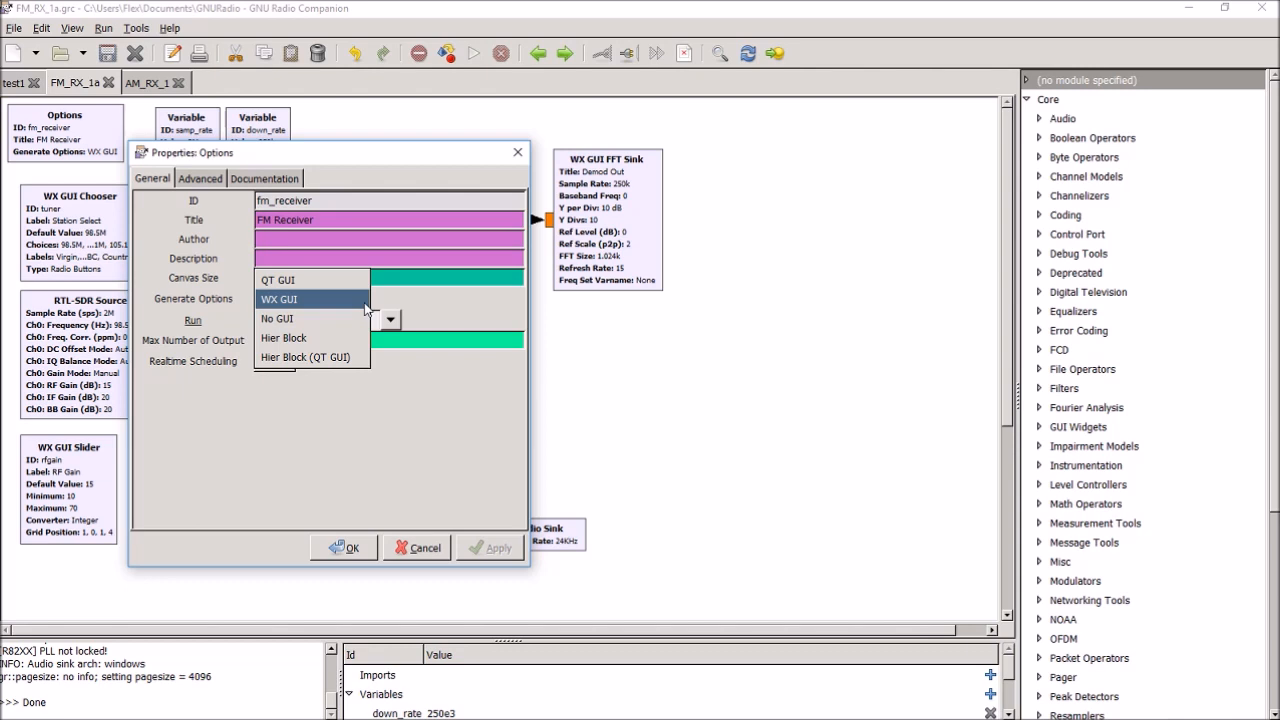
left_click(280, 300)
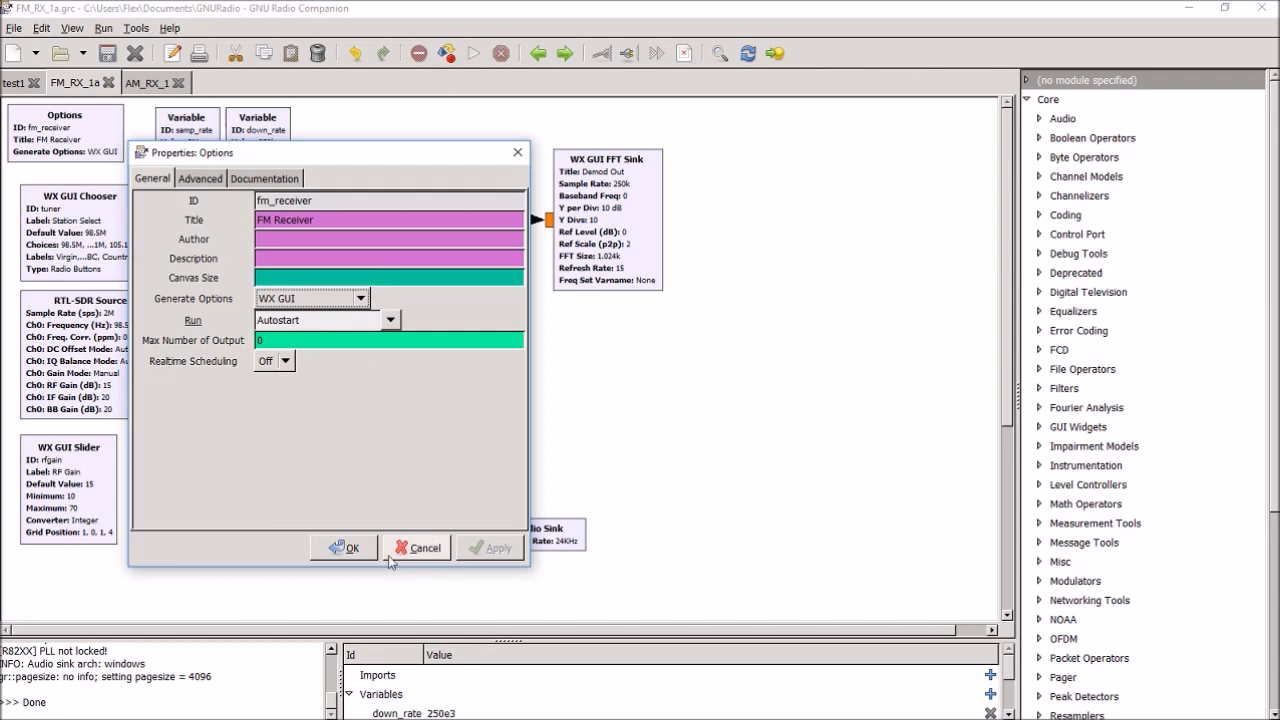
mouse_move(424, 548)
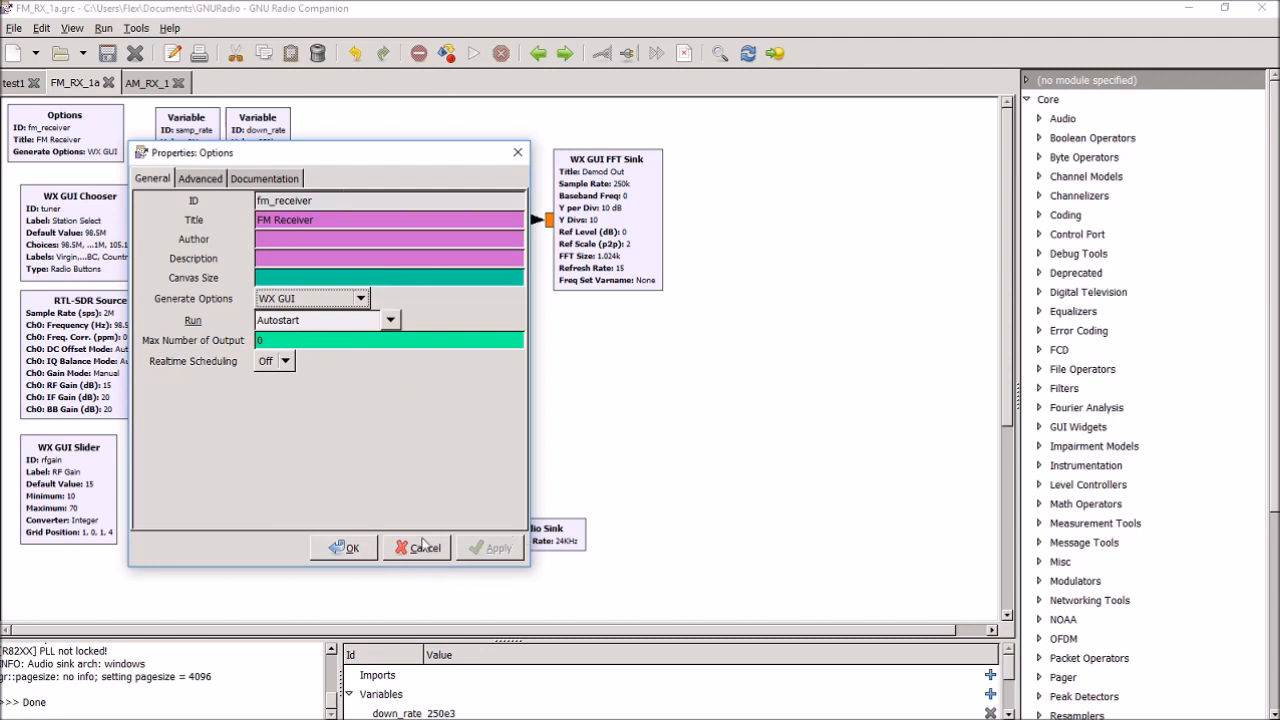
Cancel out of the Options properties, leaving WX GUI generation unchanged.
left_click(344, 548)
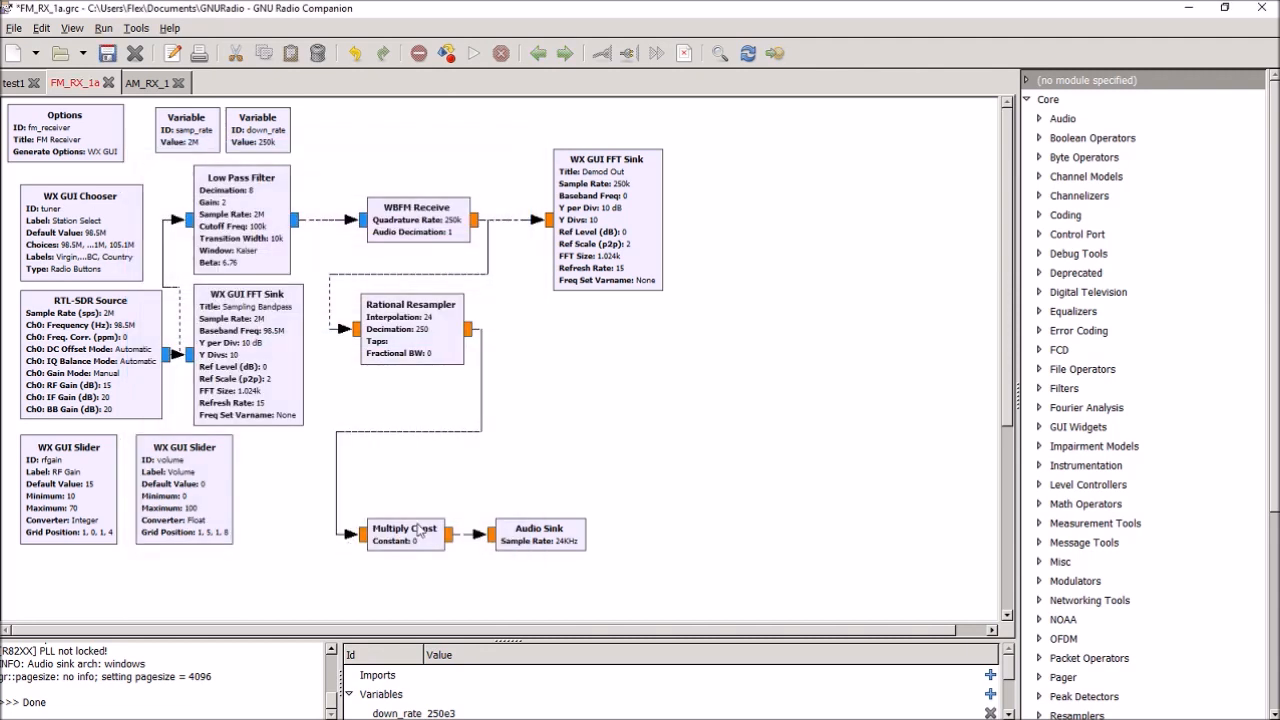
mouse_move(476, 482)
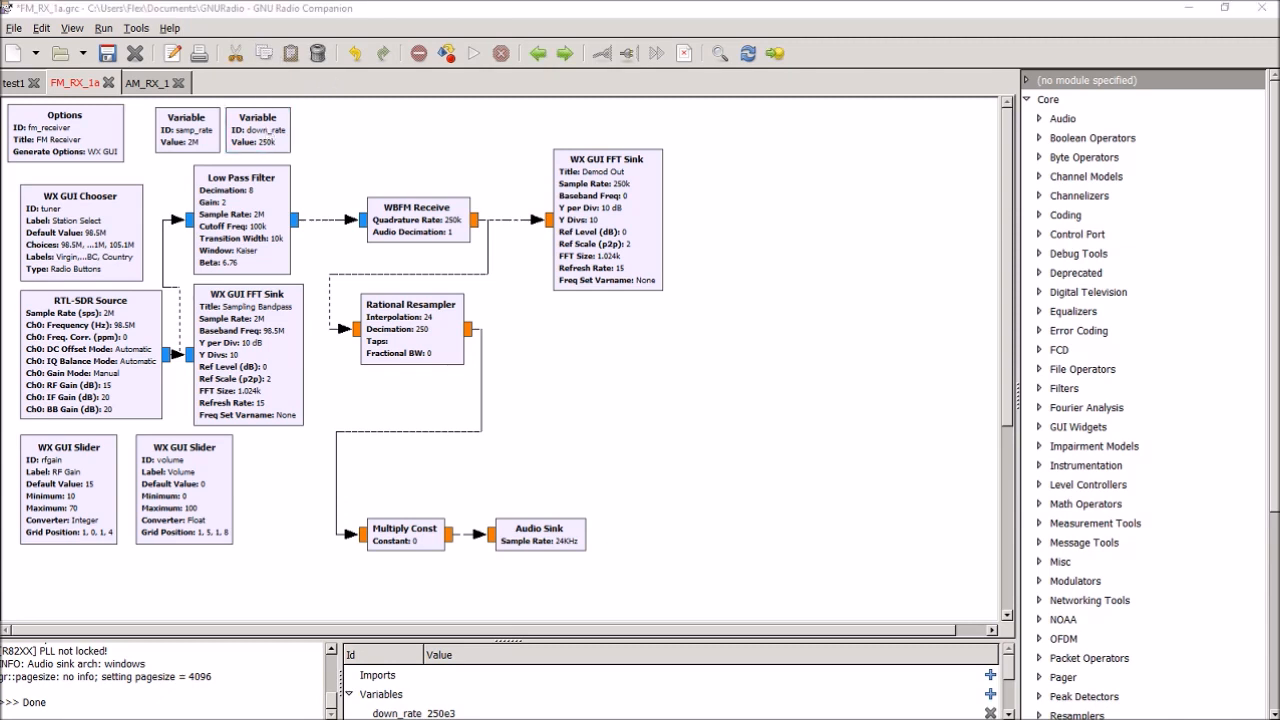
Inspect the down_rate variable (value 250e3) and its documentation, then close it unchanged.
double_click(256, 128)
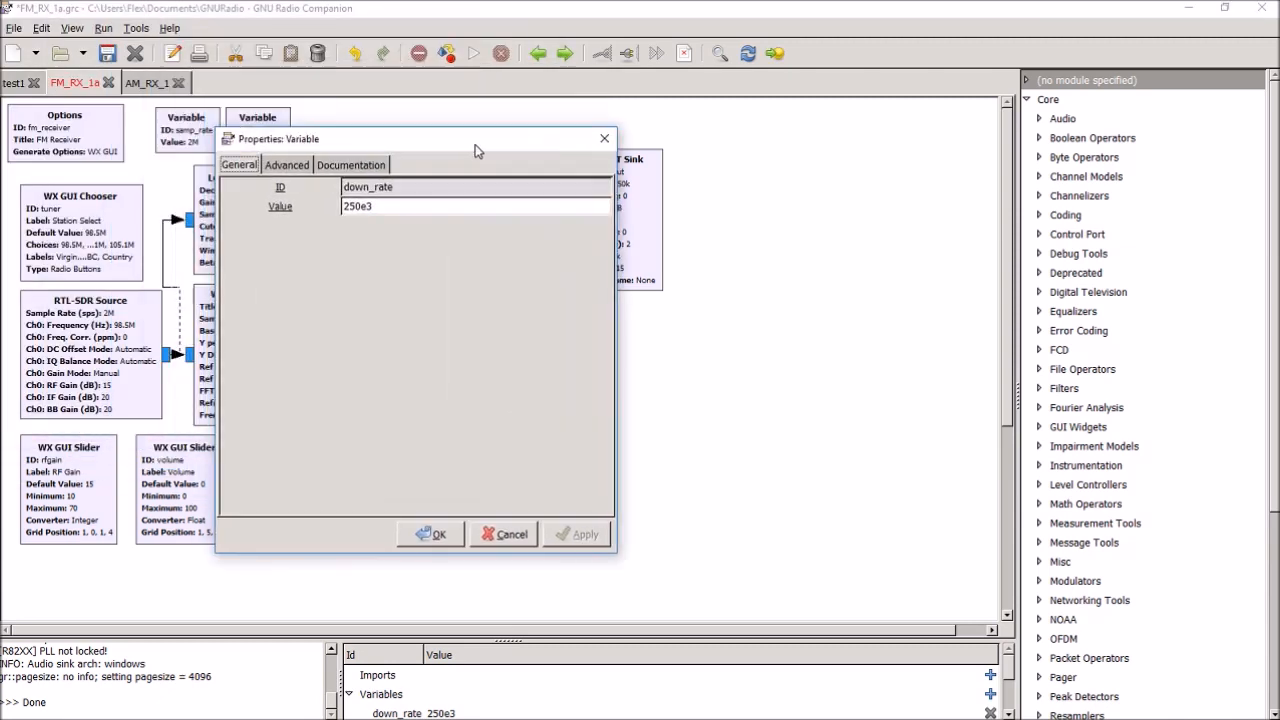
left_click(352, 164)
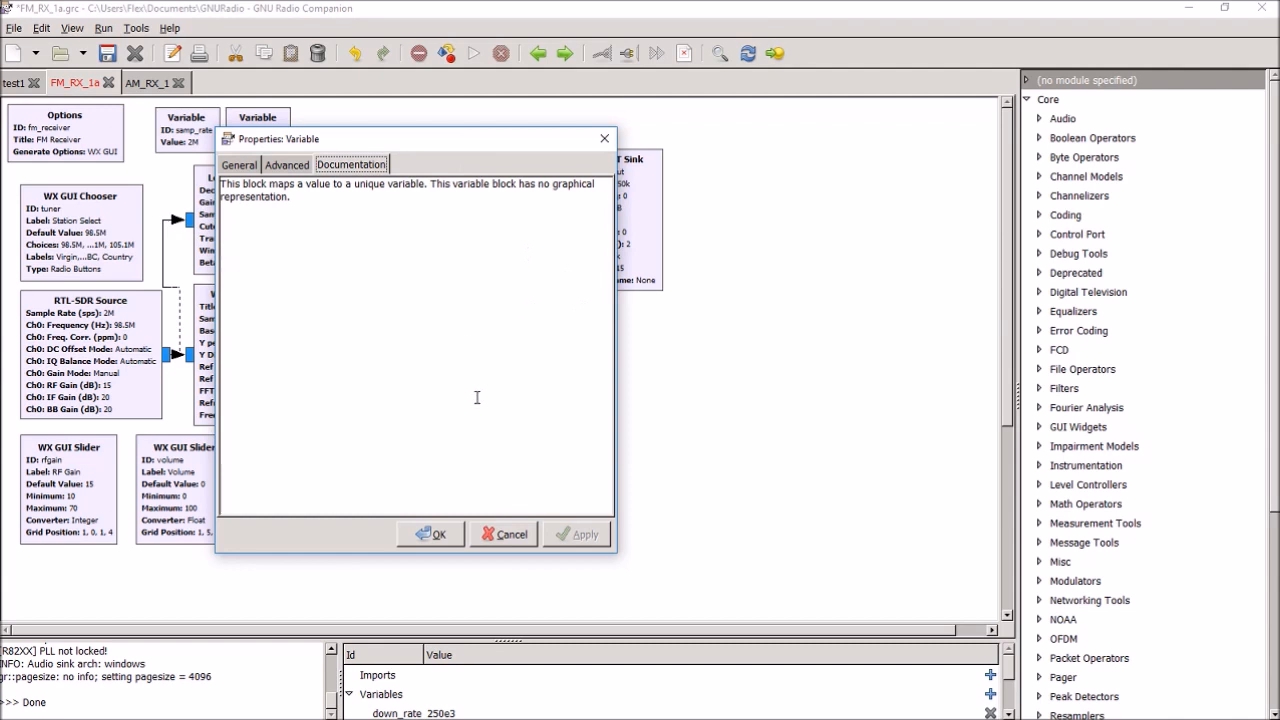
mouse_move(312, 300)
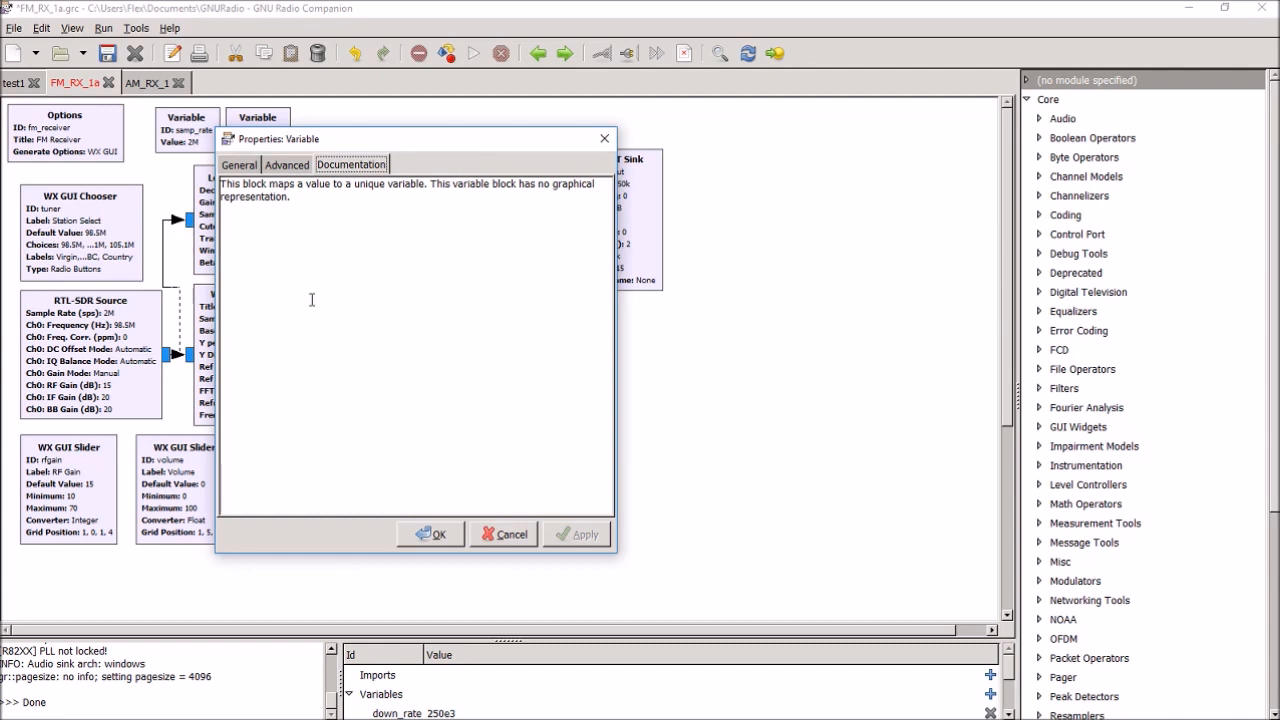
mouse_move(434, 200)
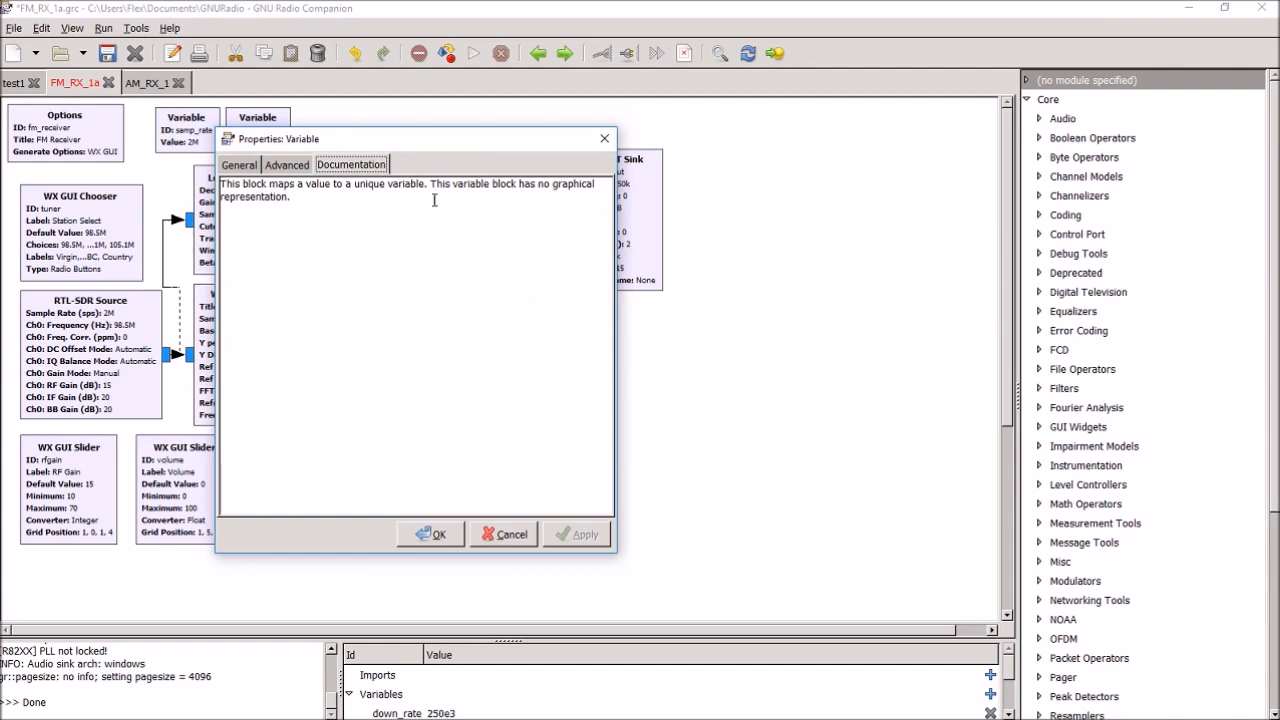
left_click(240, 164)
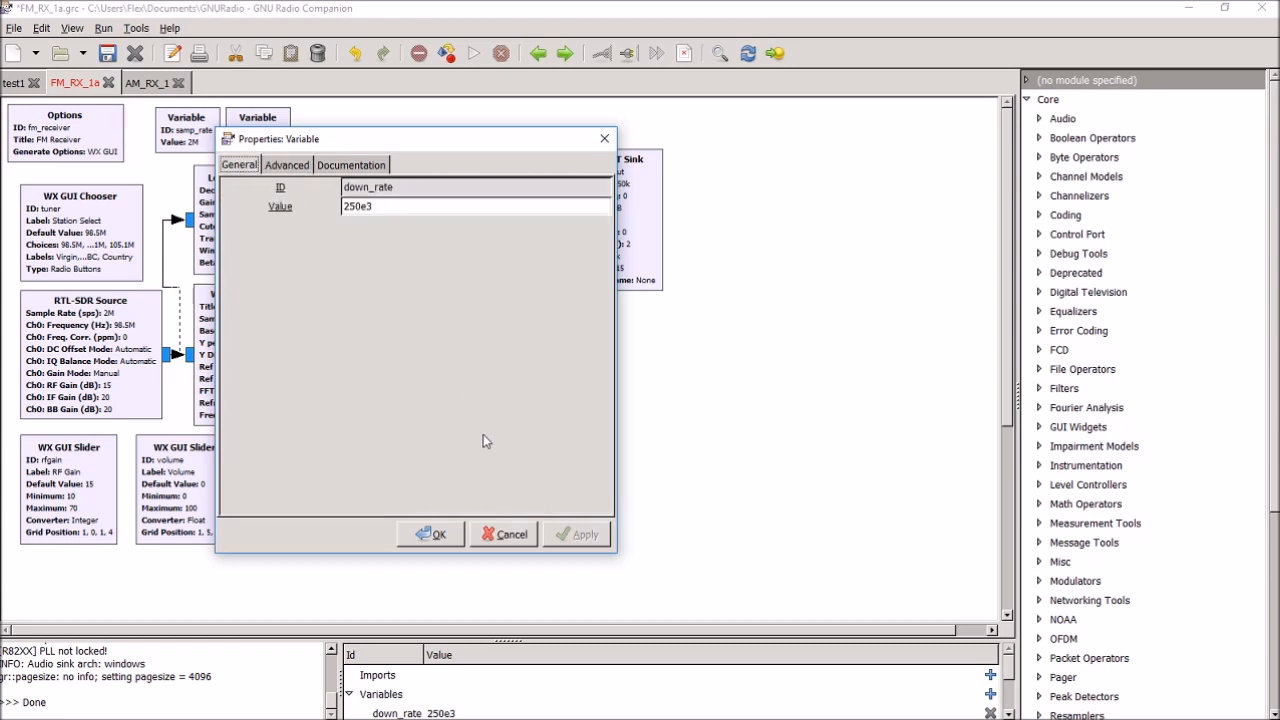
left_click(436, 532)
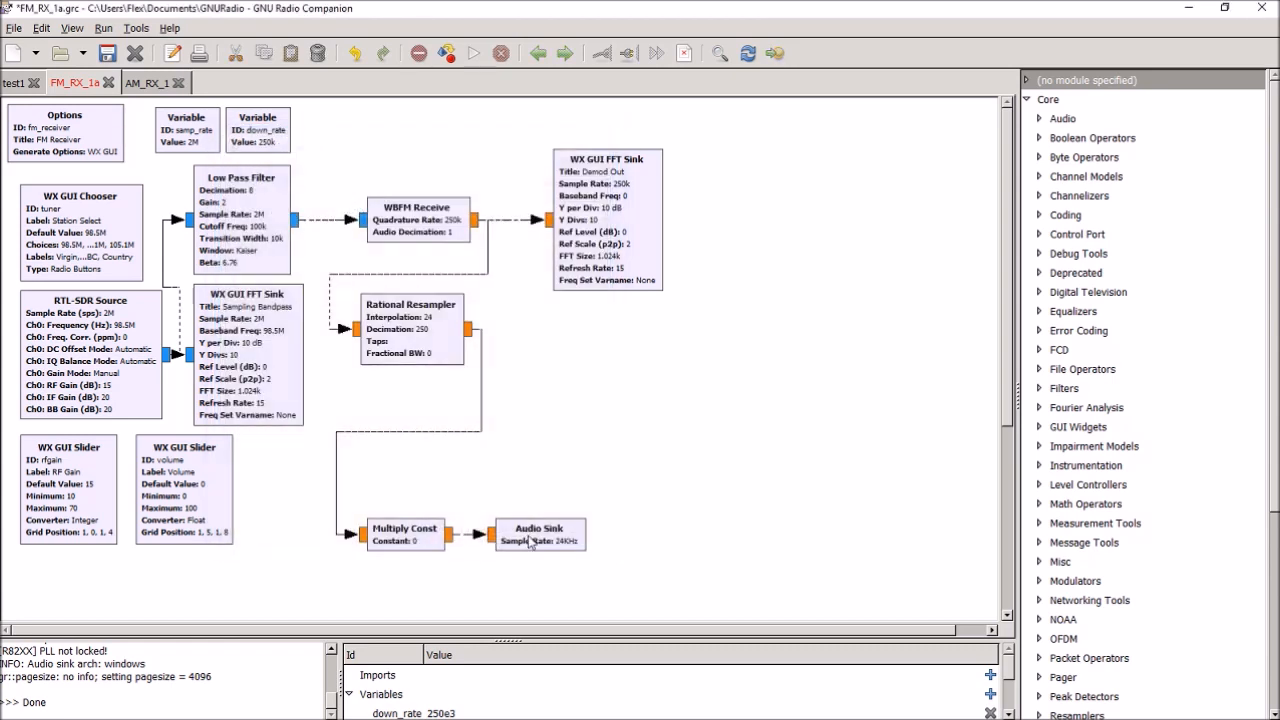
mouse_move(160, 124)
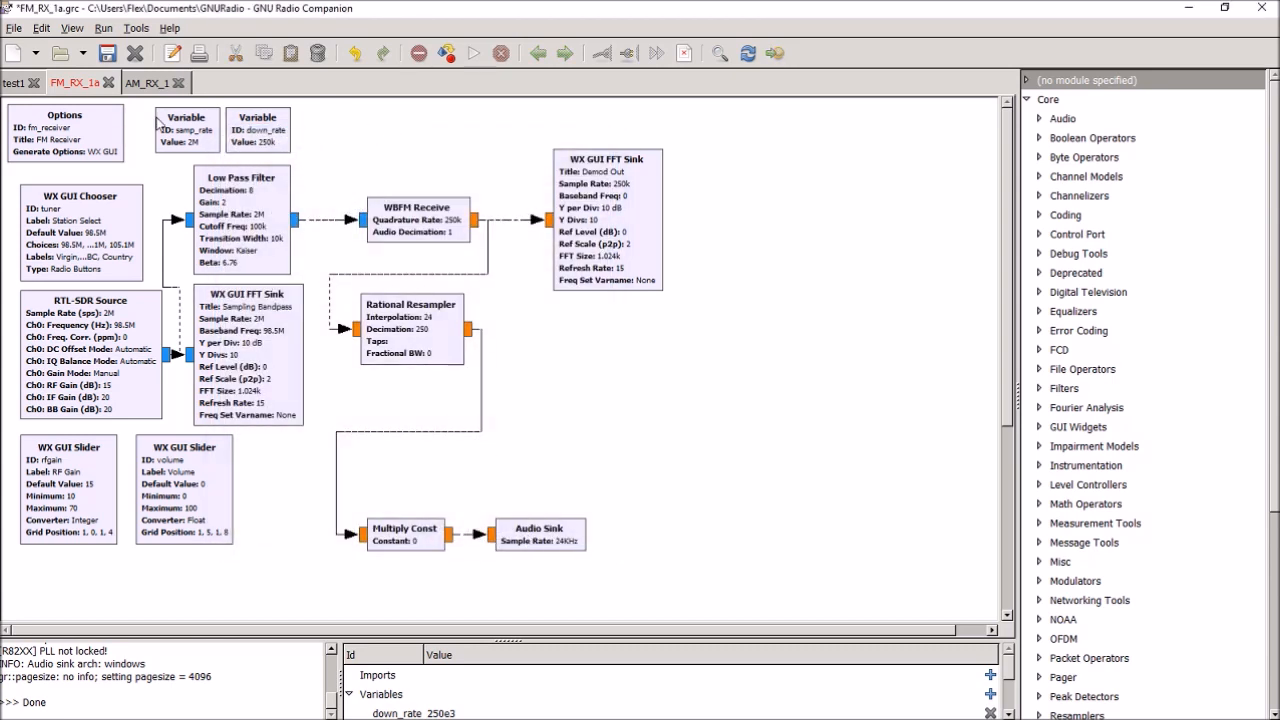
mouse_move(340, 144)
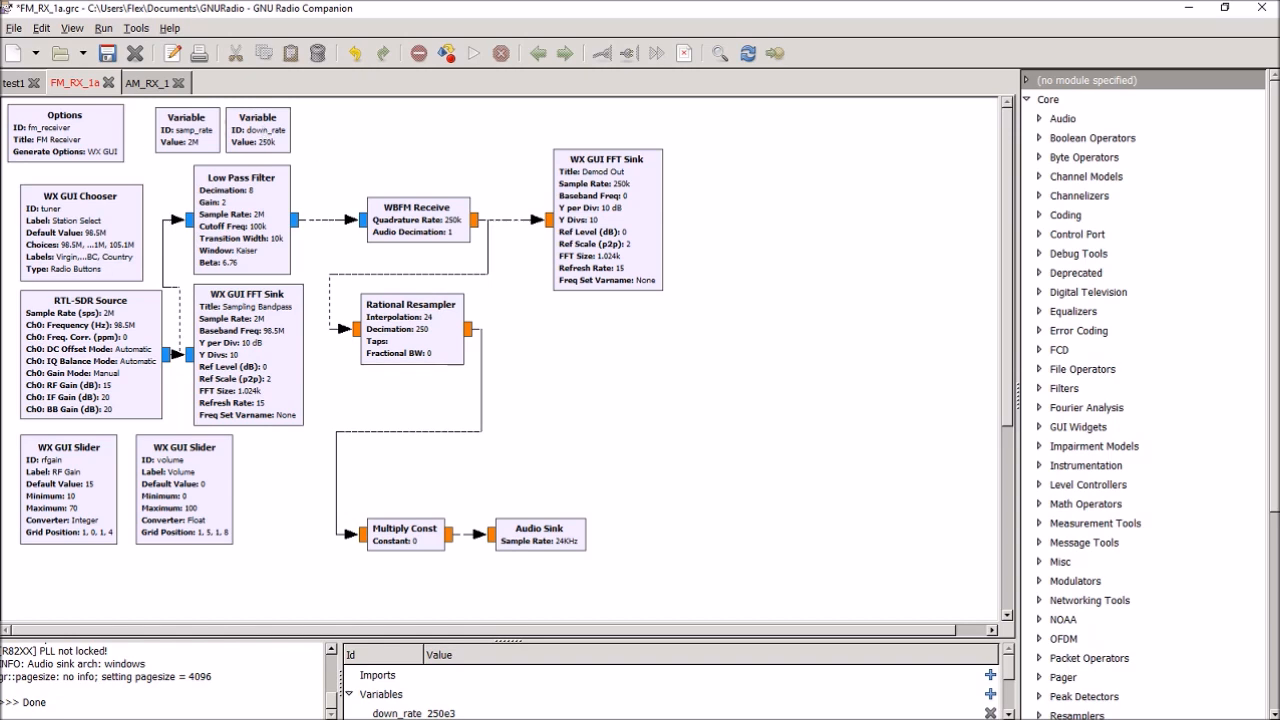
mouse_move(270, 378)
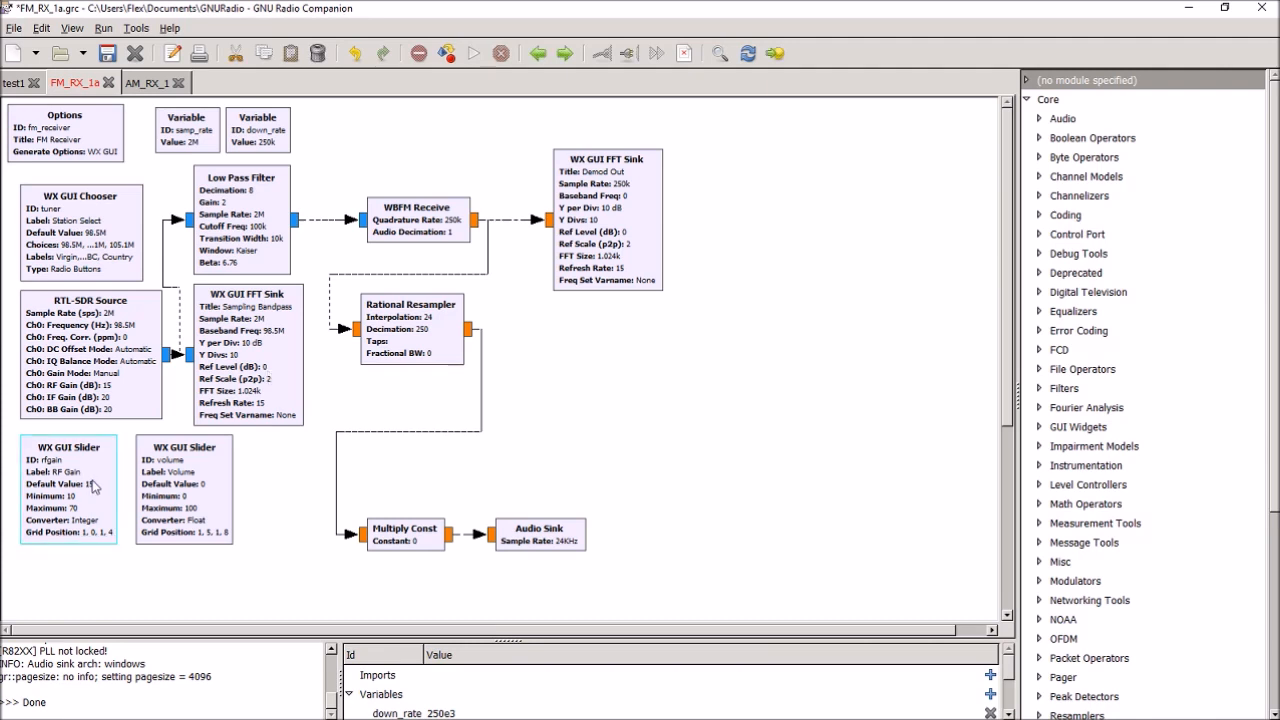
Review the rfgain slider's default 15, range 10–70 and grid position without editing.
double_click(68, 472)
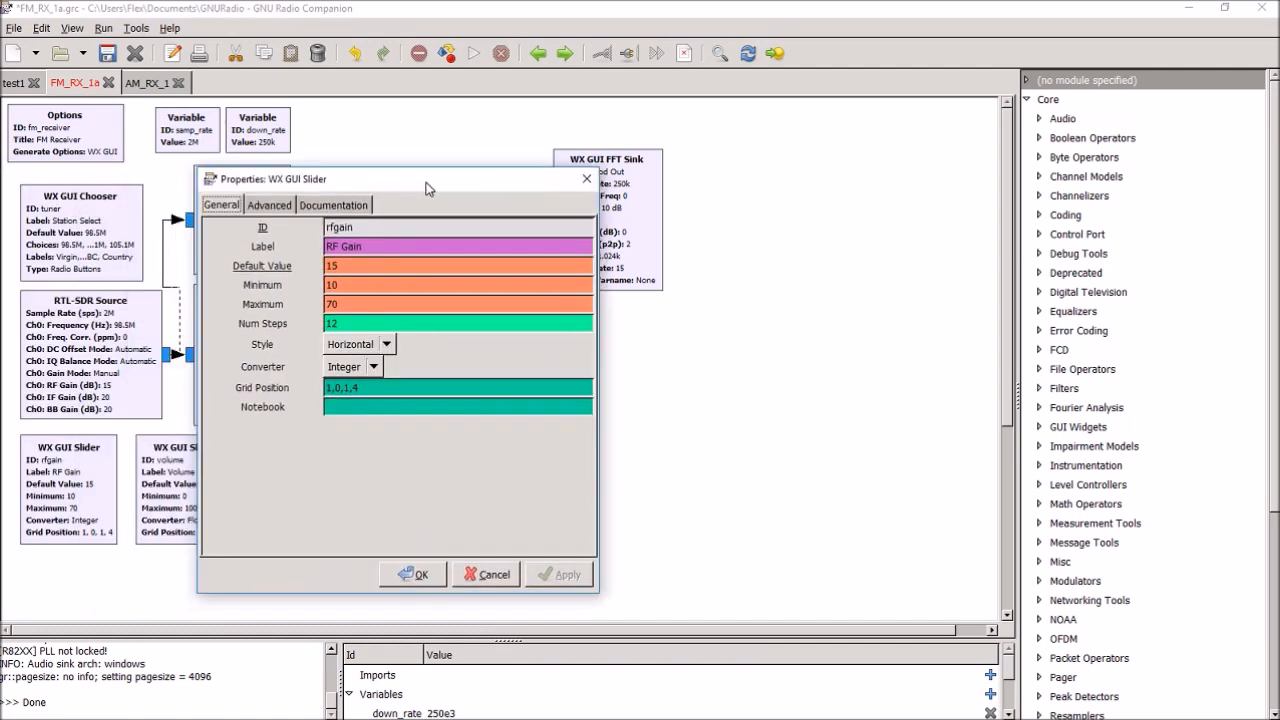
mouse_move(516, 330)
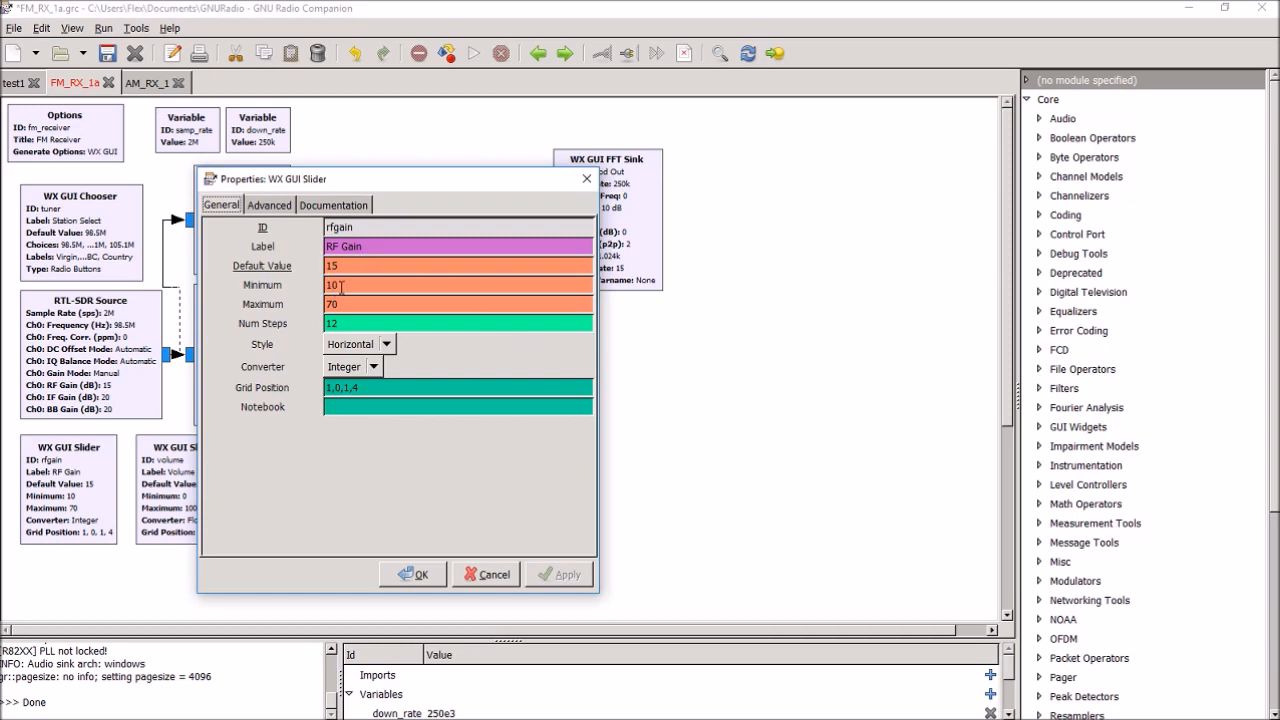
mouse_move(344, 304)
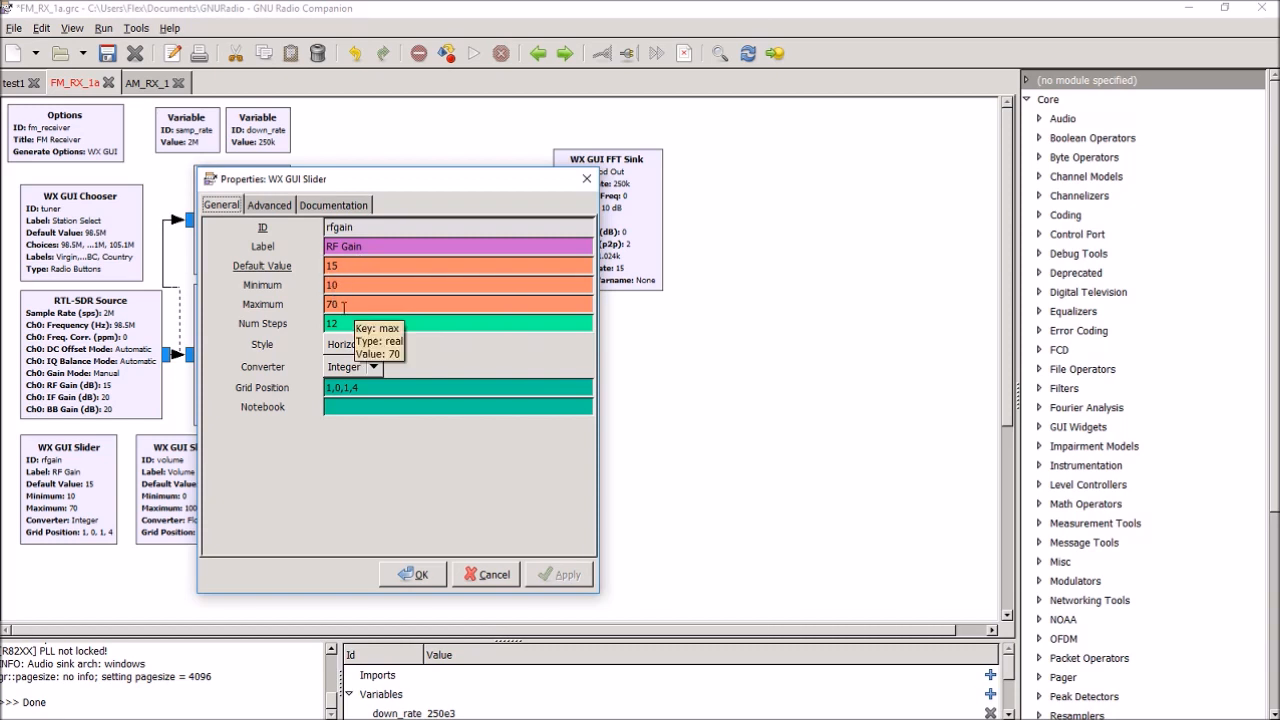
mouse_move(516, 324)
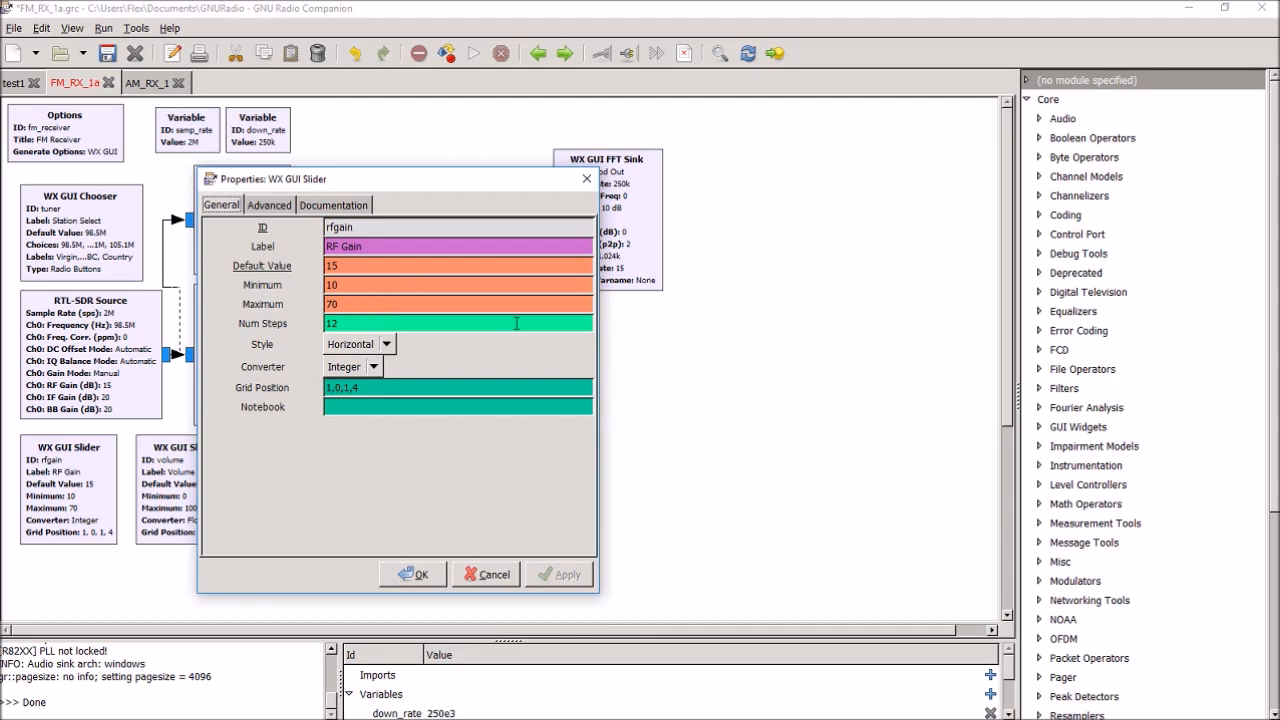
mouse_move(480, 318)
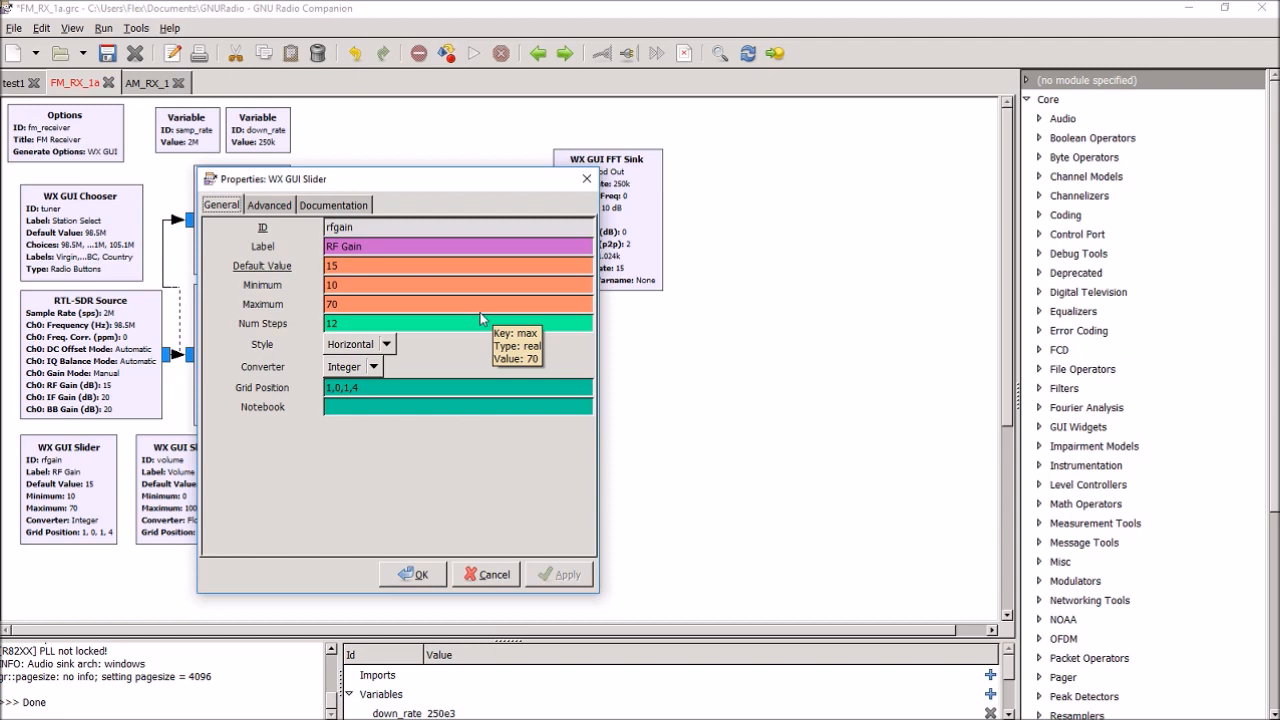
mouse_move(388, 348)
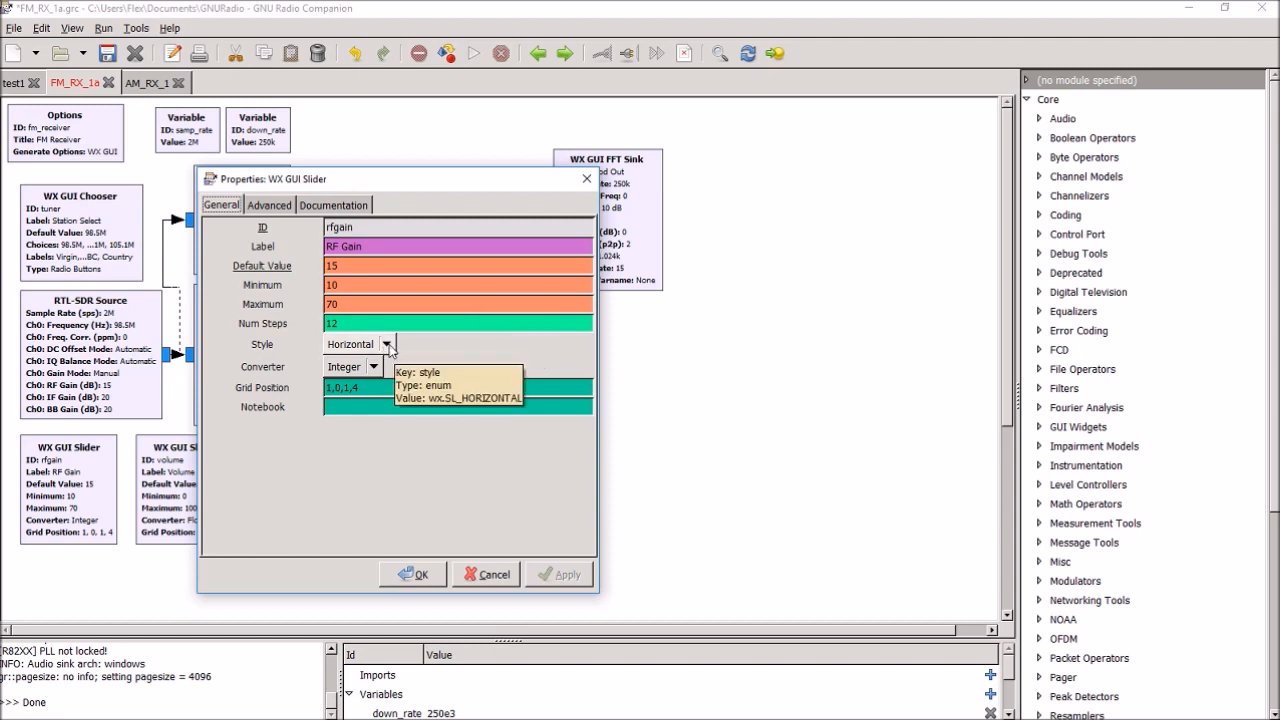
mouse_move(436, 388)
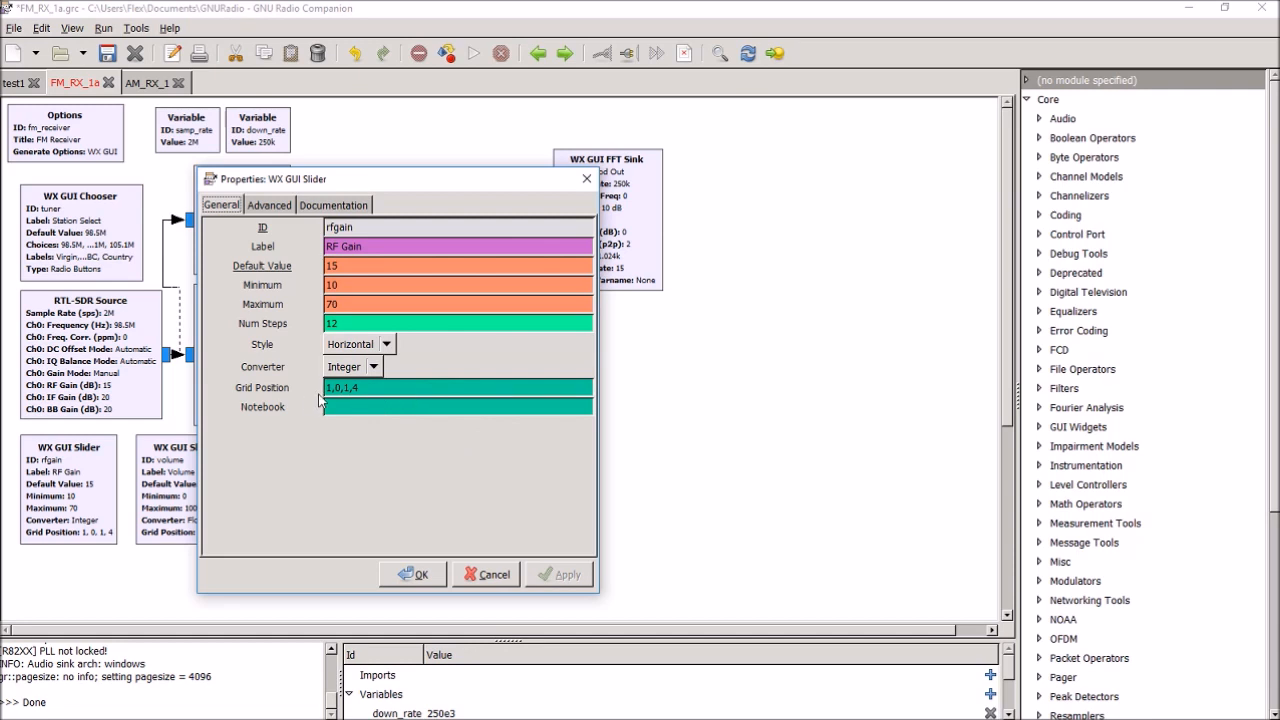
left_click(456, 388)
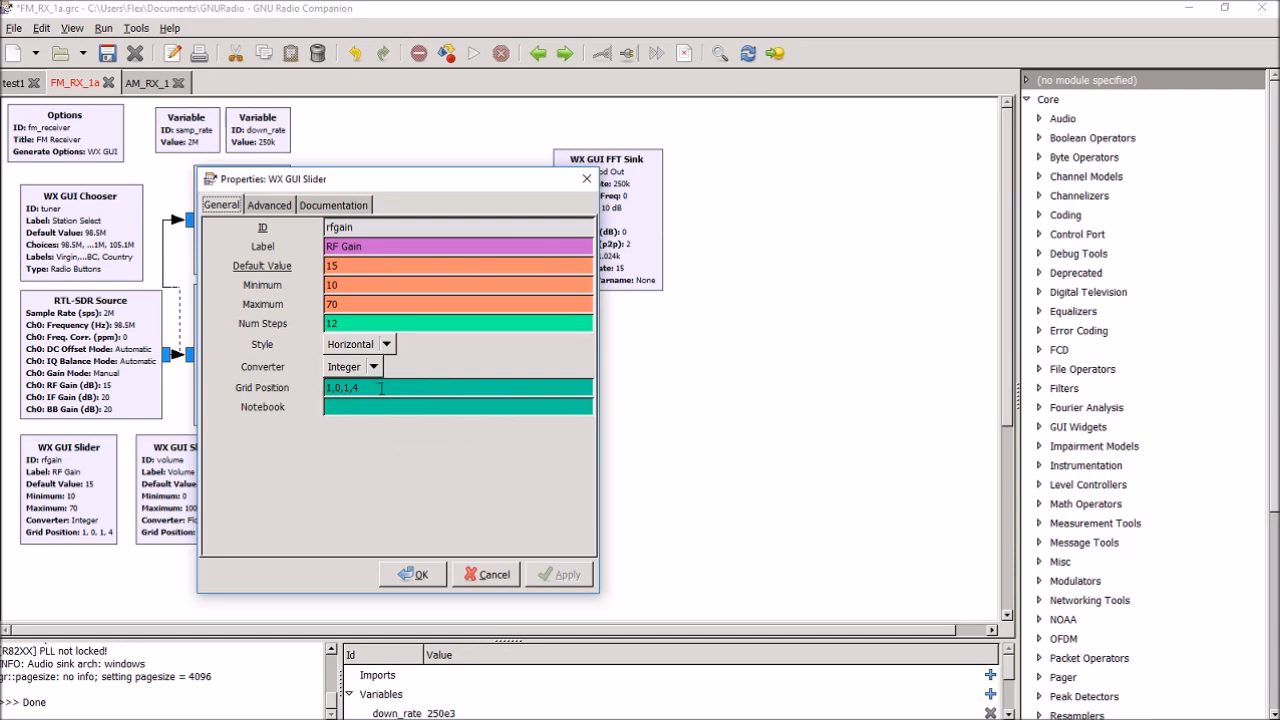
mouse_move(380, 388)
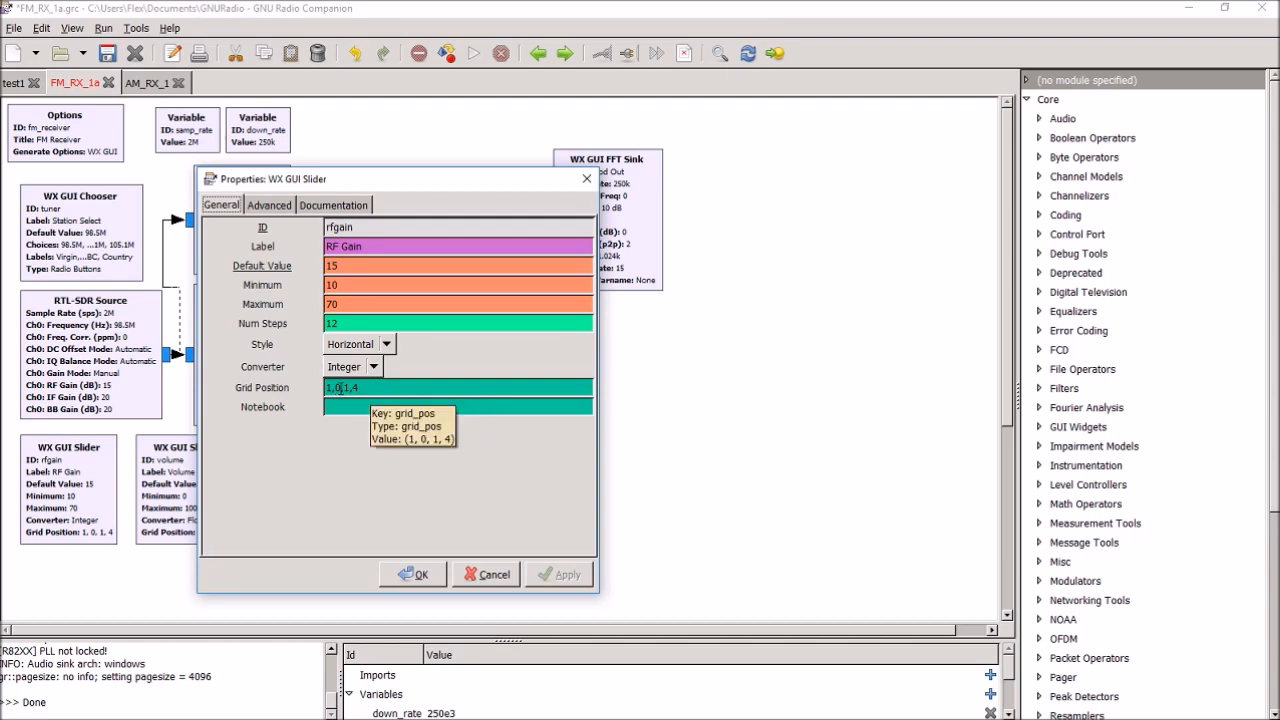
mouse_move(340, 388)
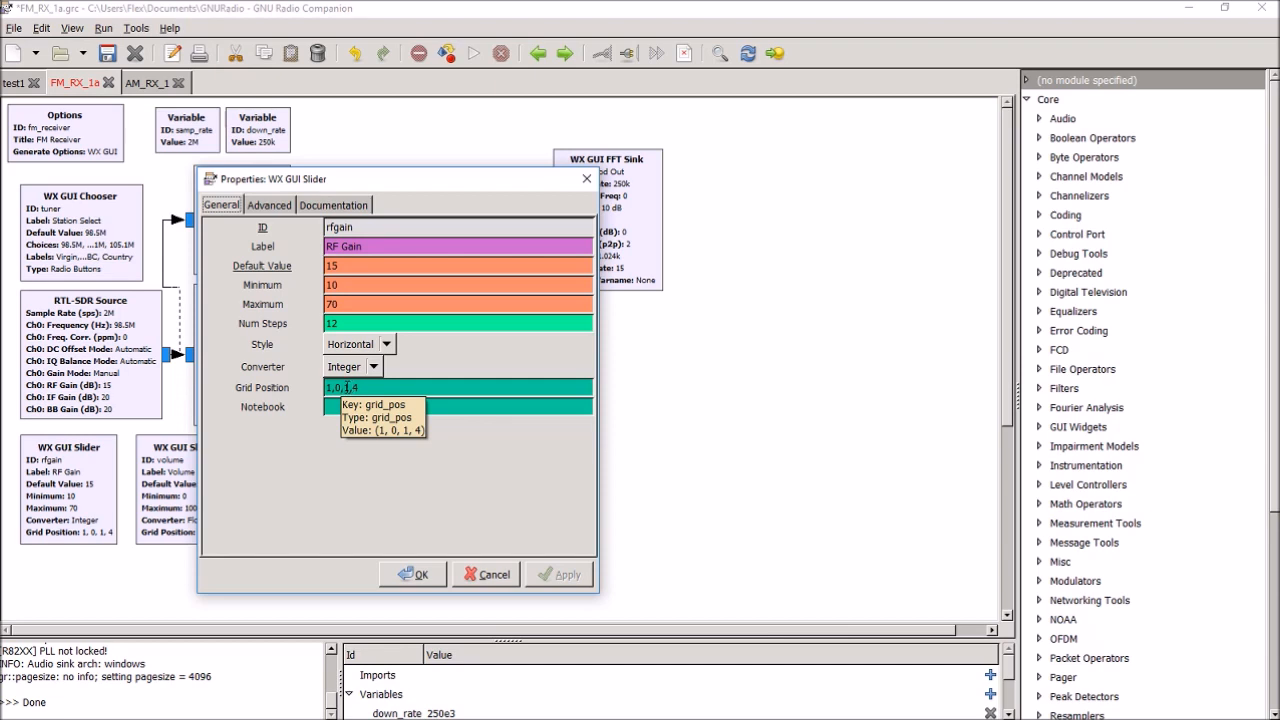
mouse_move(456, 406)
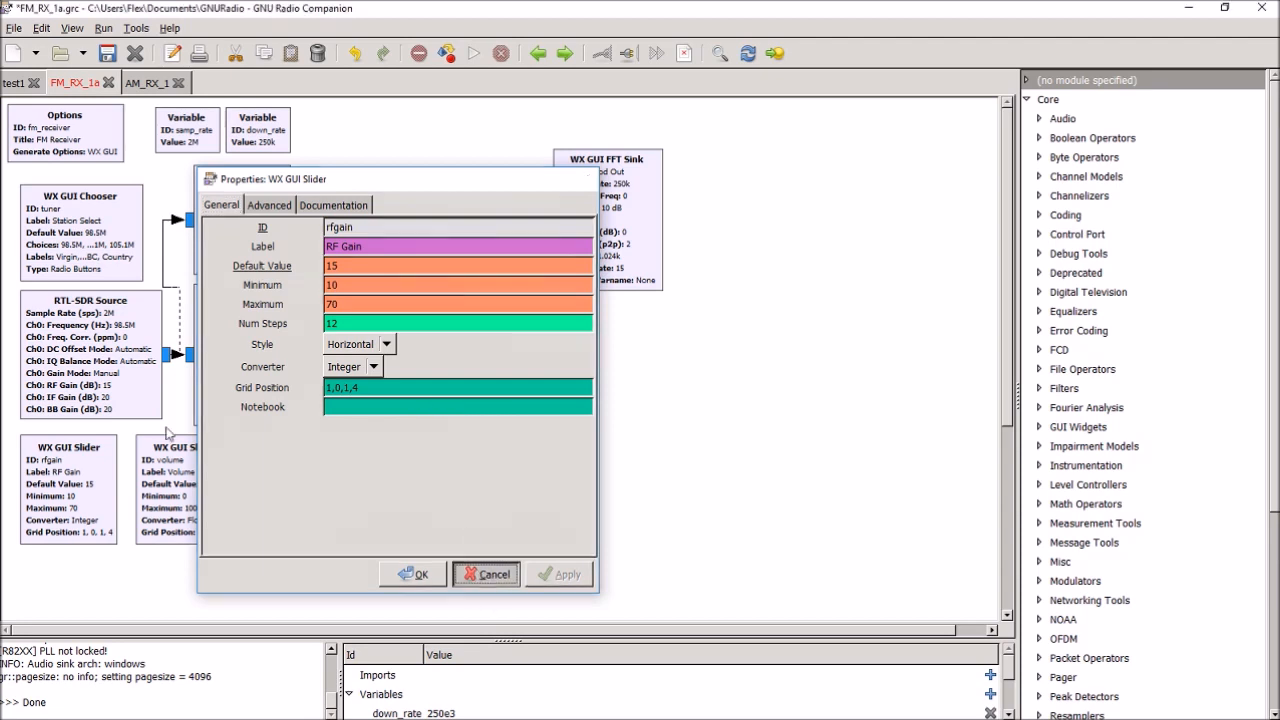
Cancel the rfgain slider properties, leaving its settings unchanged.
left_click(484, 572)
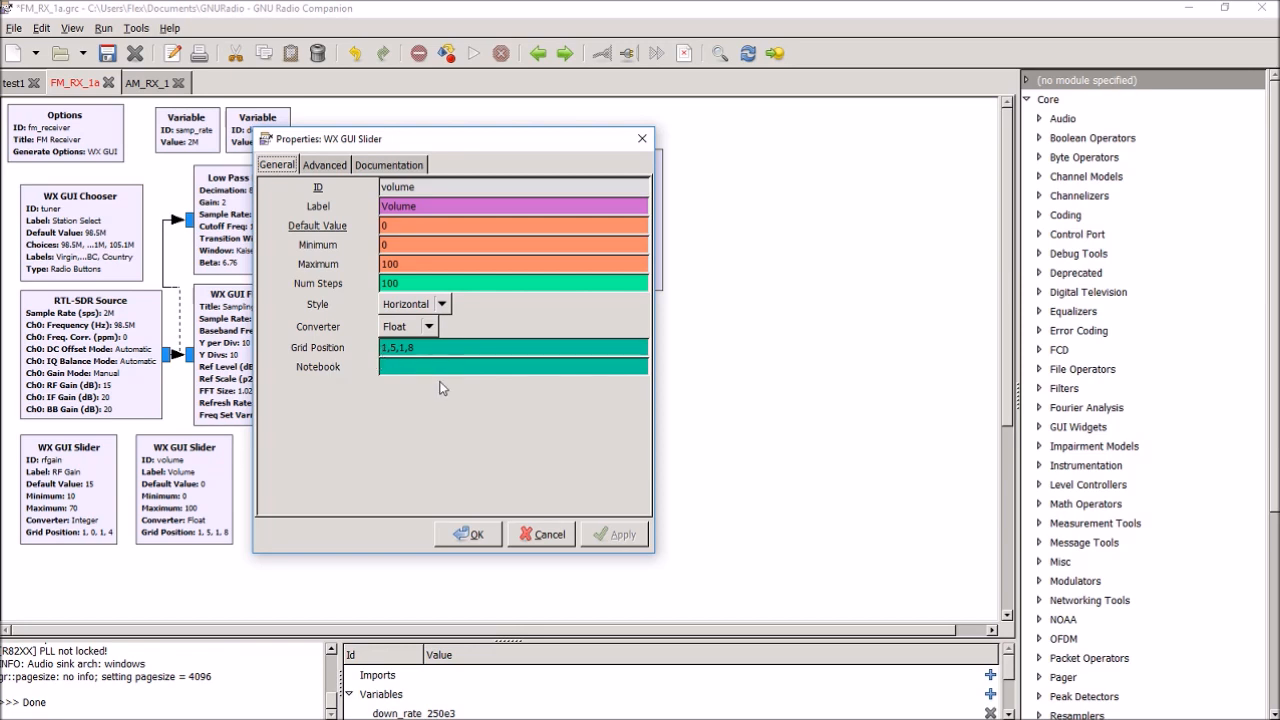
mouse_move(428, 444)
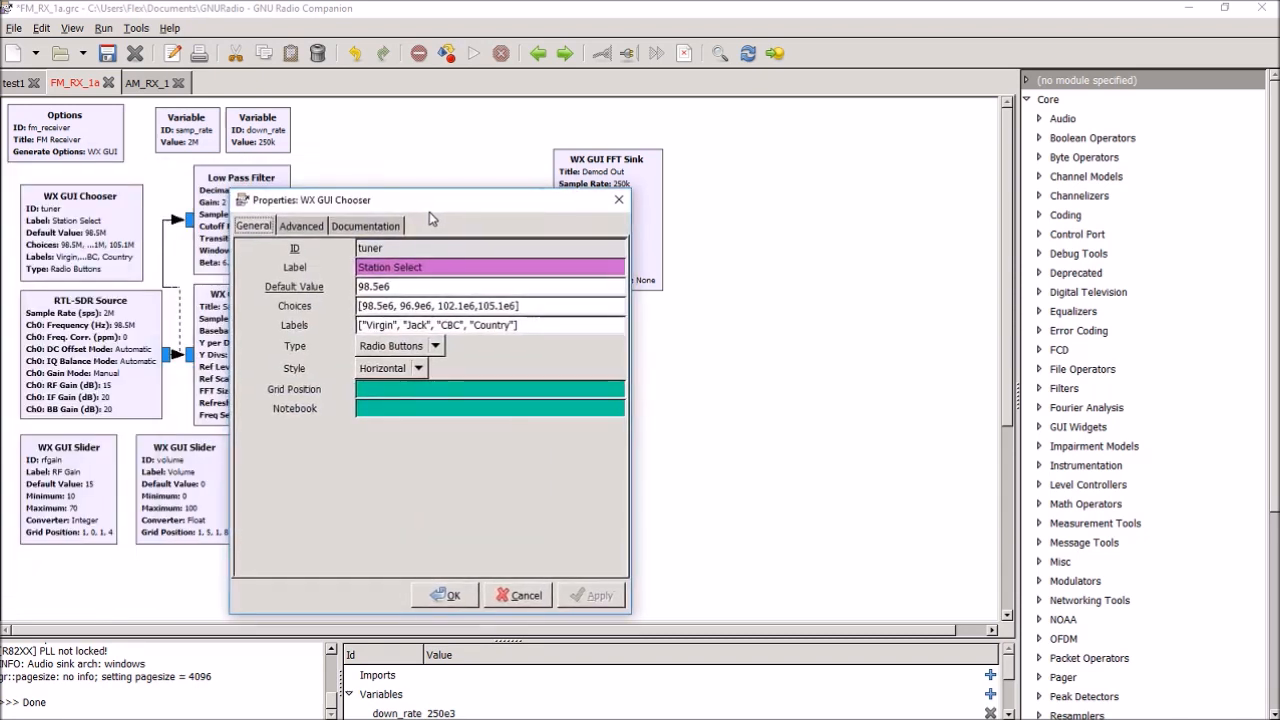
mouse_move(308, 468)
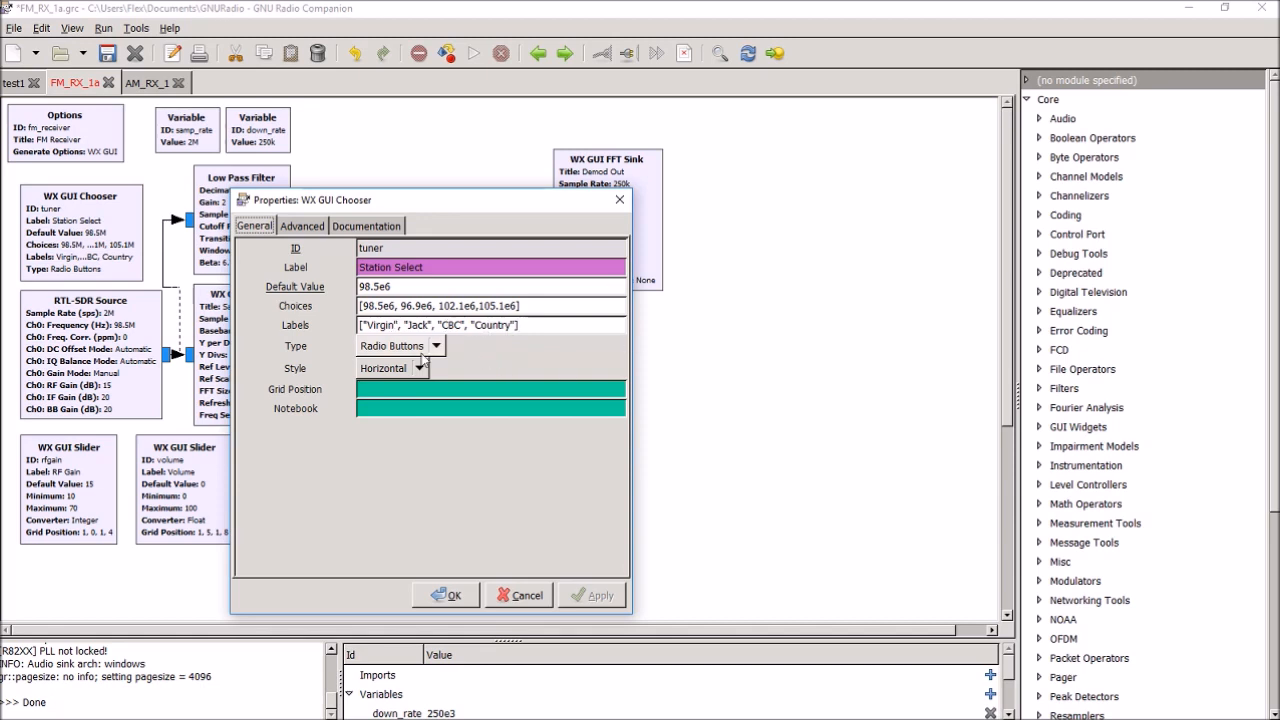
mouse_move(450, 360)
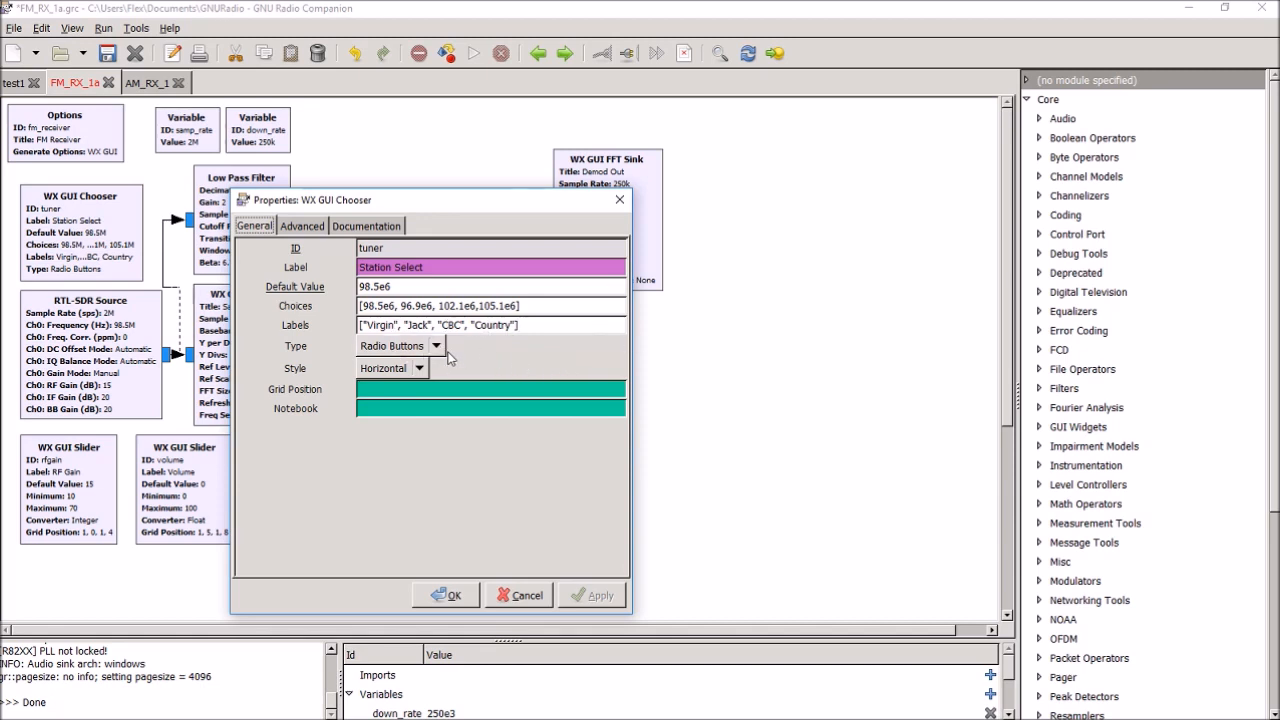
mouse_move(536, 358)
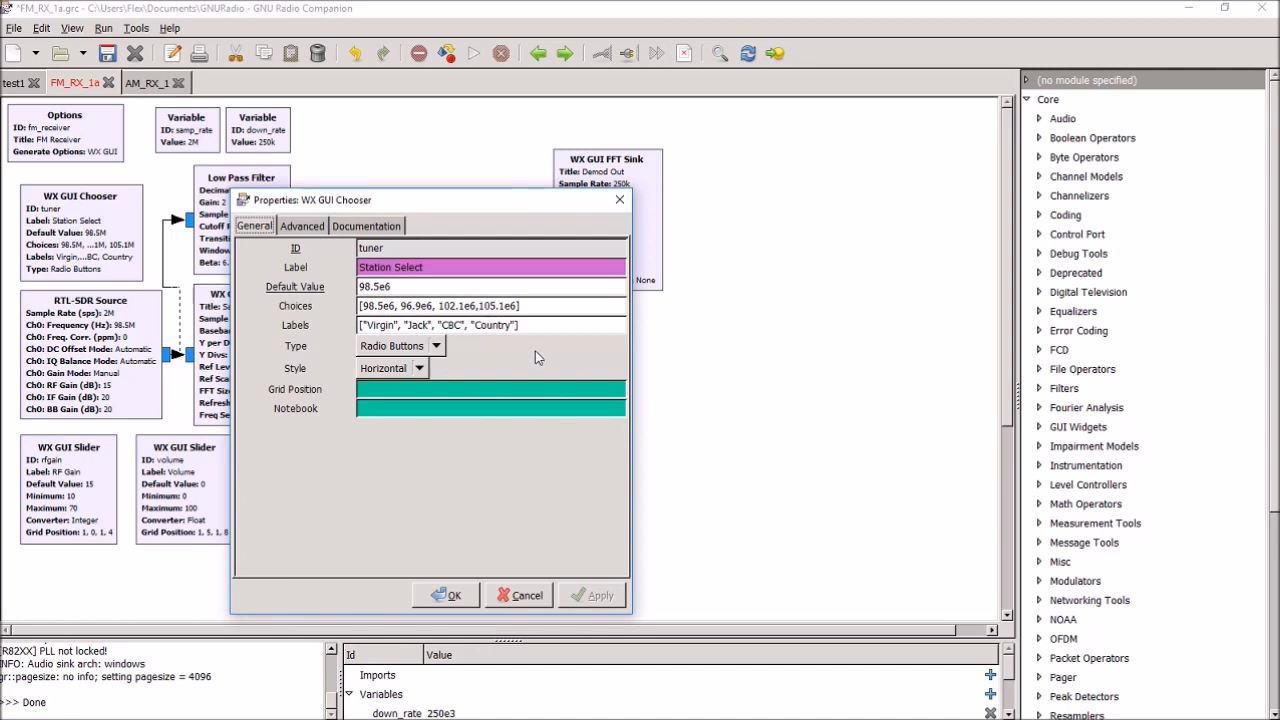
mouse_move(538, 374)
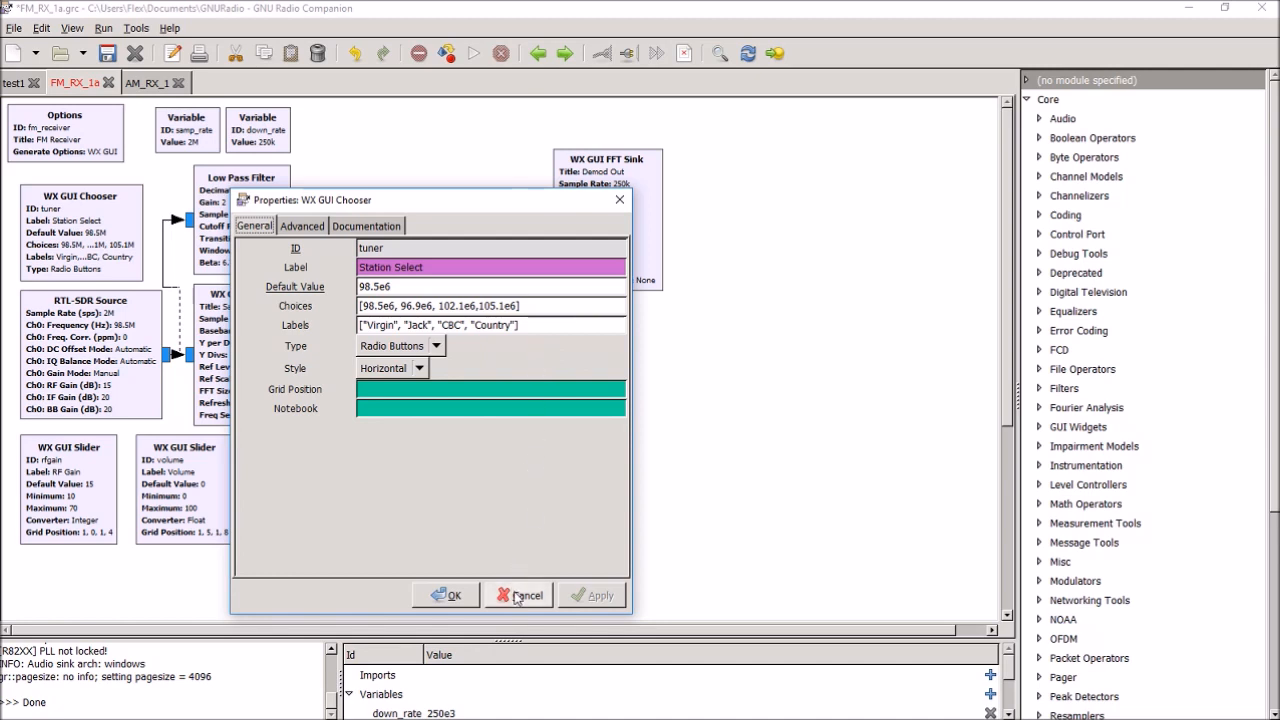
Cancel the Station Select WX GUI Chooser properties without changes.
left_click(518, 596)
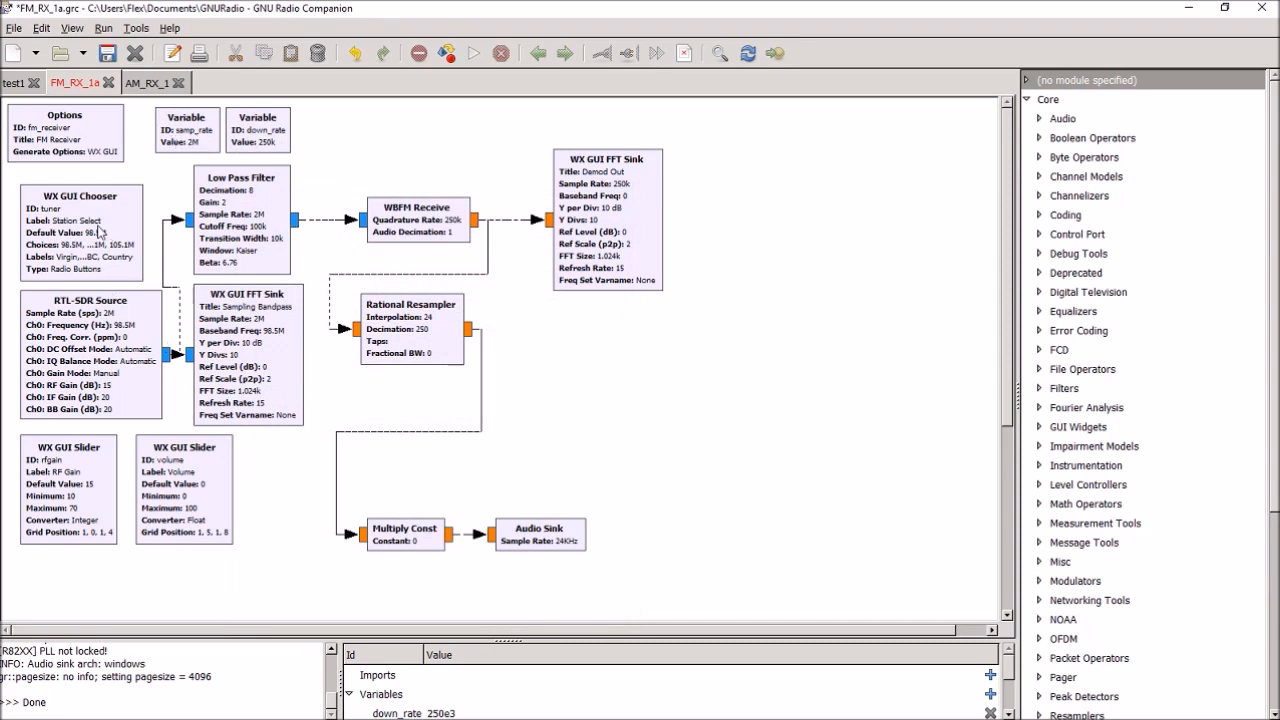
mouse_move(220, 520)
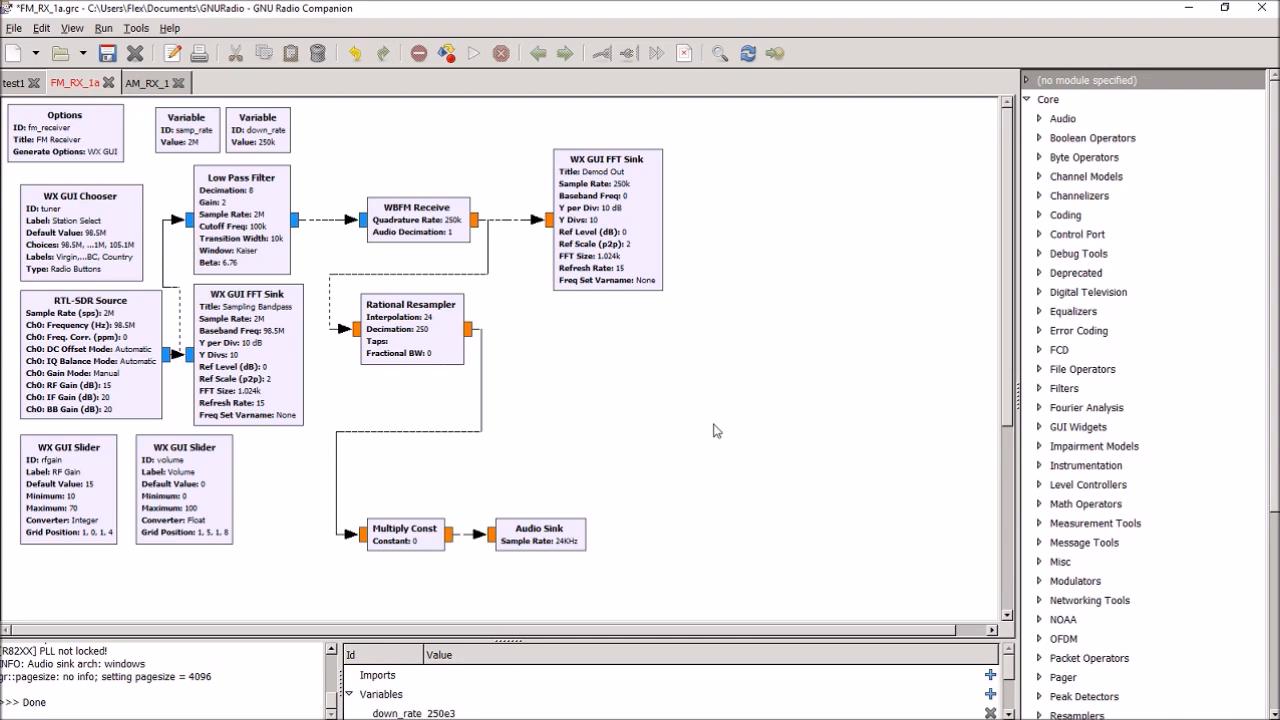
mouse_move(304, 352)
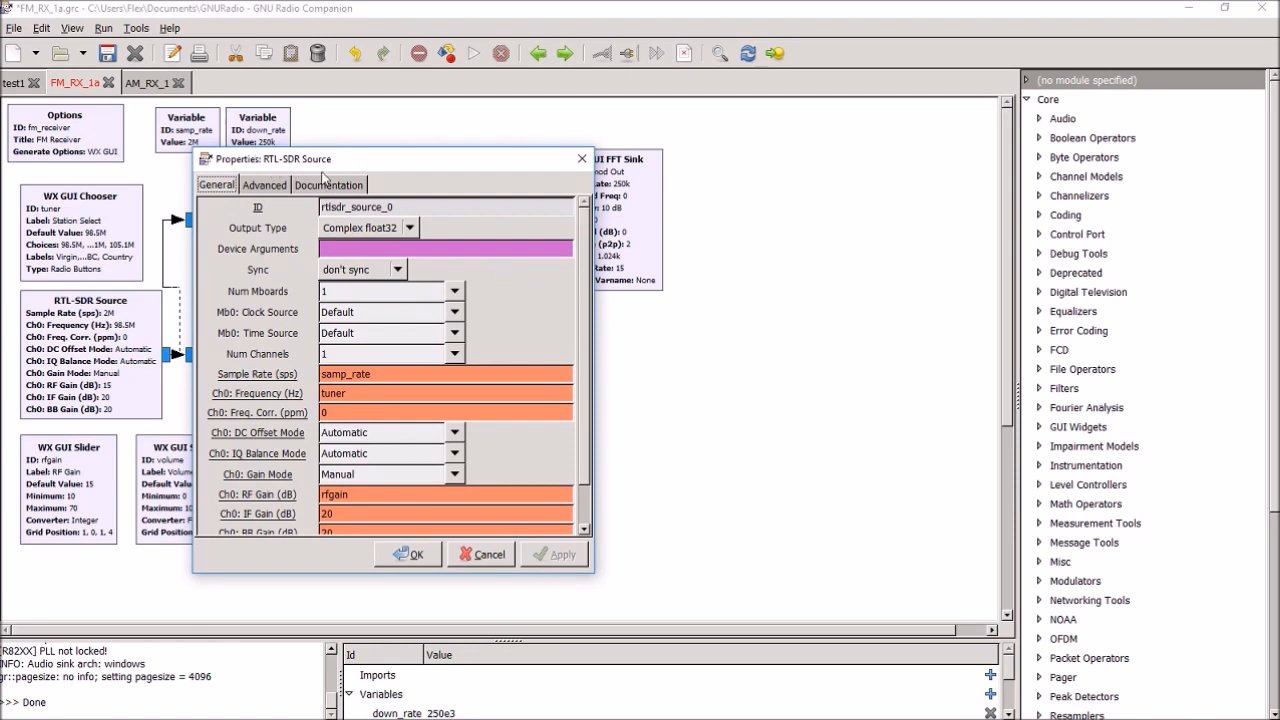
mouse_move(452, 184)
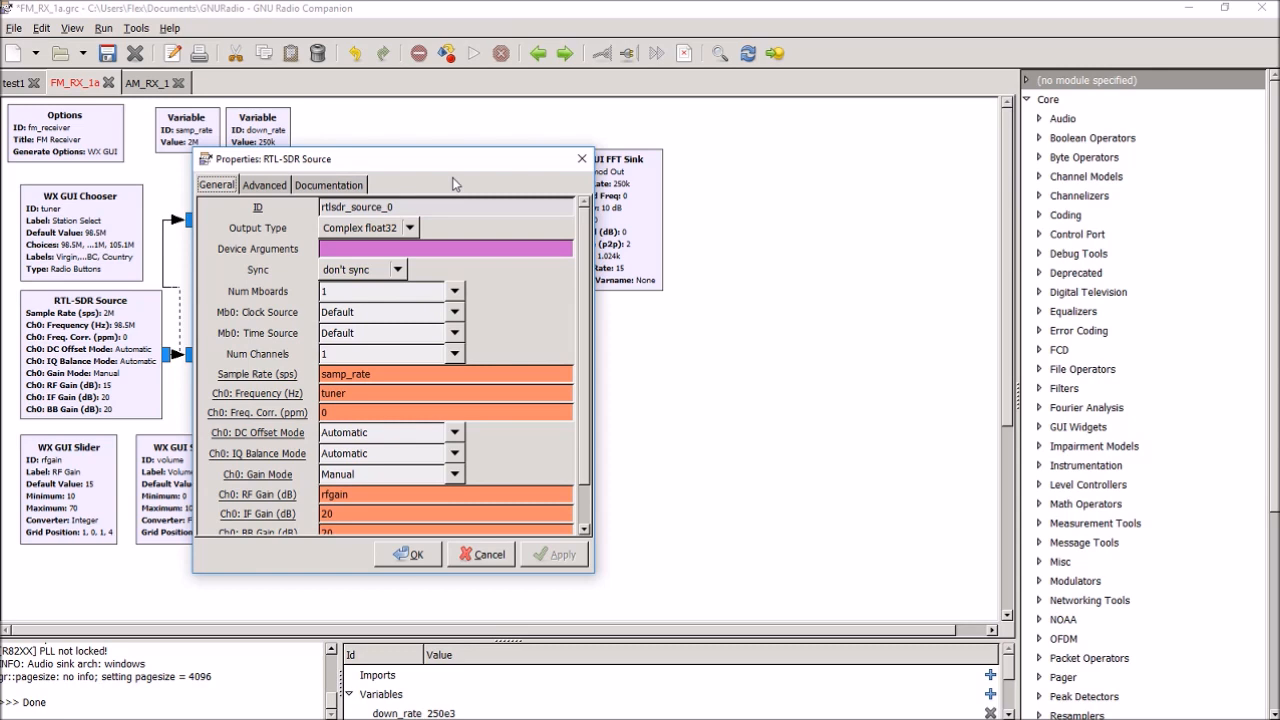
mouse_move(212, 380)
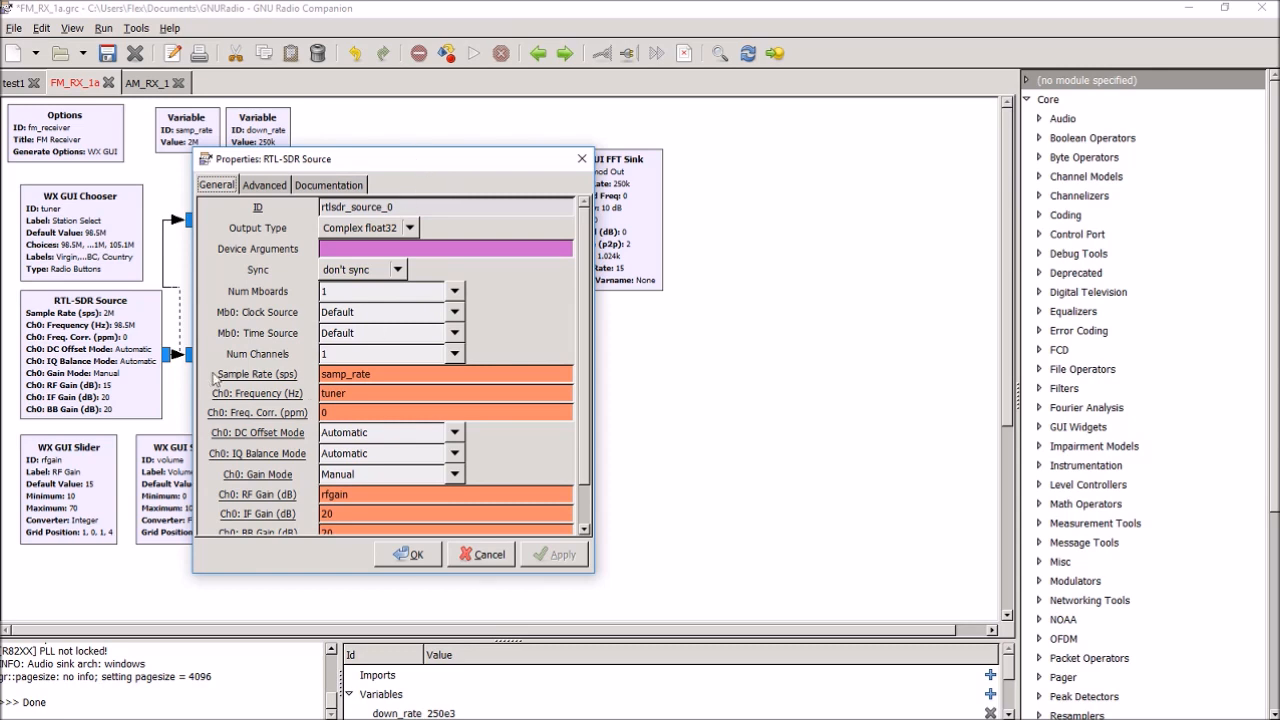
mouse_move(378, 374)
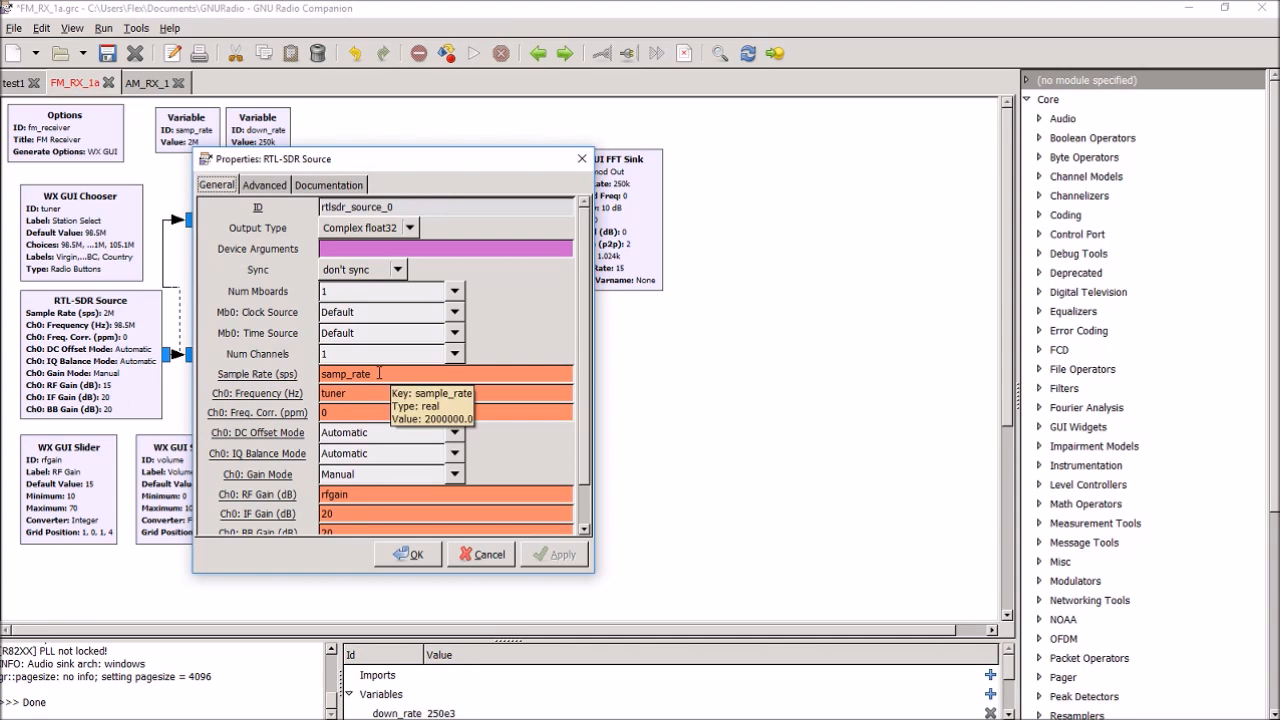
mouse_move(378, 392)
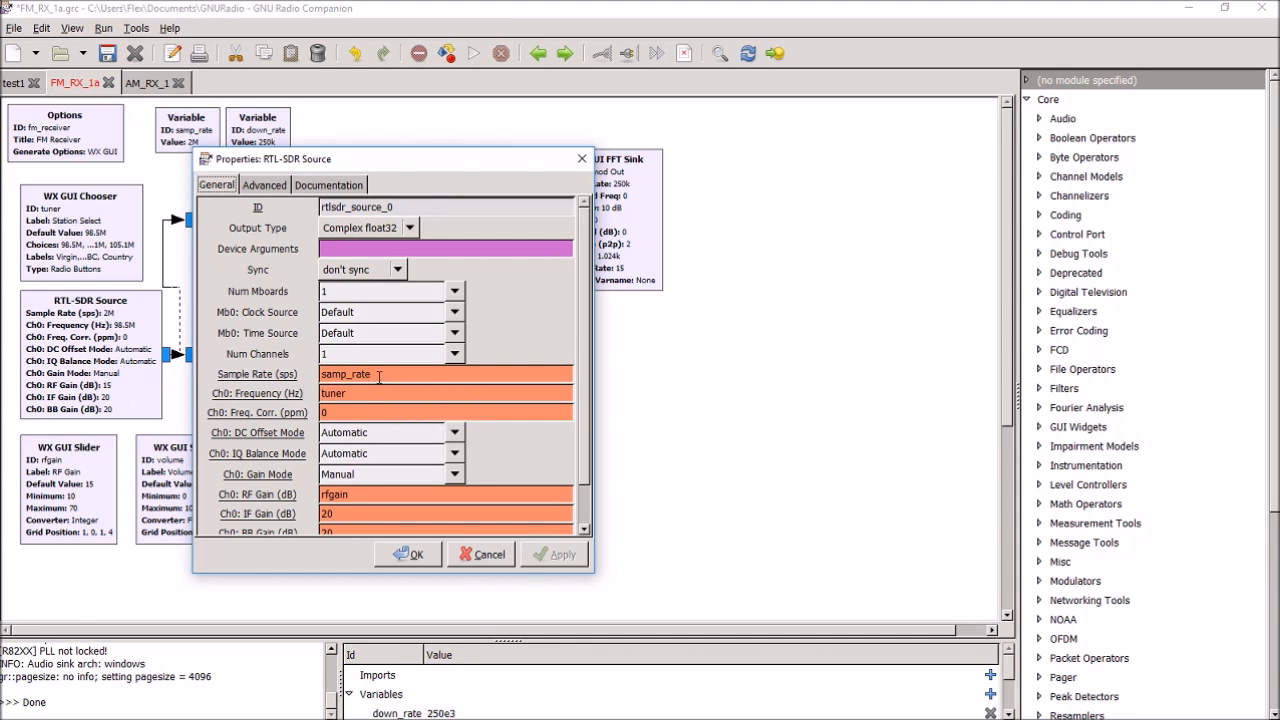
mouse_move(378, 376)
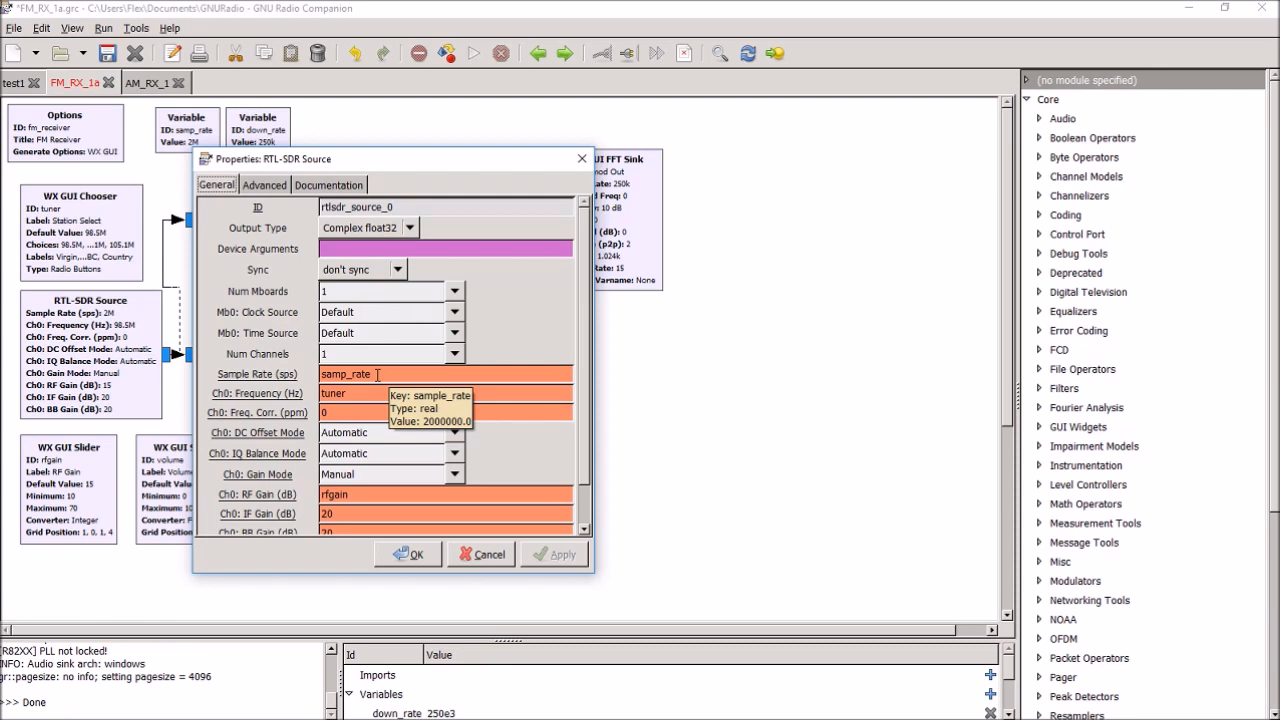
mouse_move(348, 410)
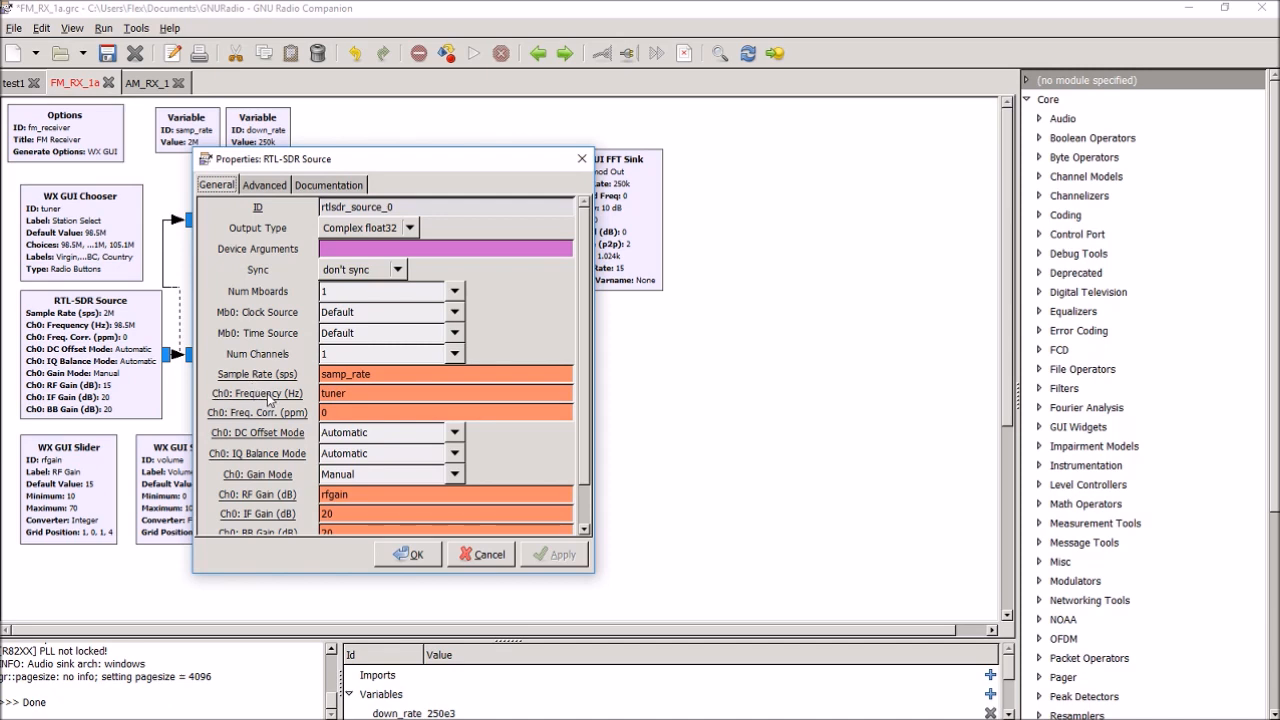
mouse_move(352, 392)
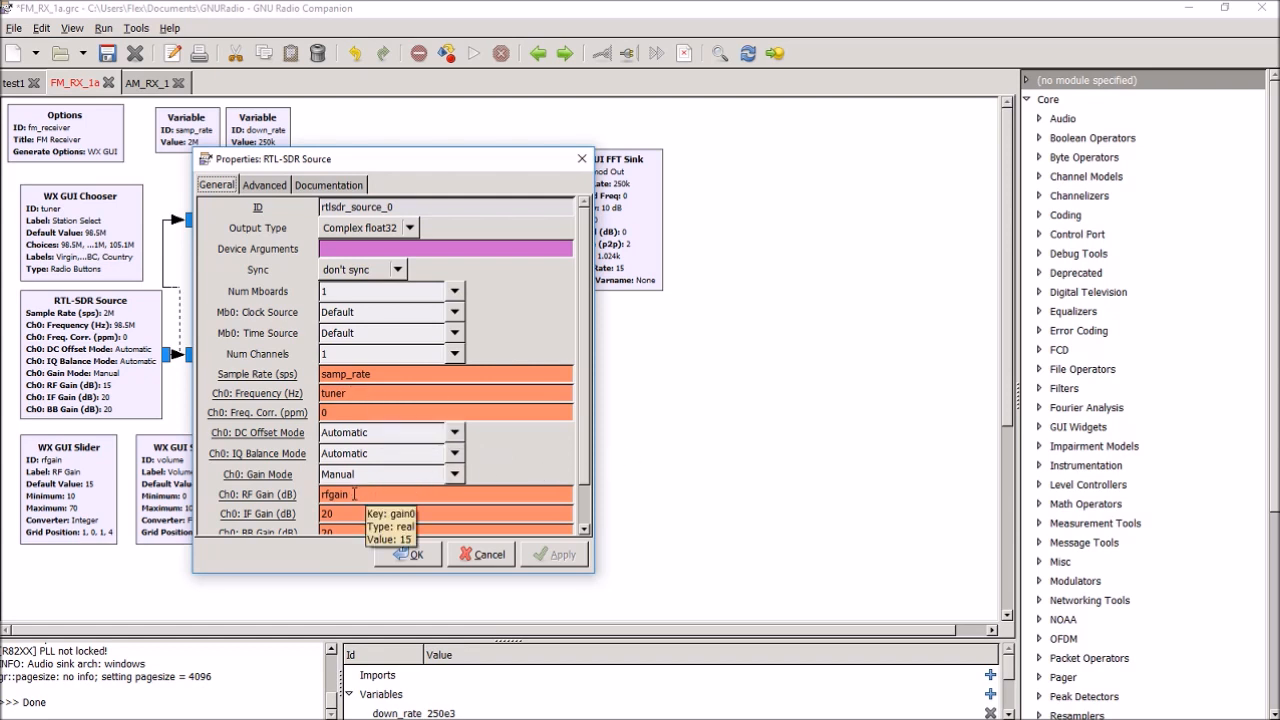
scroll("down", 3)
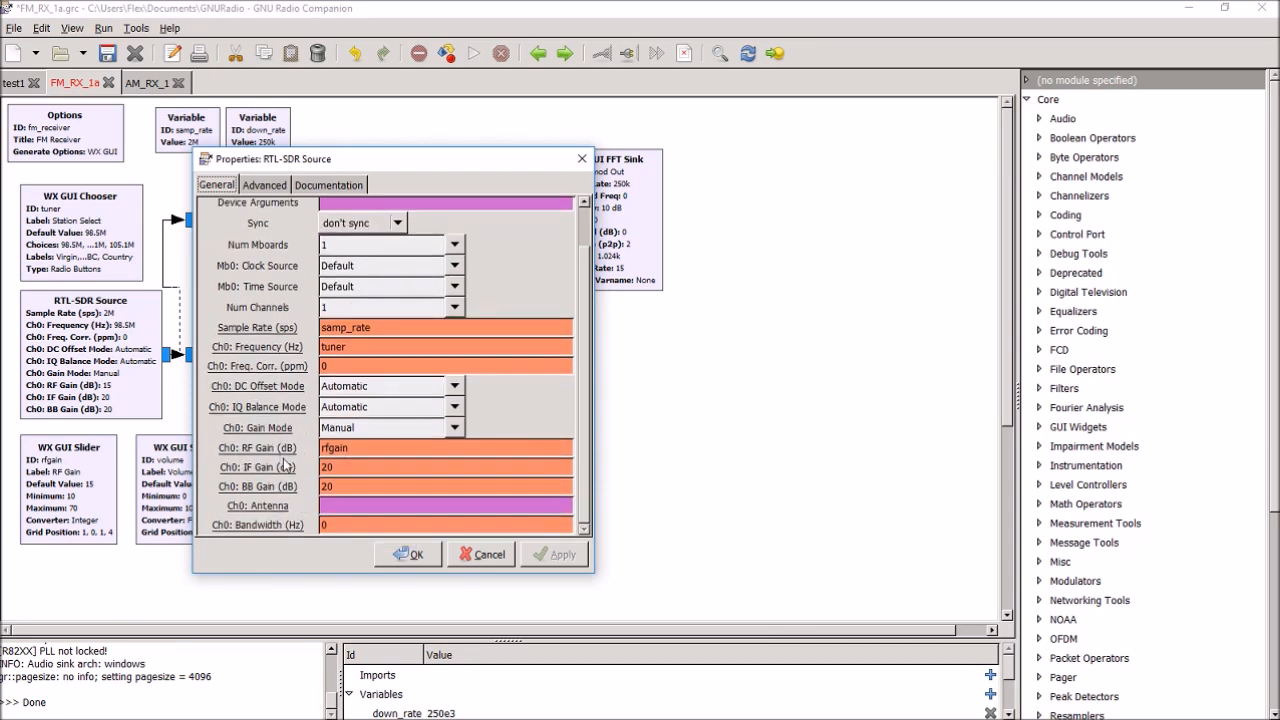
mouse_move(392, 380)
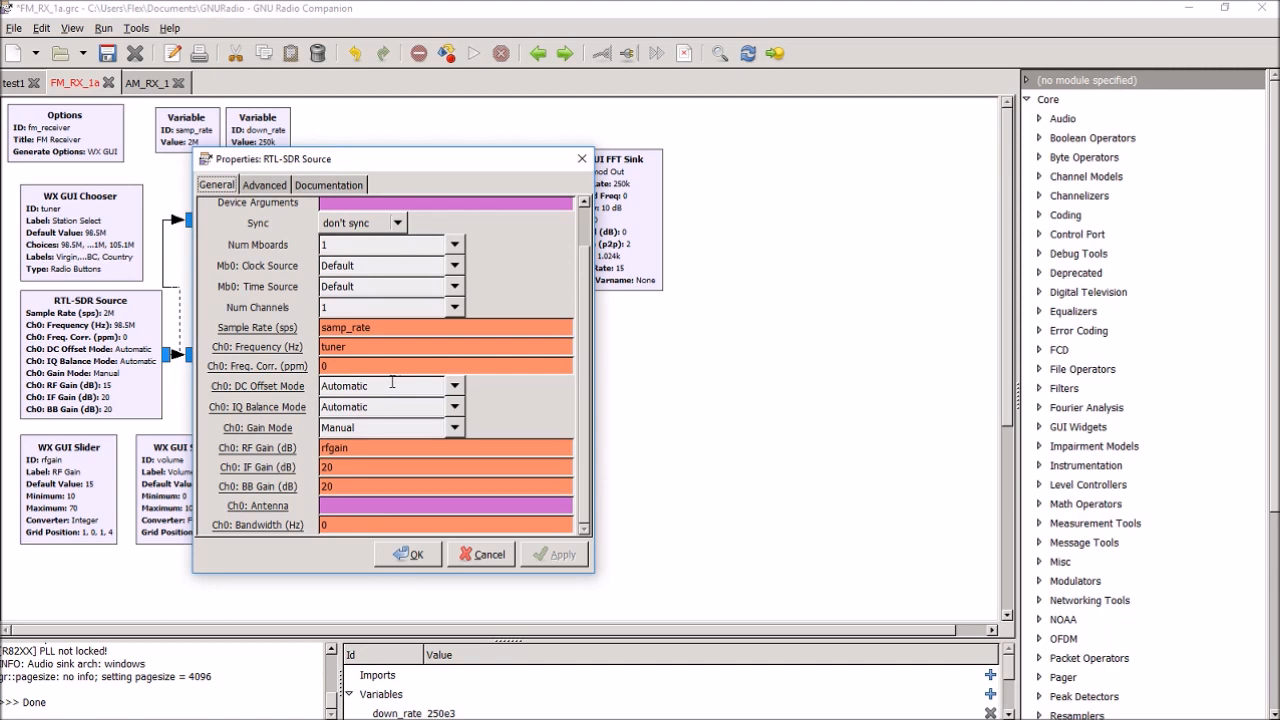
mouse_move(508, 422)
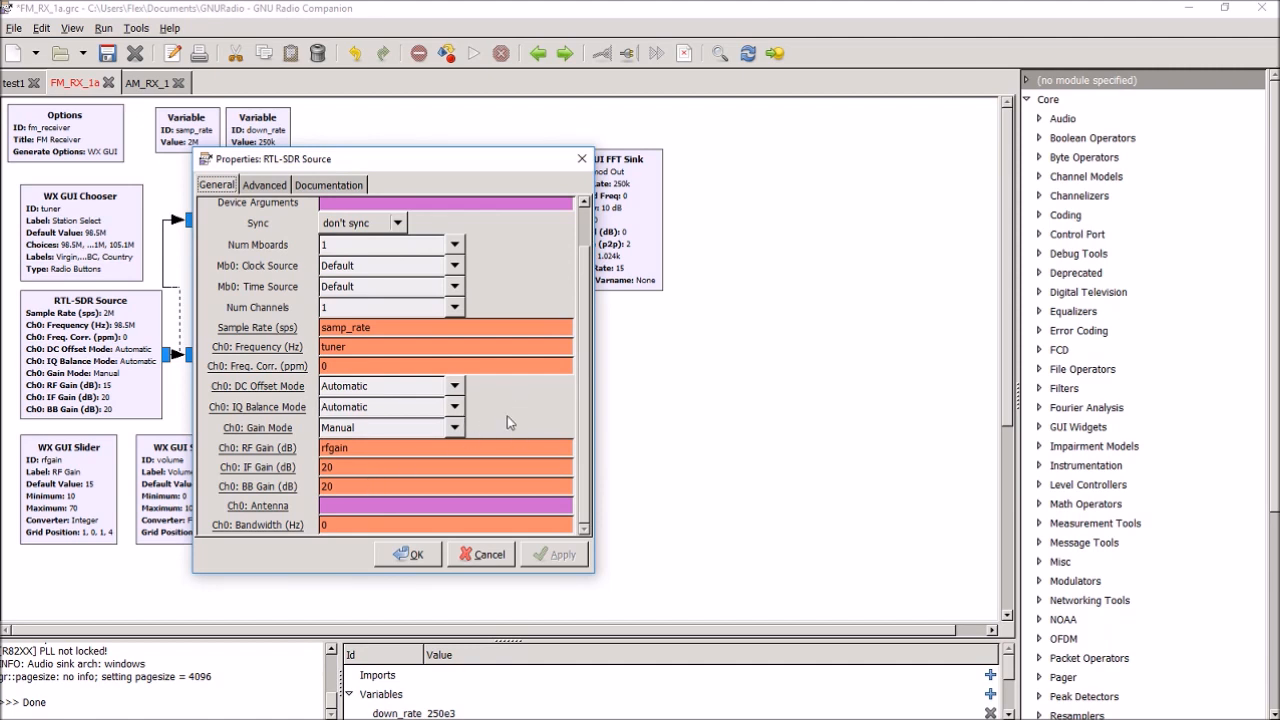
mouse_move(490, 328)
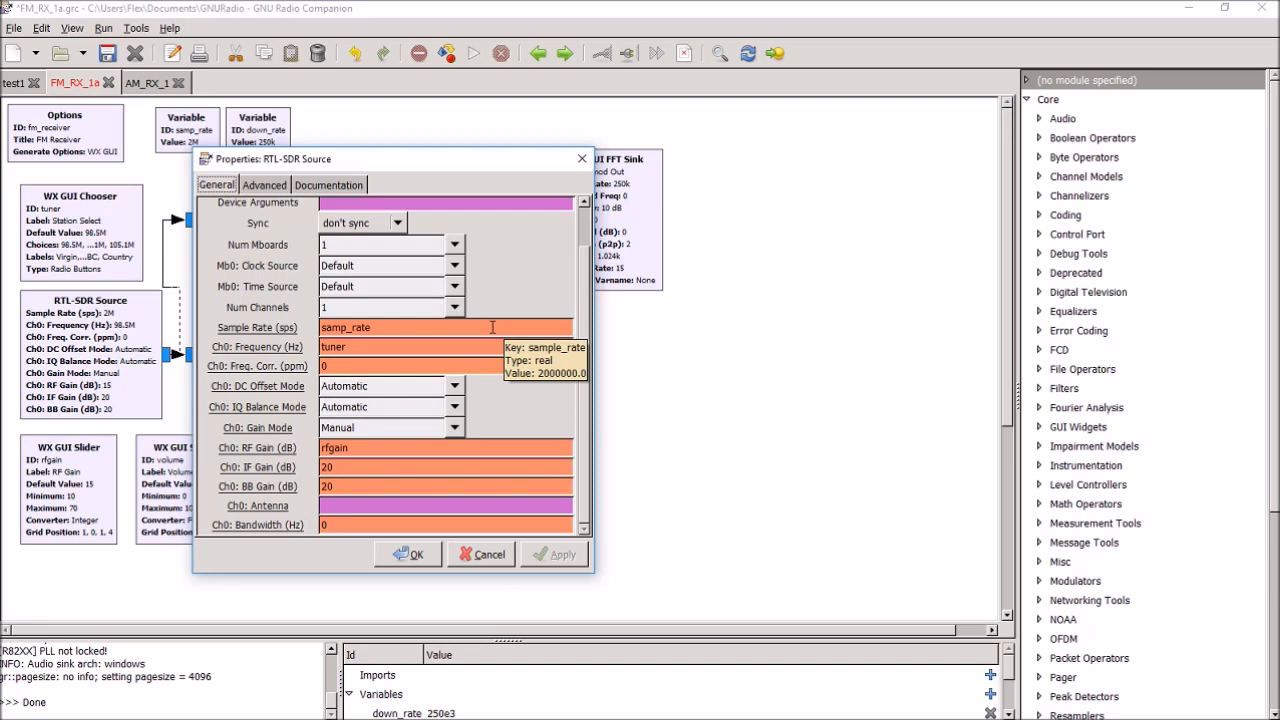
mouse_move(424, 348)
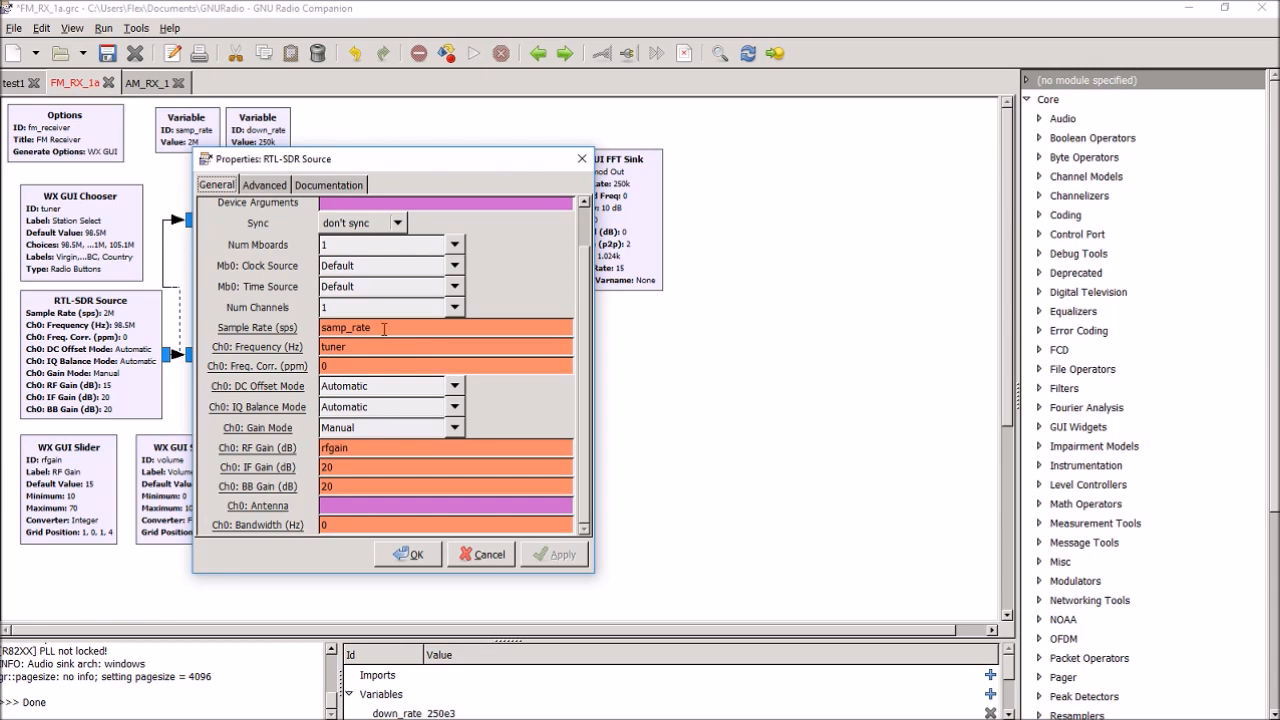
mouse_move(348, 348)
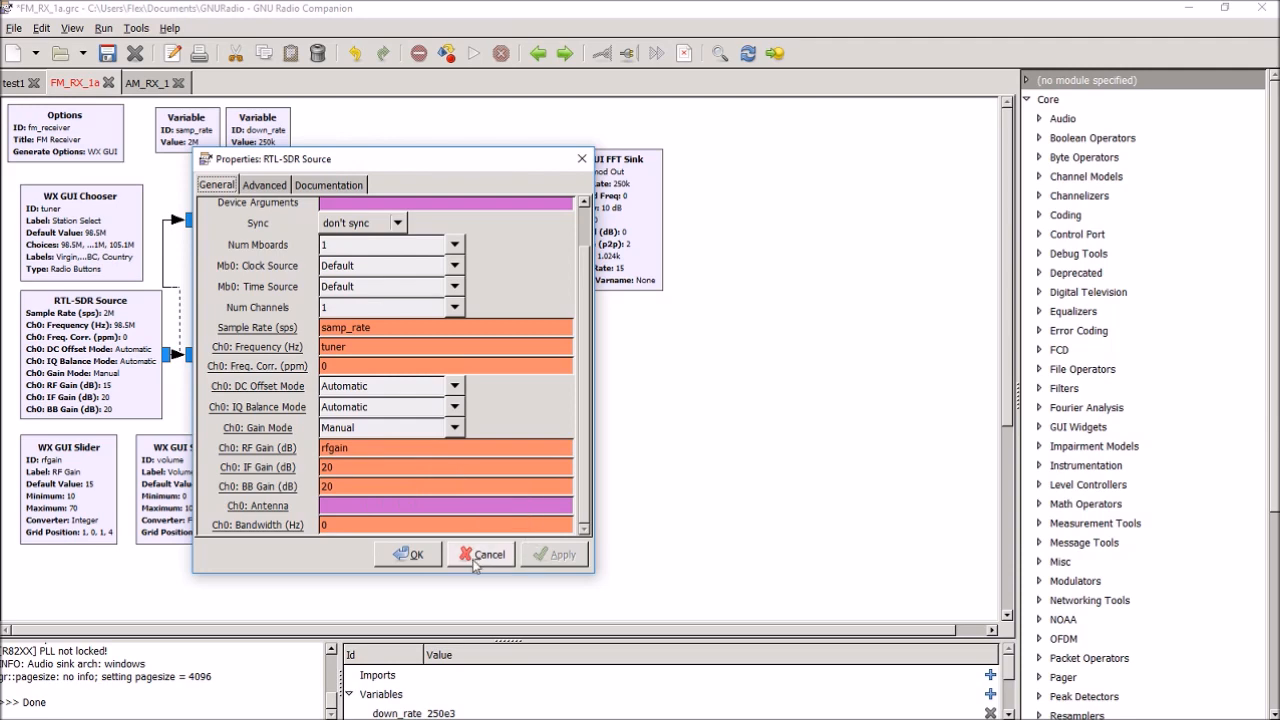
Cancel the RTL-SDR Source properties so the source block stays unchanged.
left_click(490, 554)
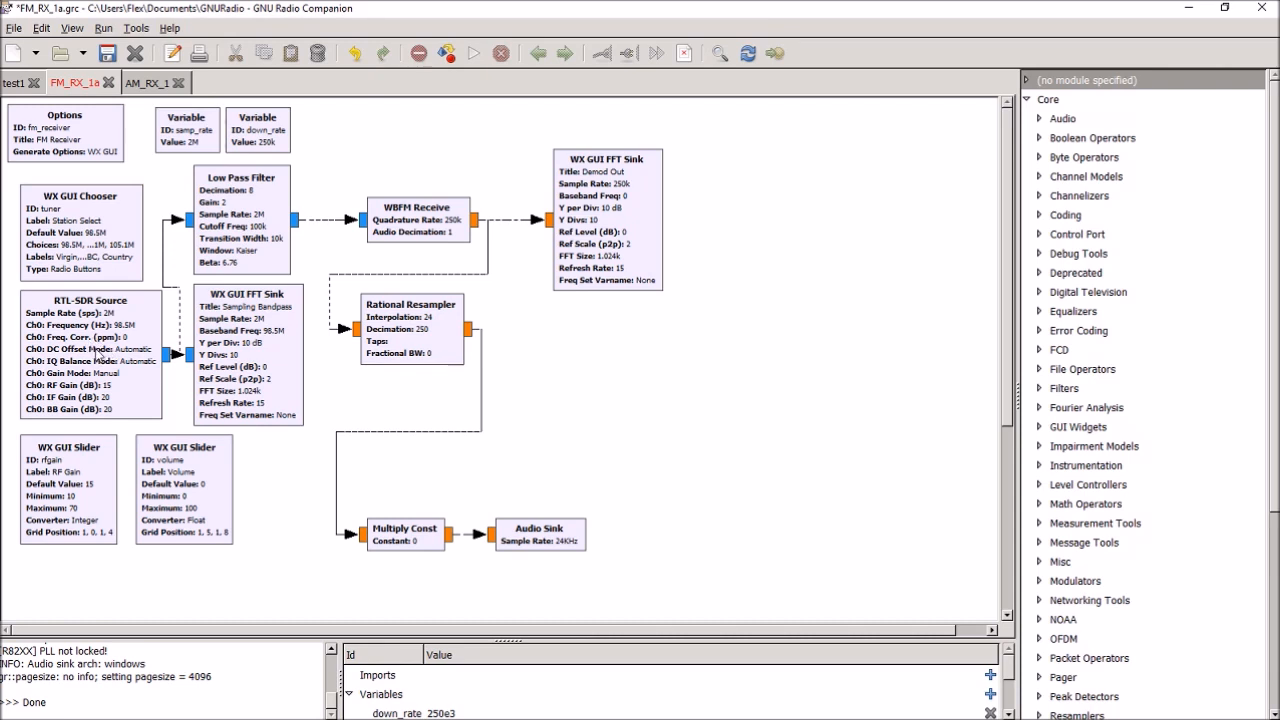
mouse_move(50, 384)
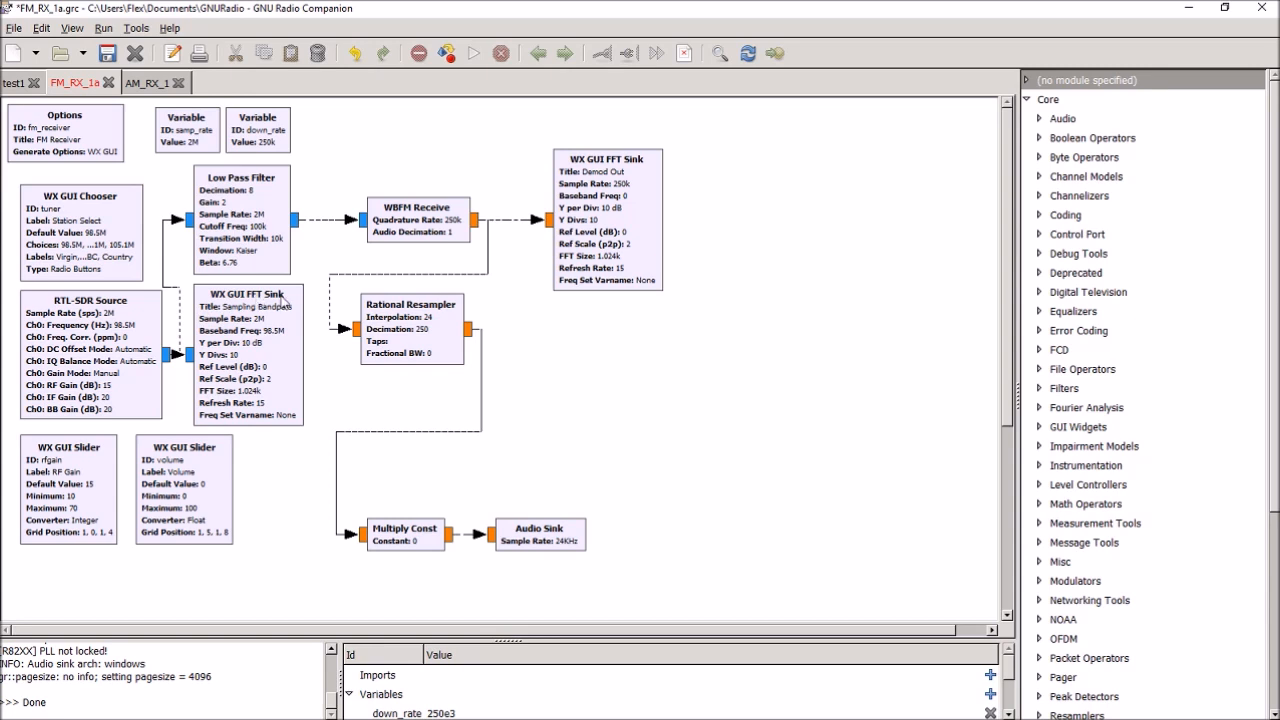
mouse_move(256, 352)
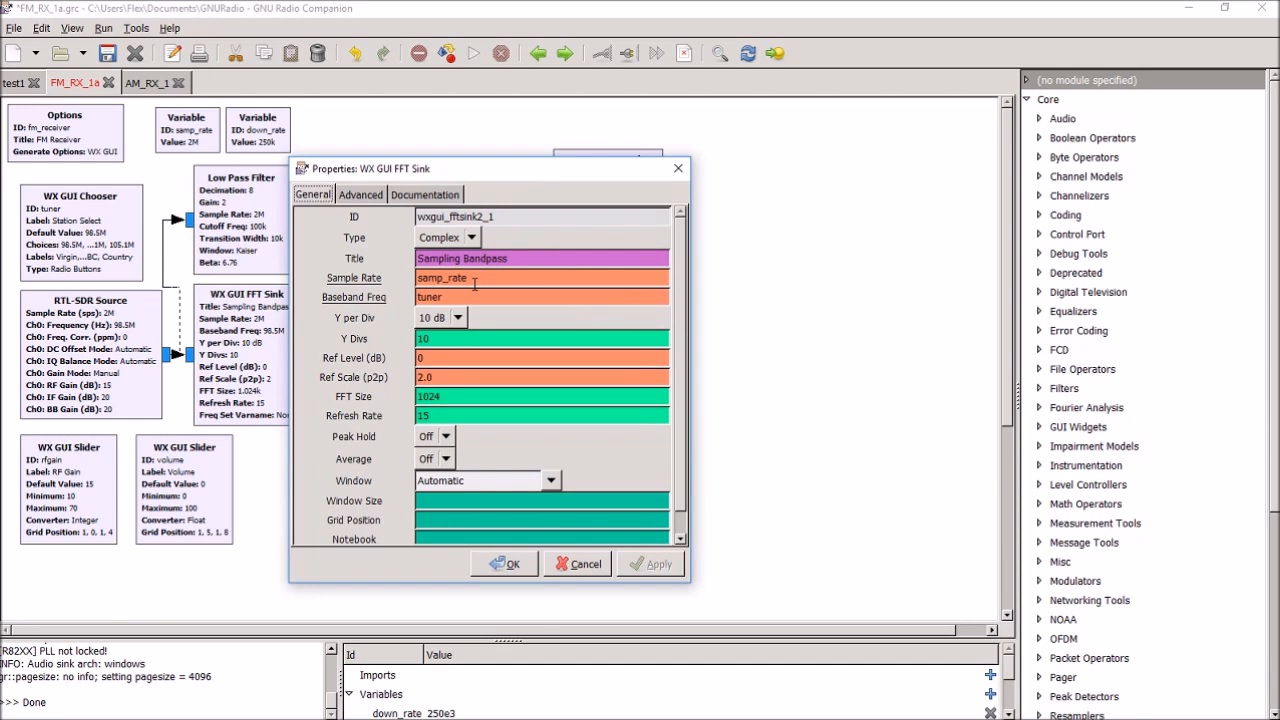
mouse_move(470, 322)
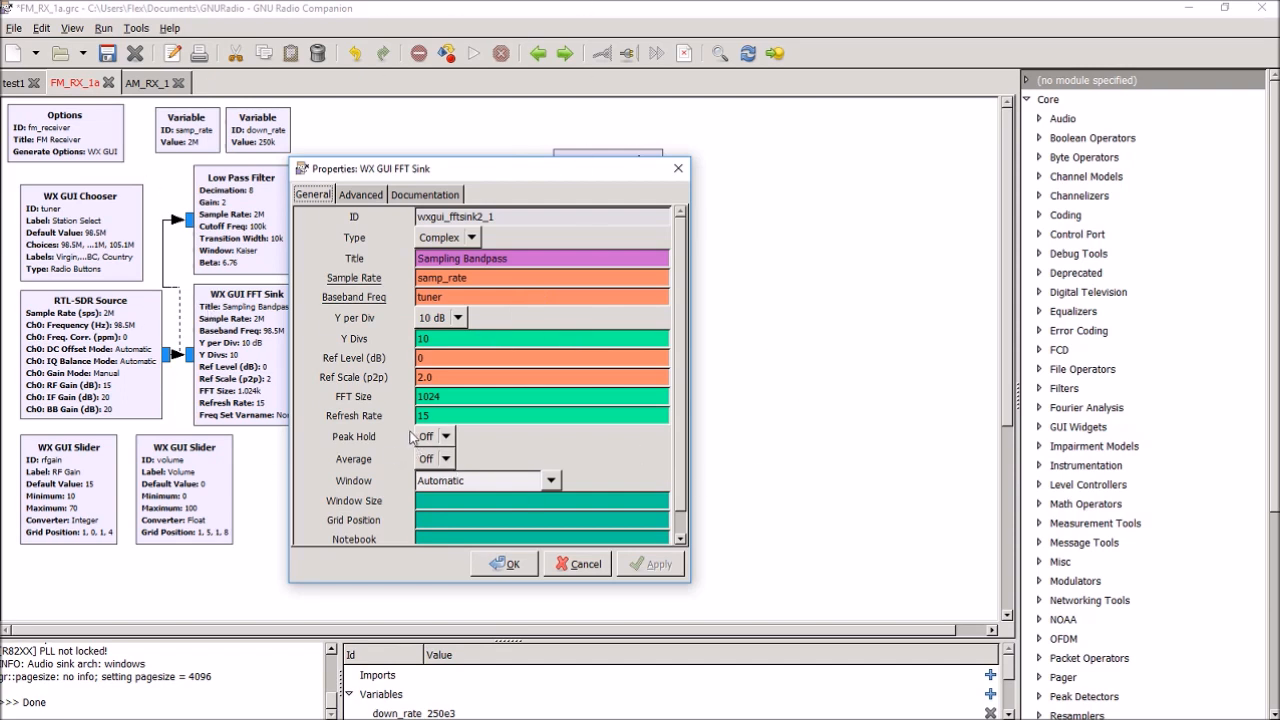
mouse_move(392, 440)
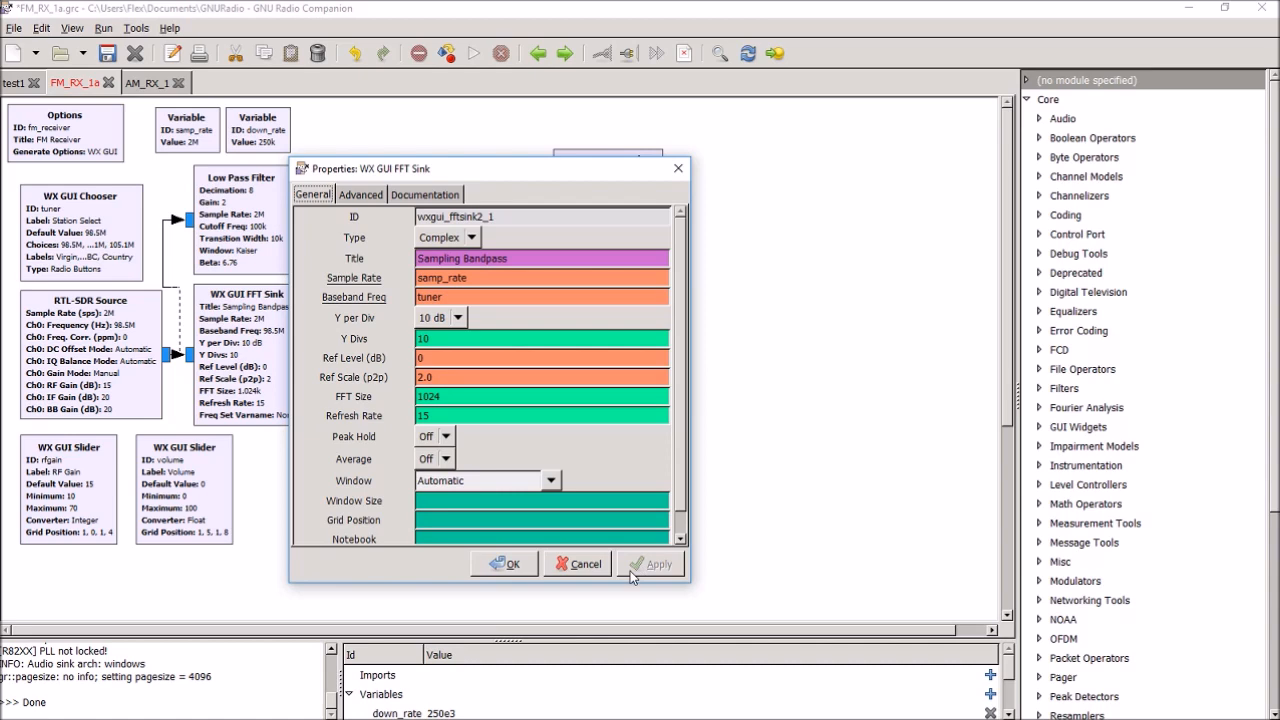
mouse_move(578, 564)
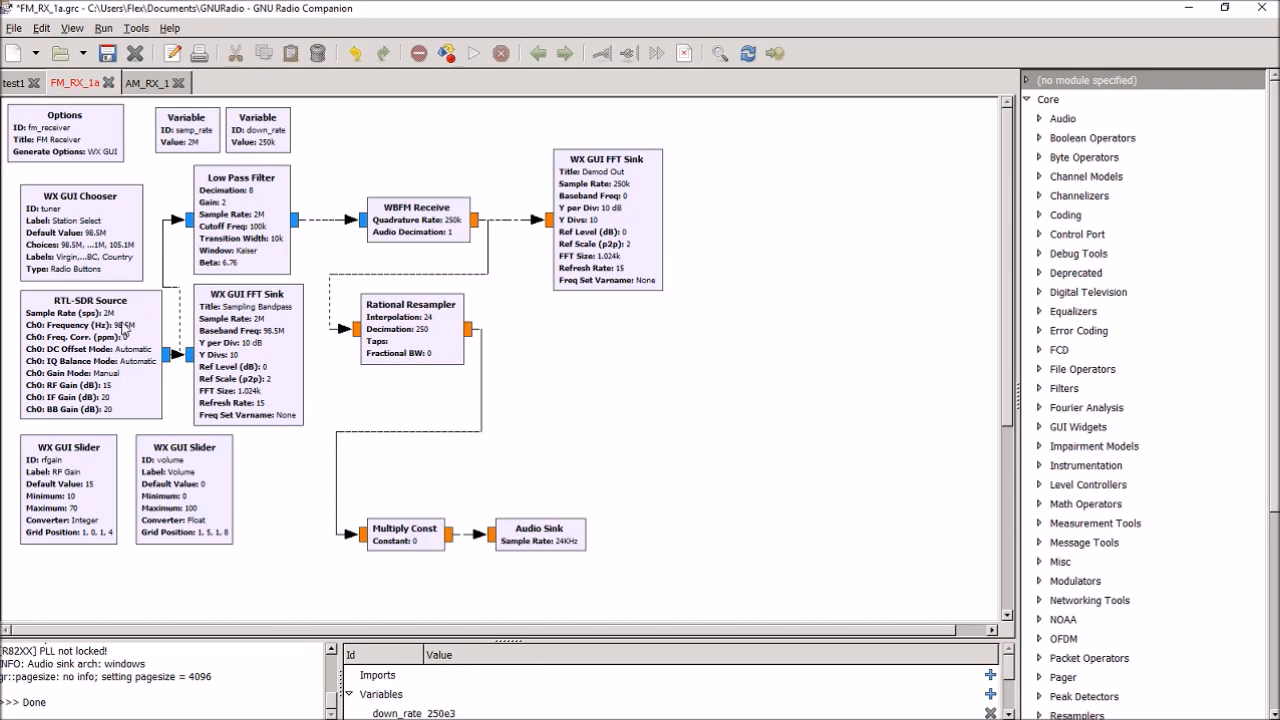
mouse_move(132, 336)
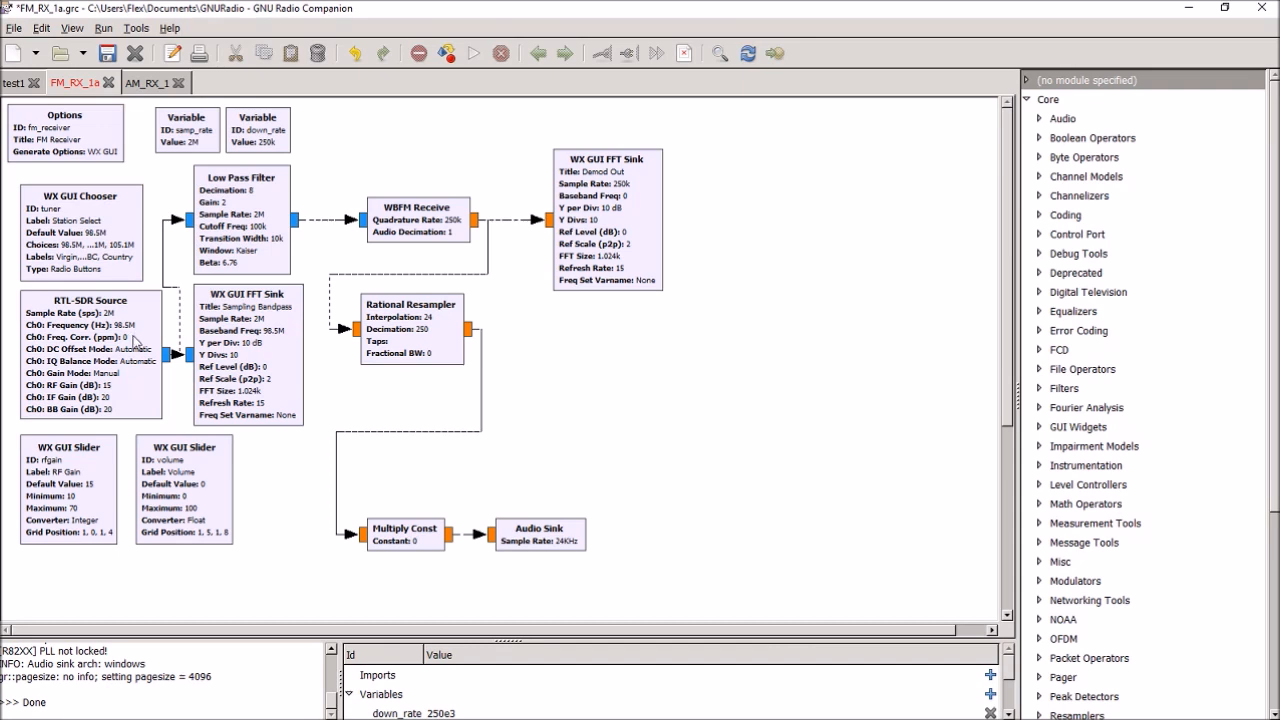
mouse_move(290, 158)
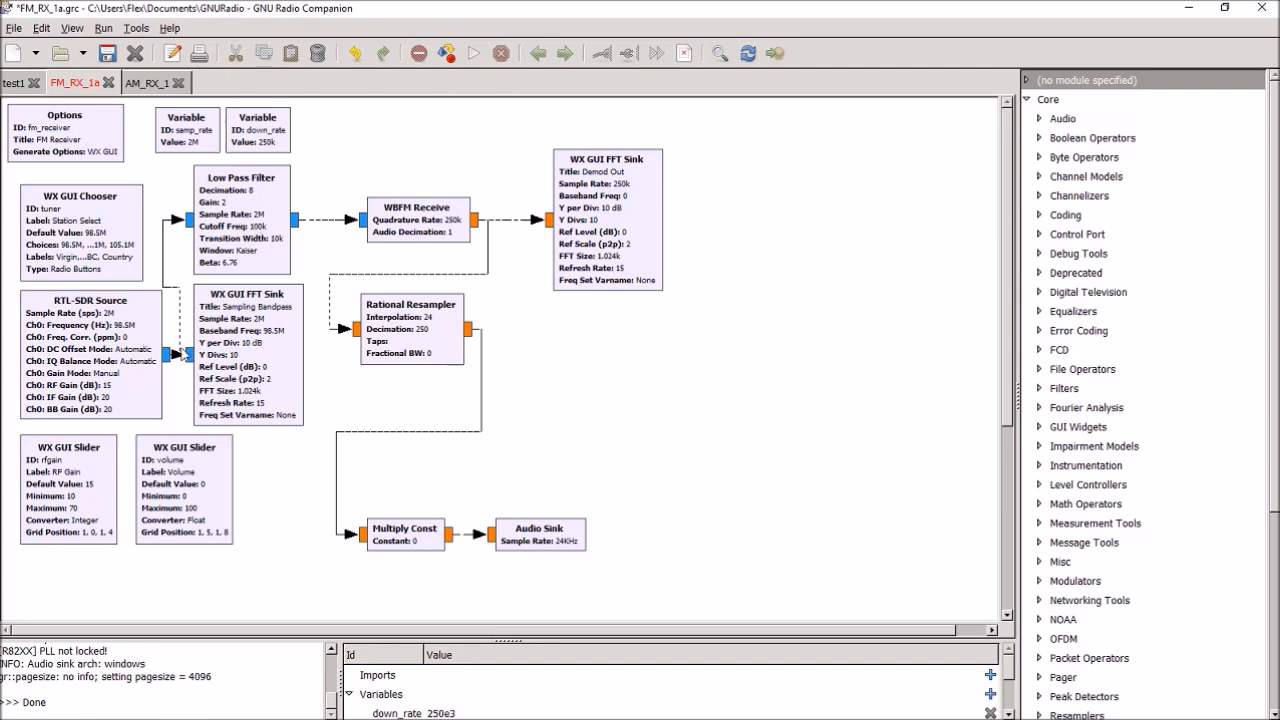
Select the Low Pass Filter block in the flowgraph.
left_click(240, 220)
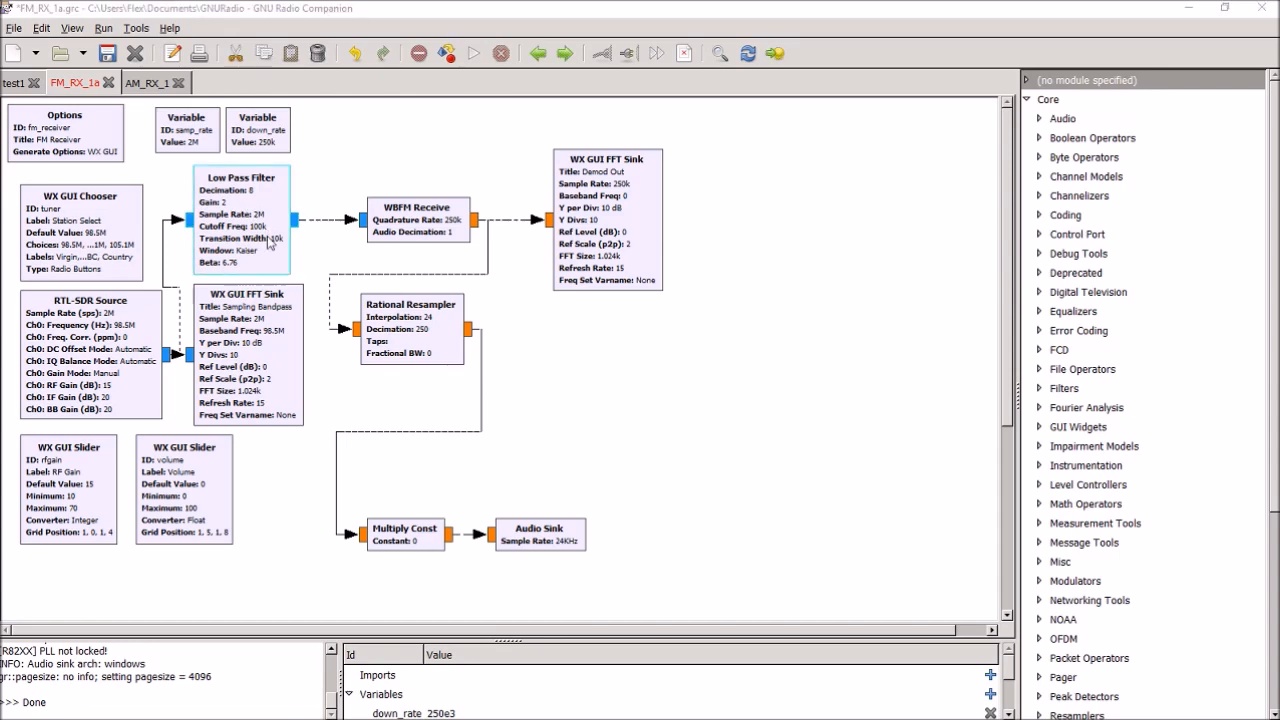
double_click(240, 216)
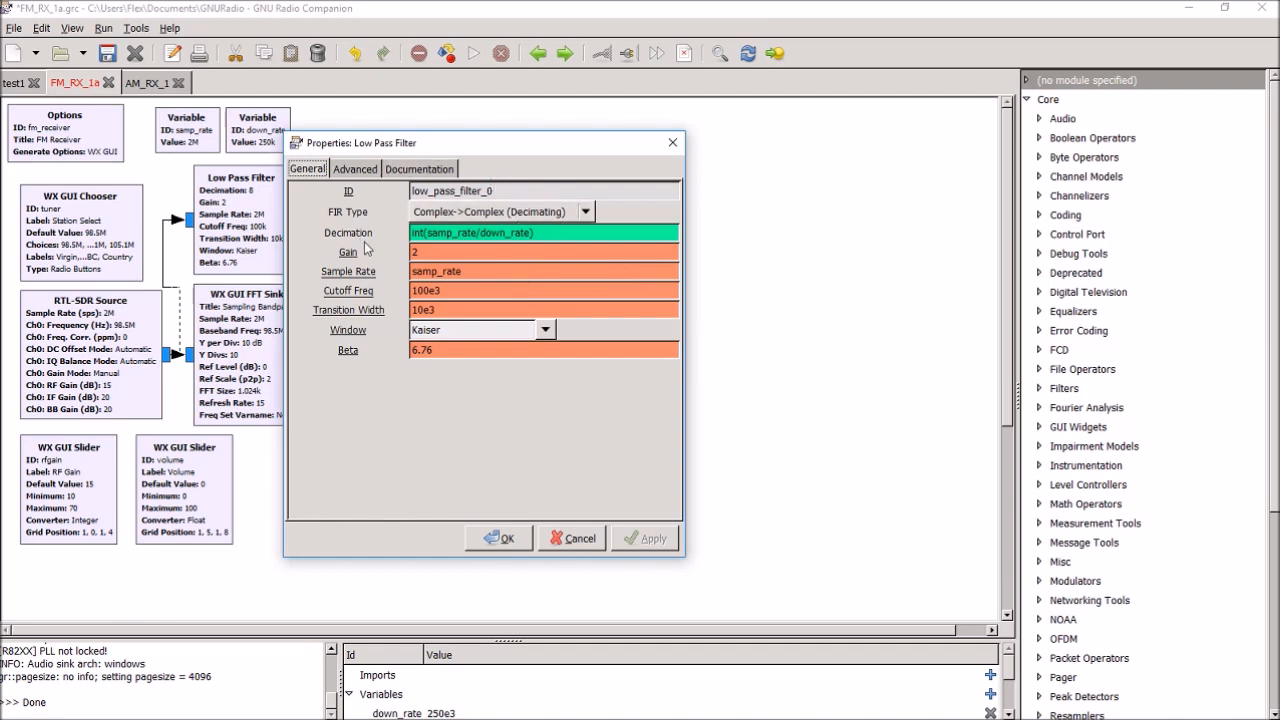
mouse_move(362, 244)
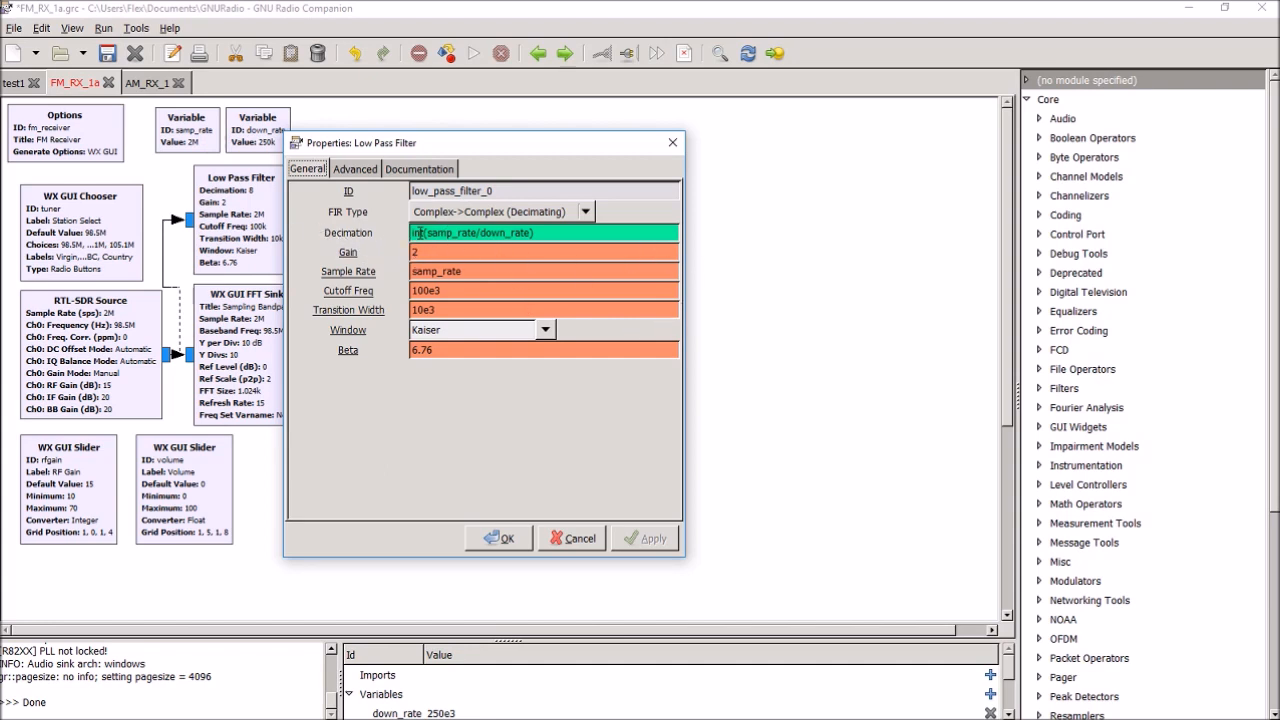
mouse_move(584, 348)
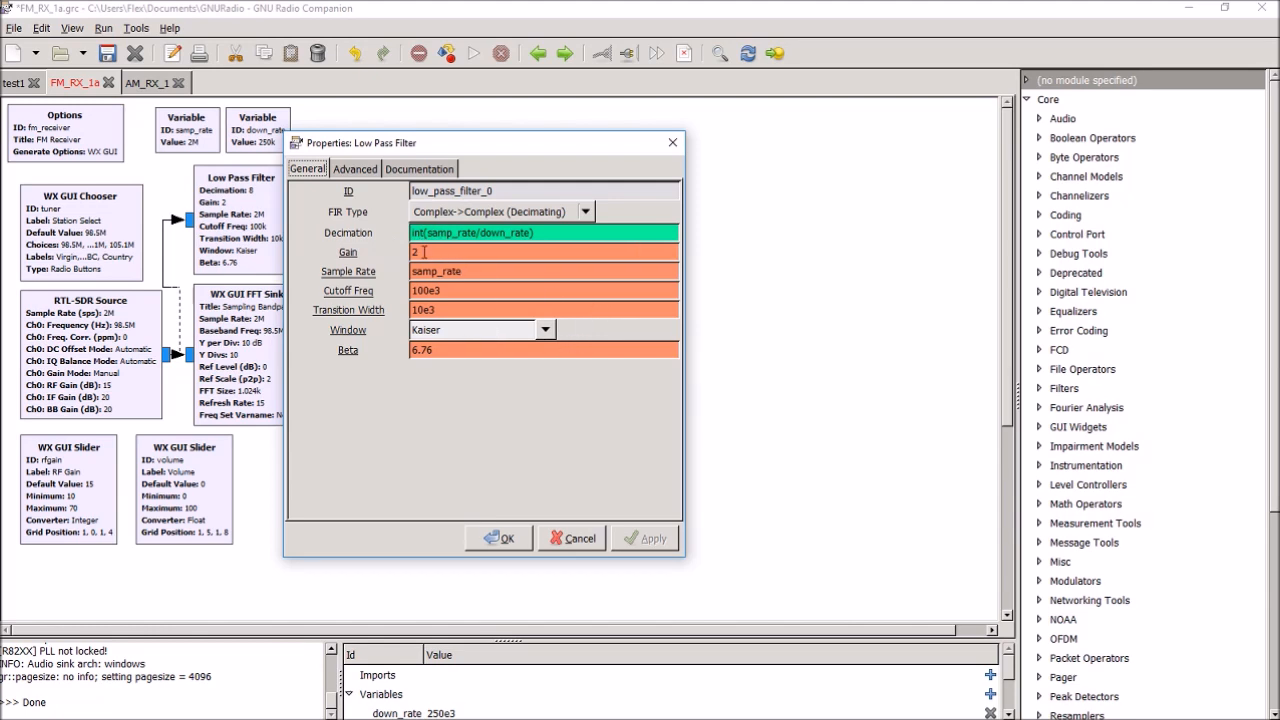
mouse_move(420, 252)
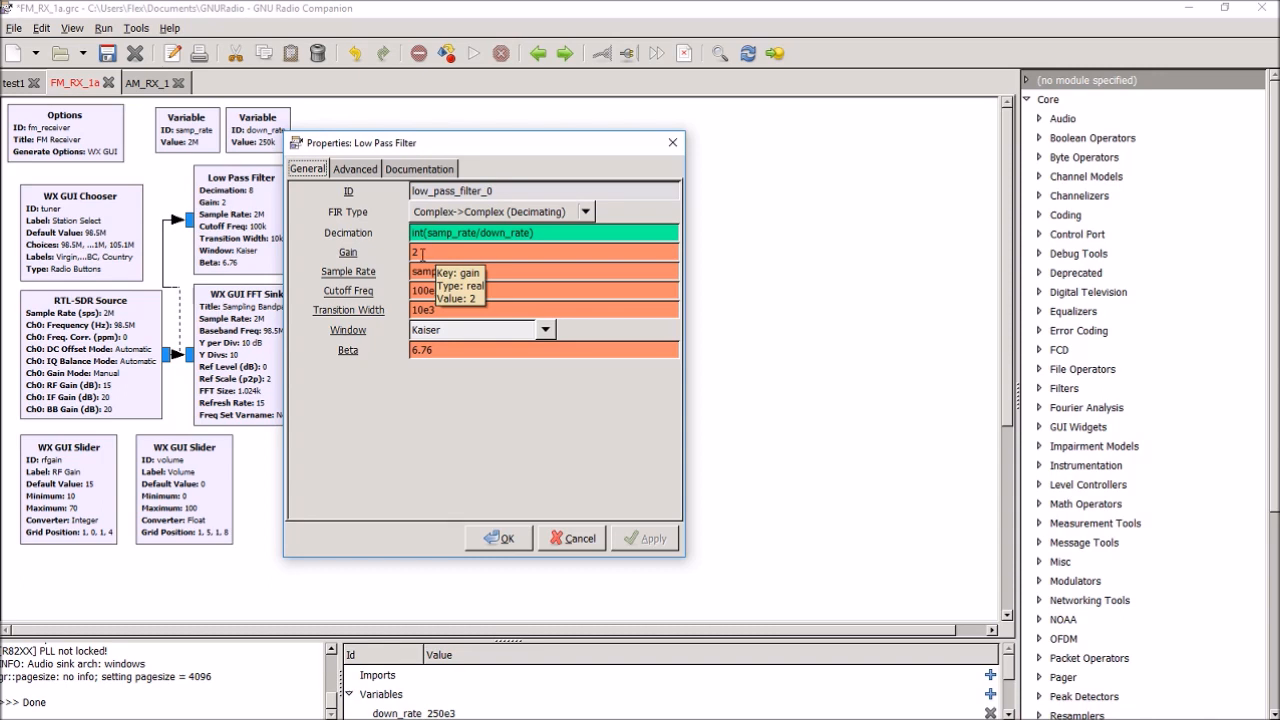
mouse_move(476, 272)
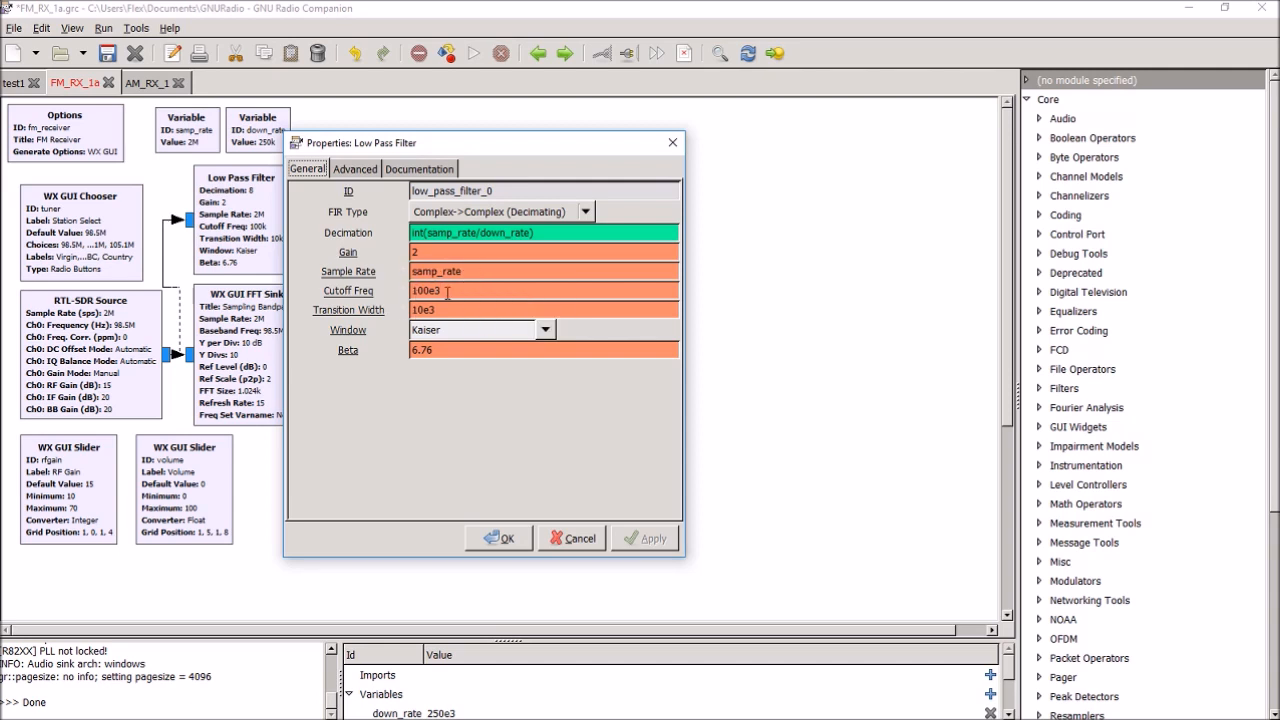
mouse_move(448, 292)
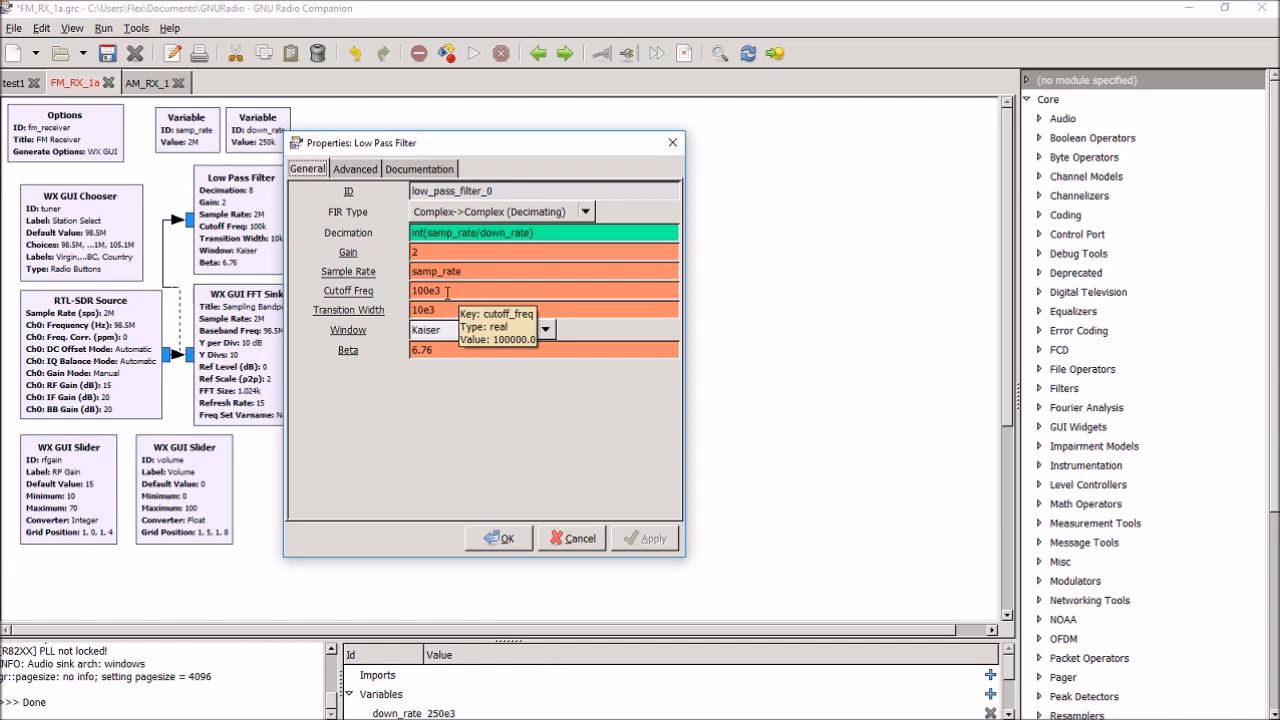
mouse_move(424, 308)
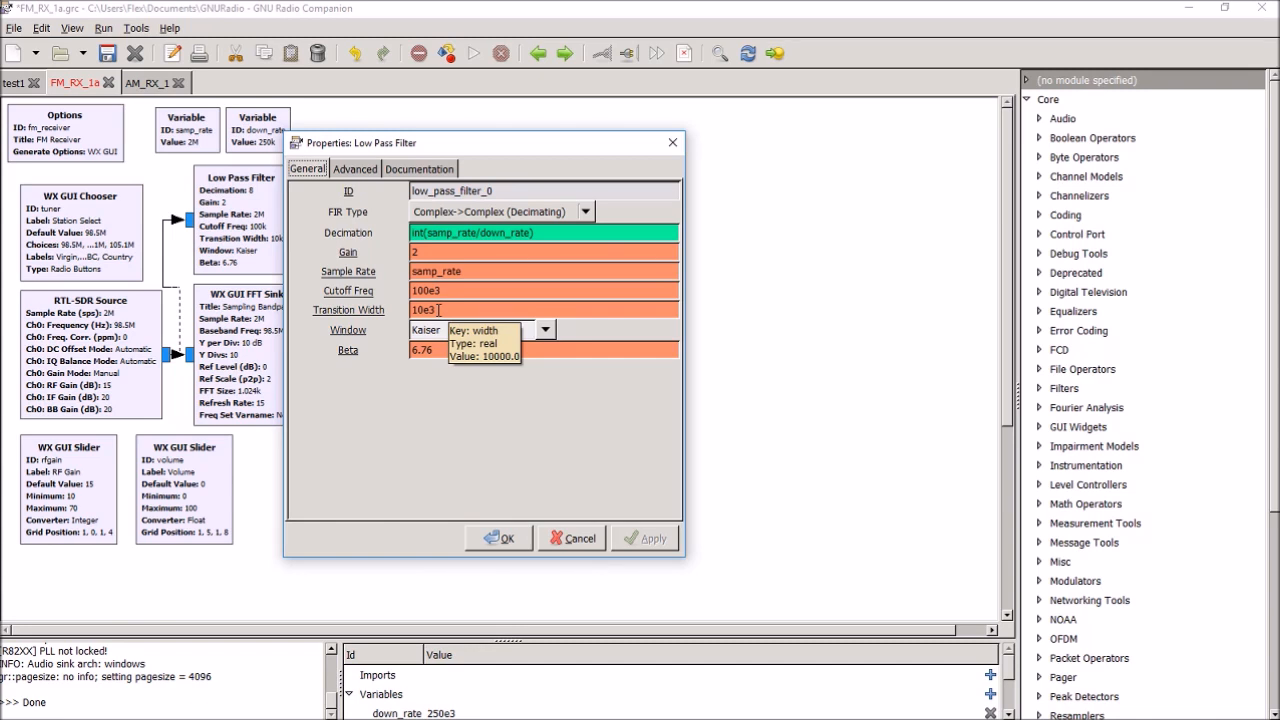
mouse_move(744, 404)
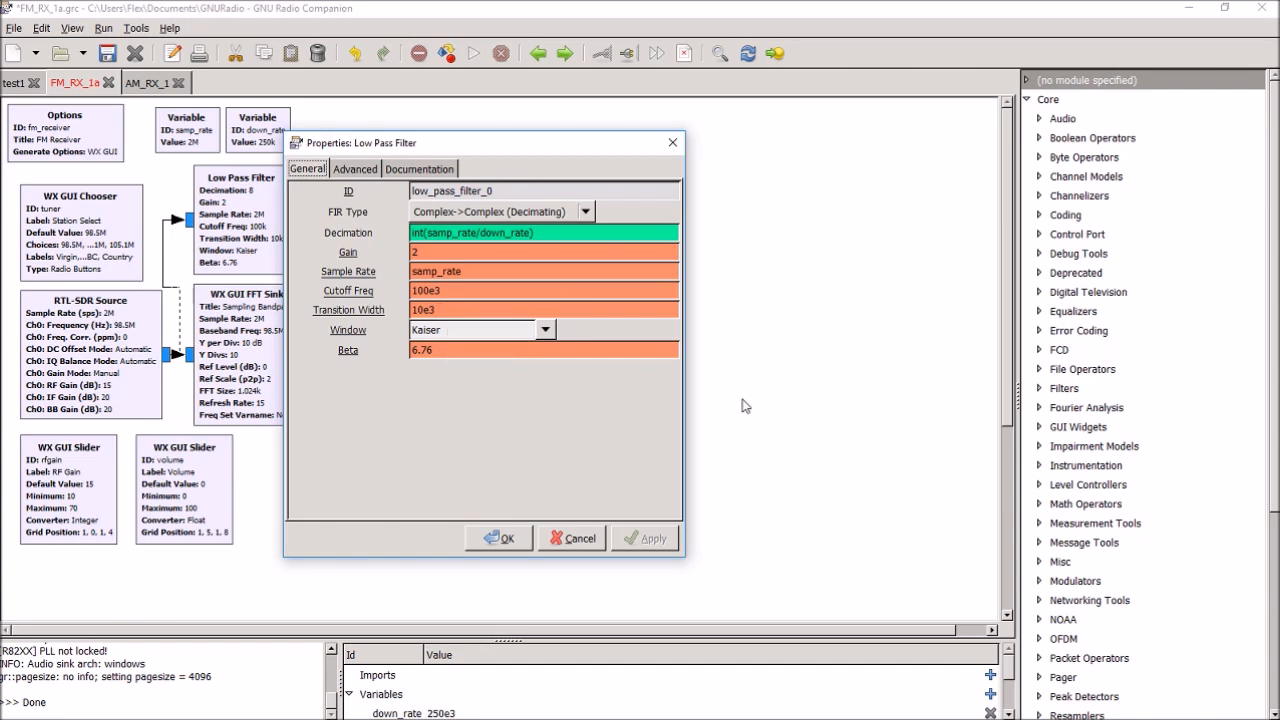
mouse_move(504, 272)
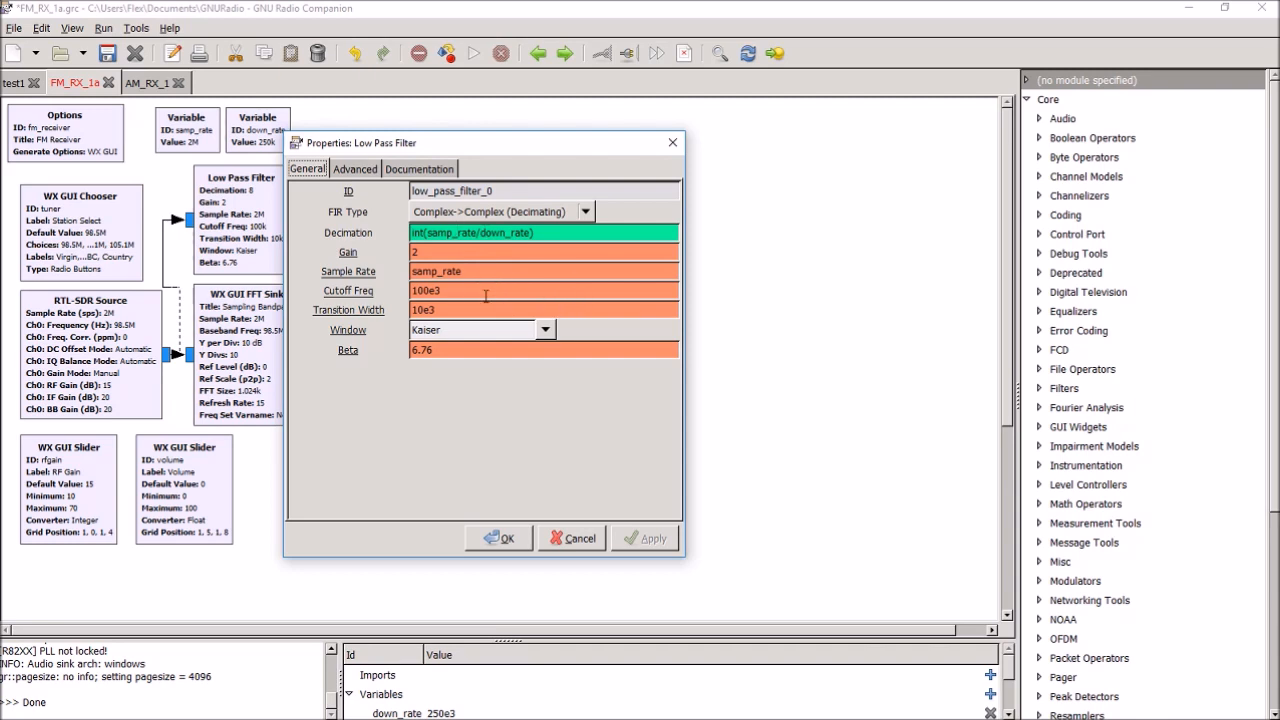
mouse_move(620, 344)
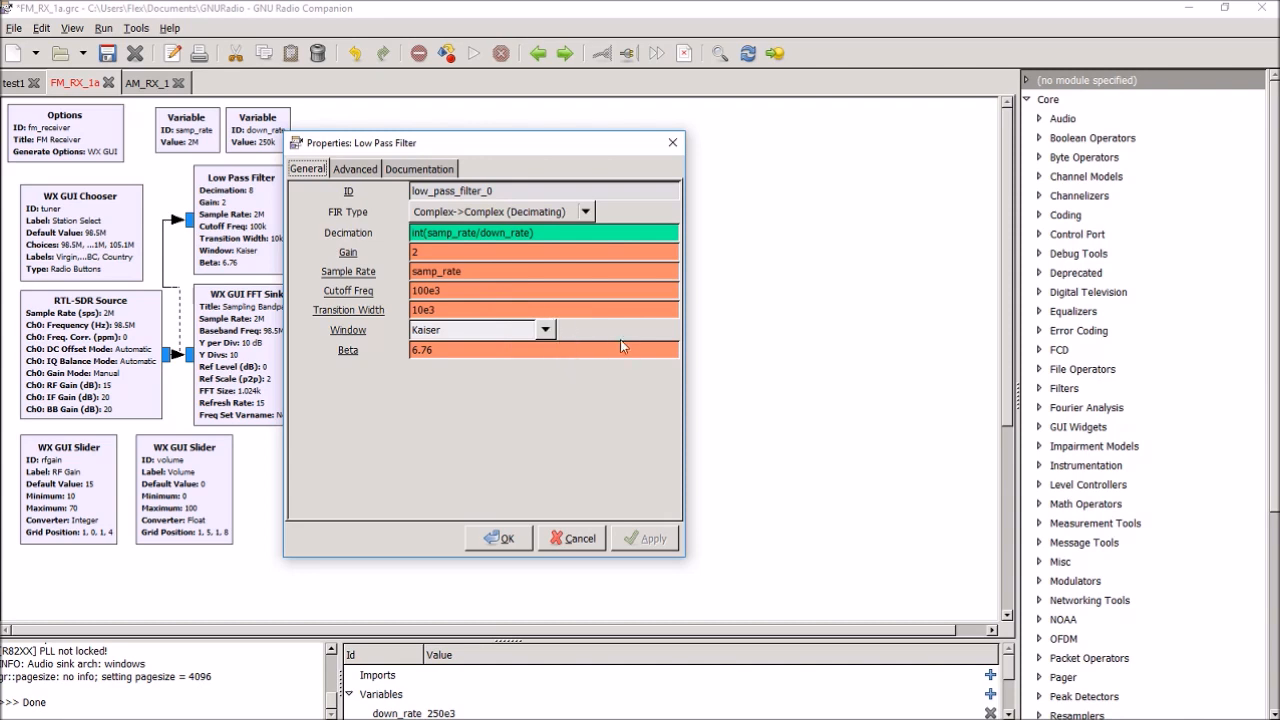
mouse_move(546, 400)
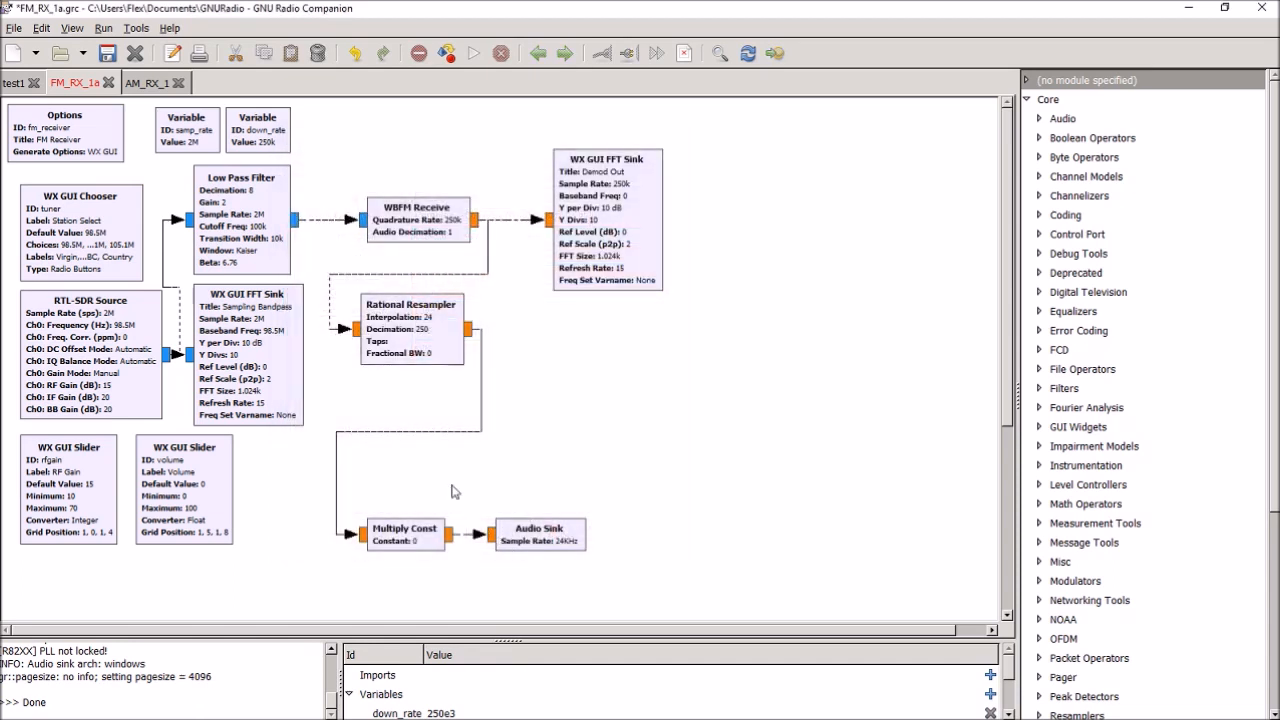
mouse_move(236, 238)
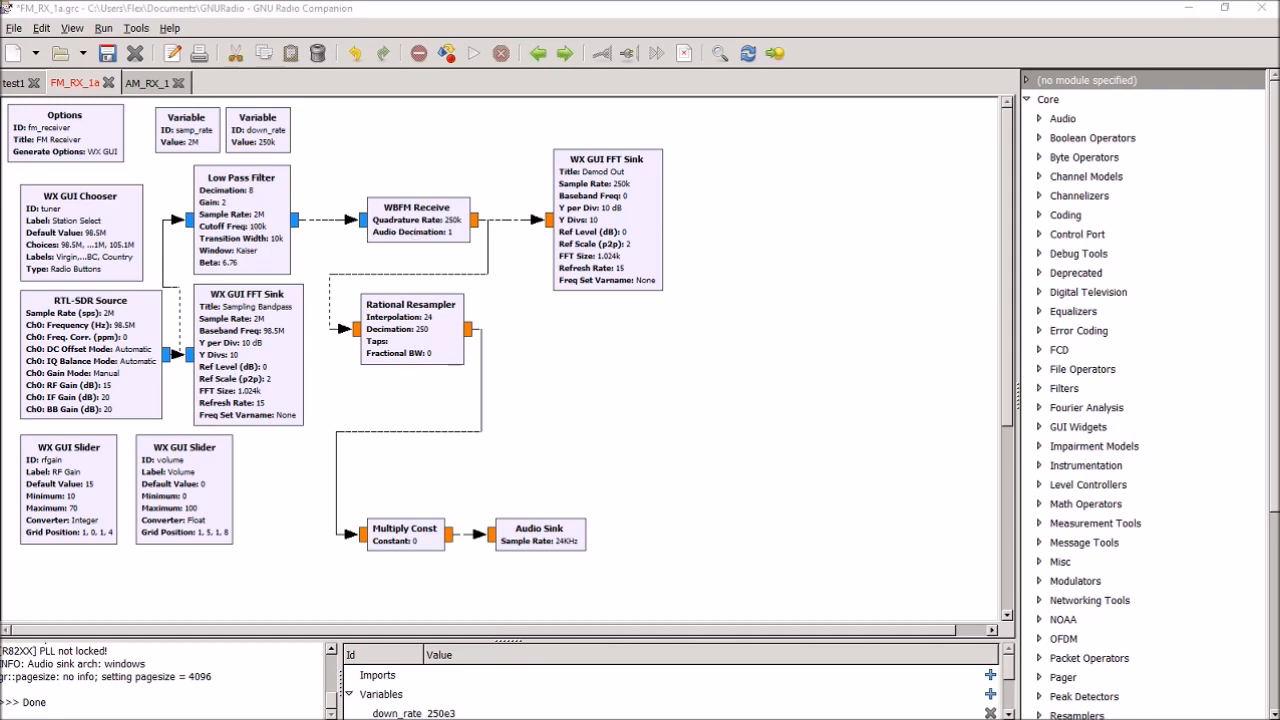
double_click(416, 218)
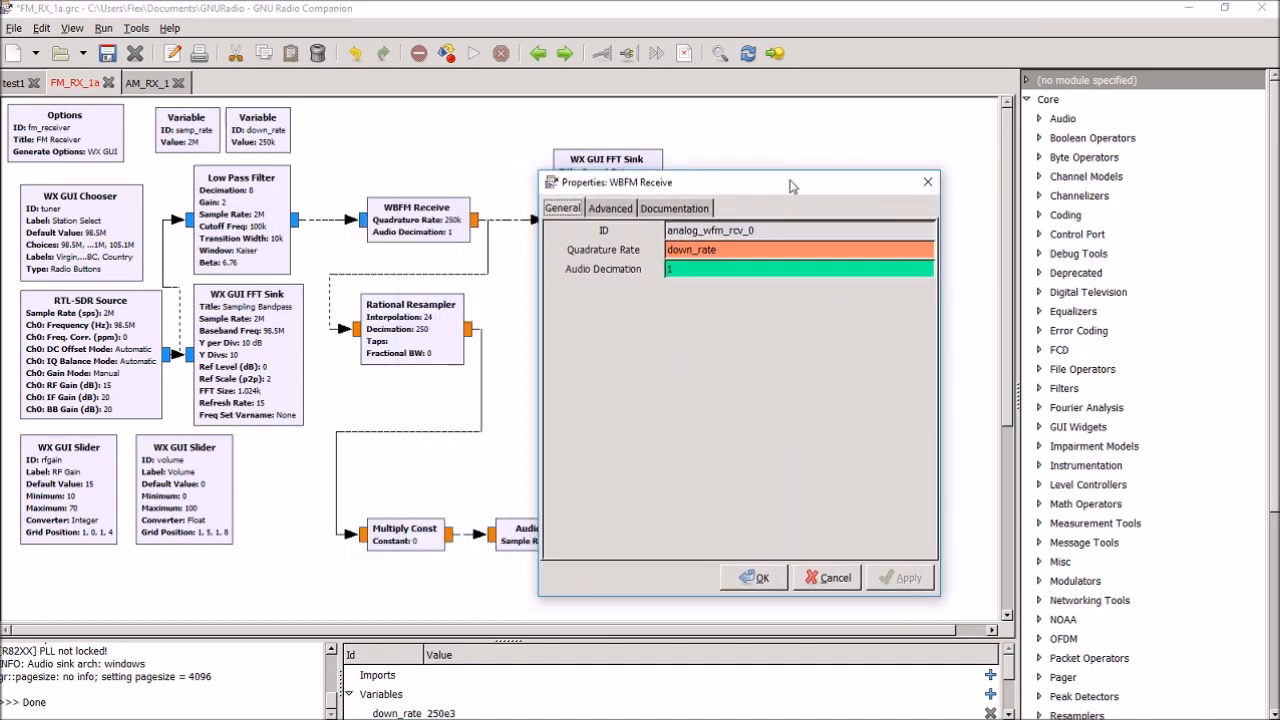
mouse_move(446, 236)
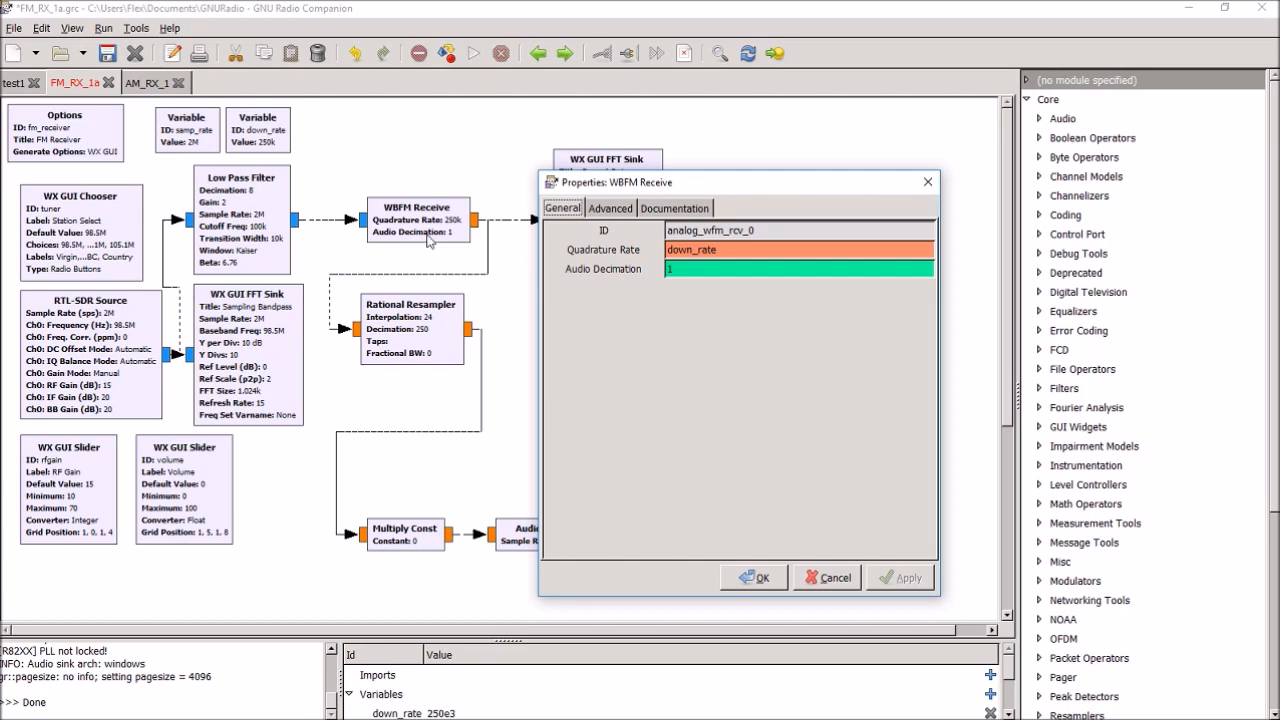
mouse_move(1064, 572)
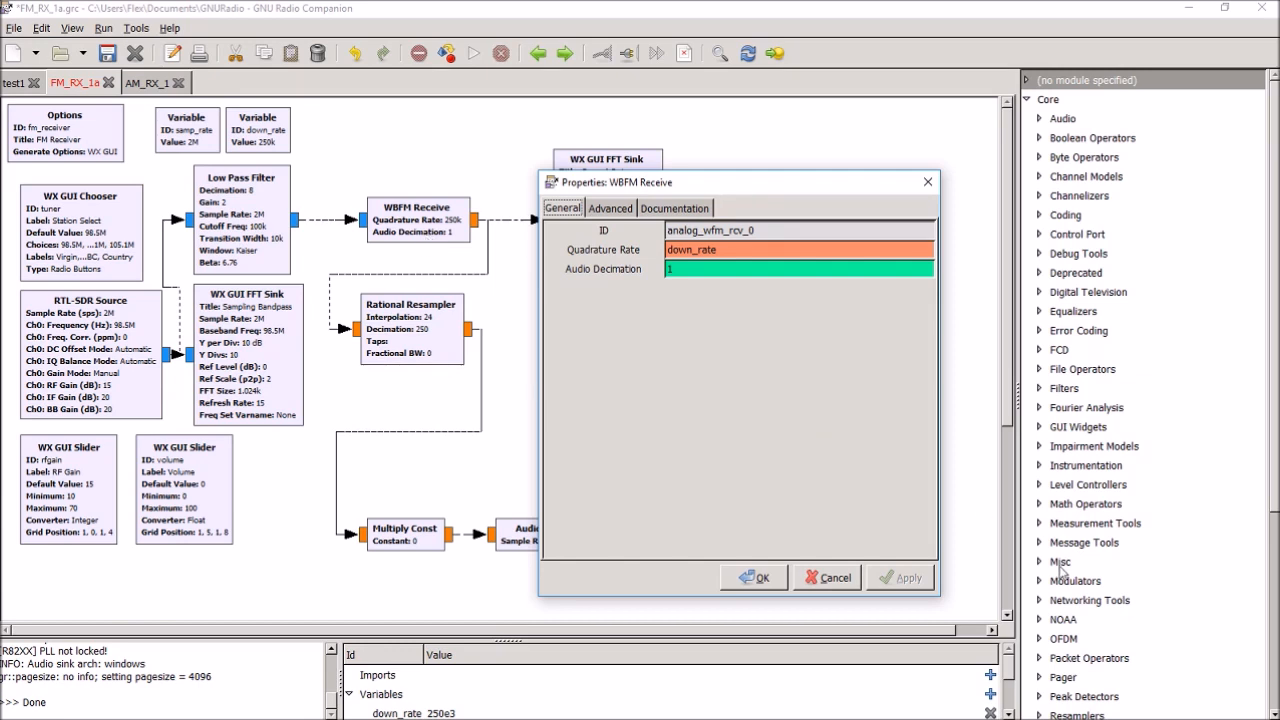
mouse_move(828, 576)
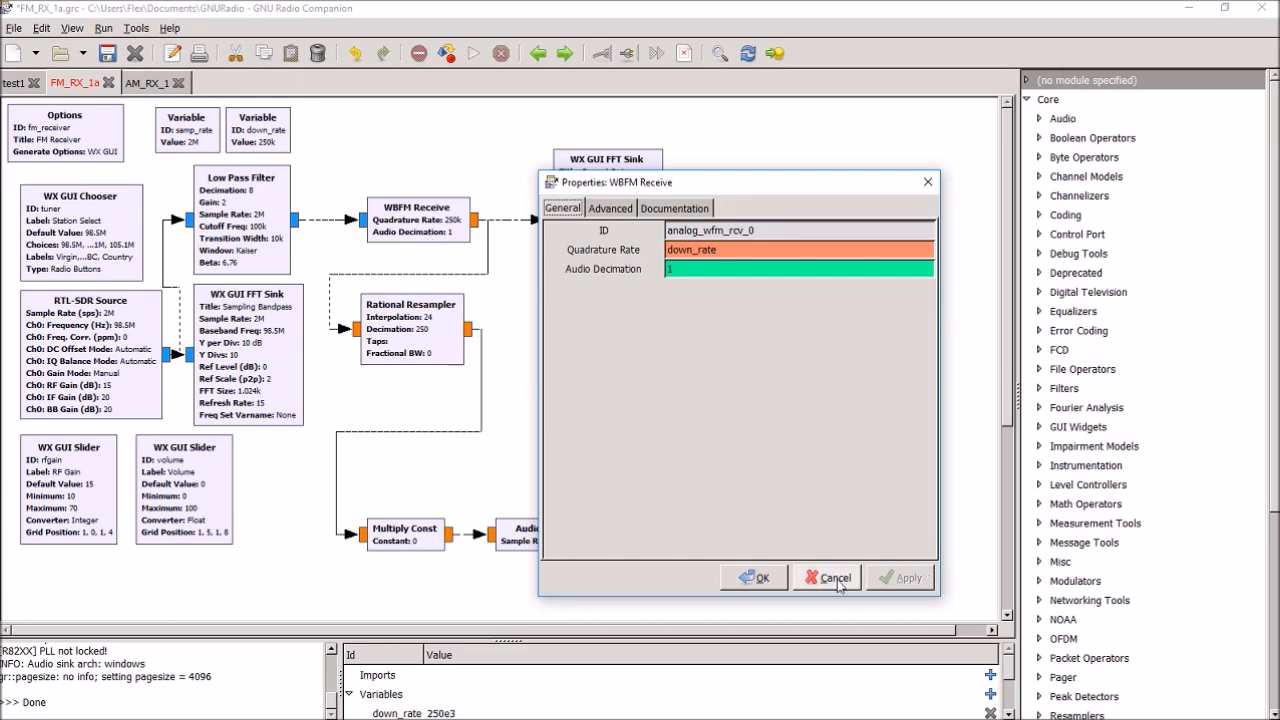
left_click(826, 576)
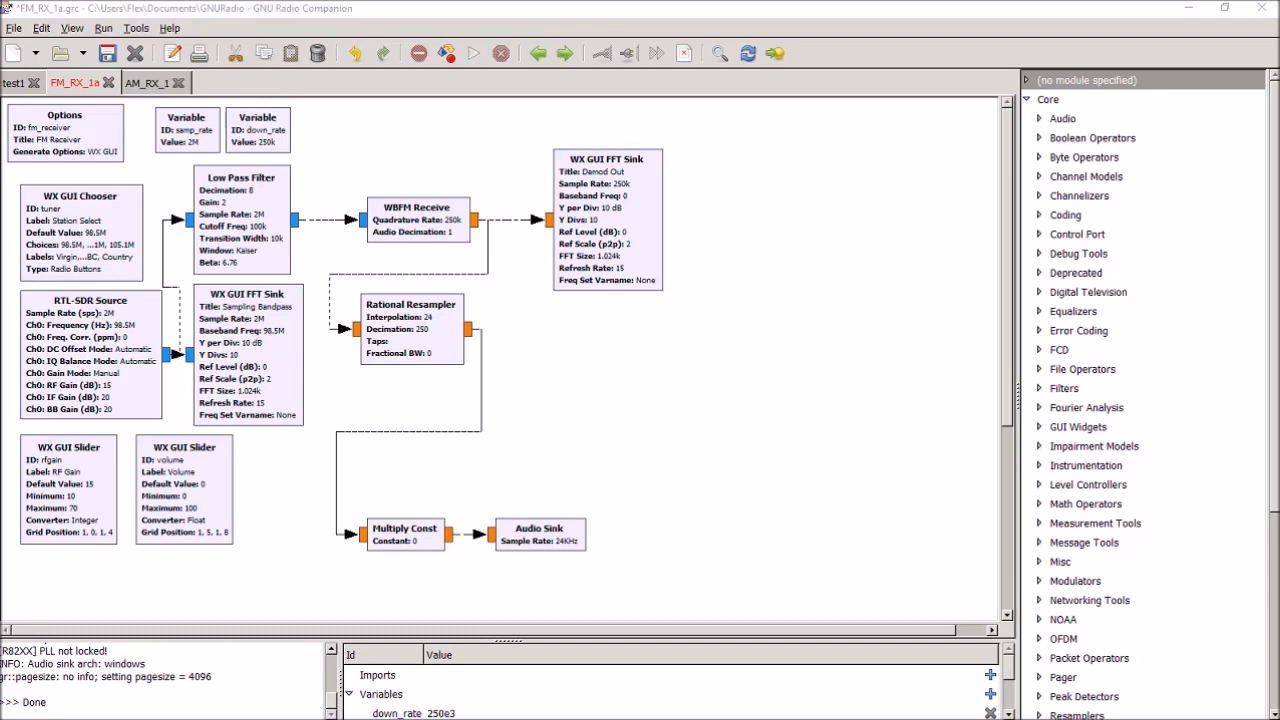
View the Demod Out FFT sink's float type, down_rate sample rate and 1024 FFT size.
double_click(608, 210)
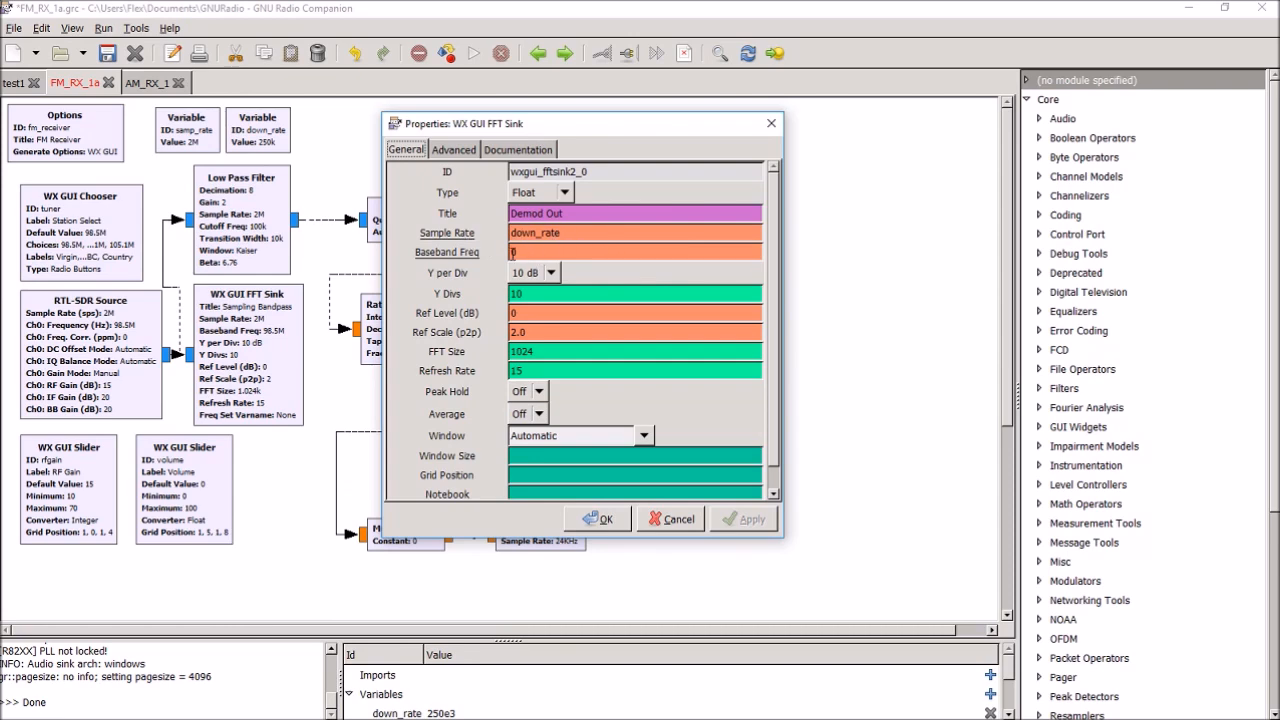
left_click(600, 252)
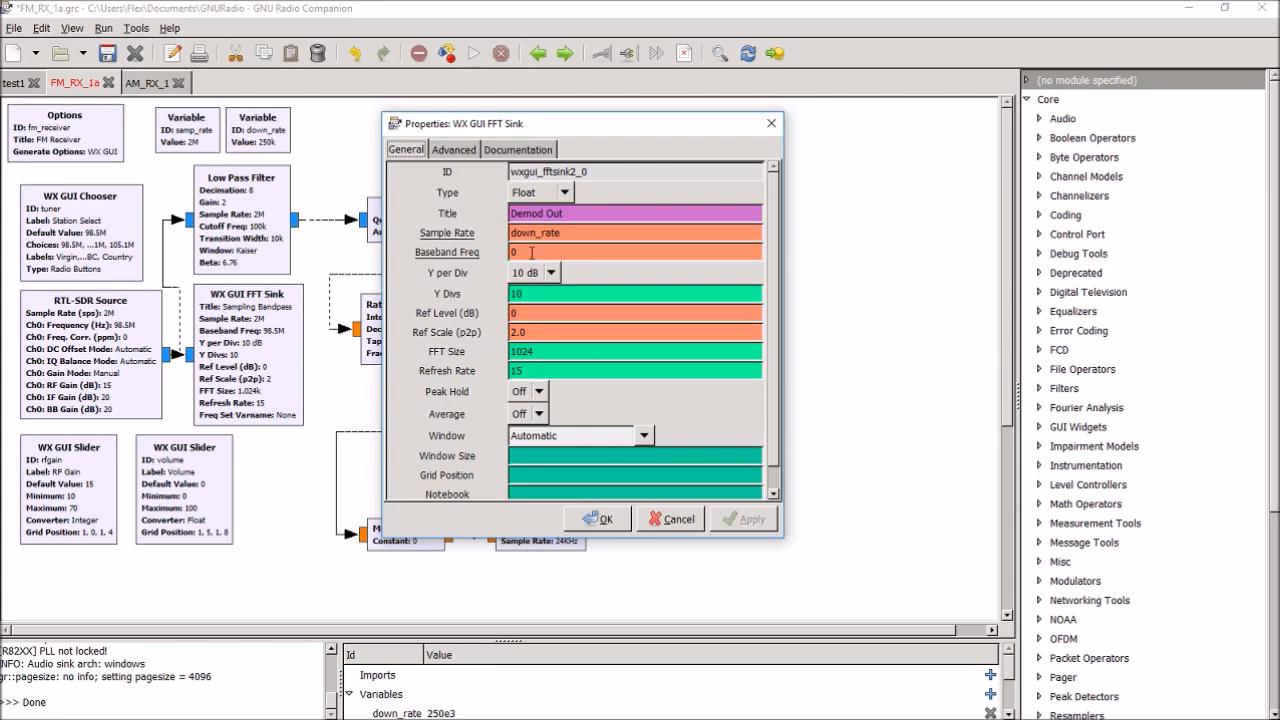
mouse_move(838, 336)
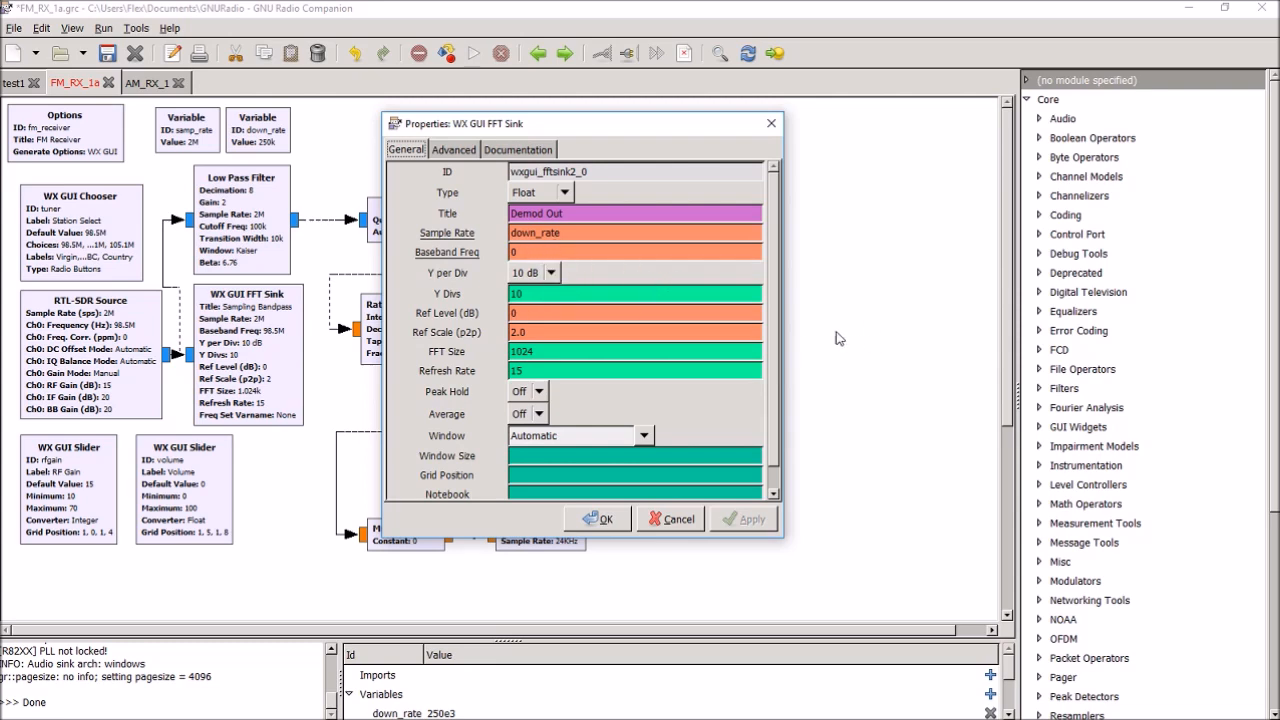
mouse_move(694, 328)
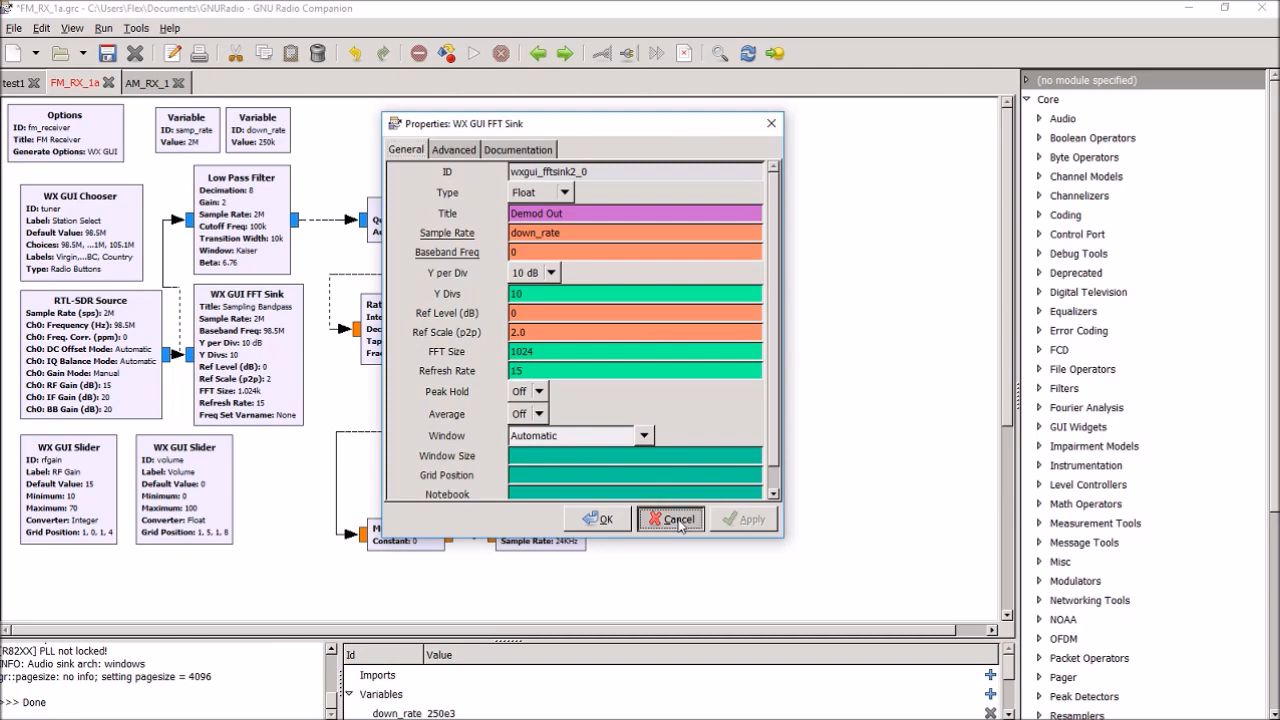
Cancel the Demod Out FFT Sink properties, leaving the flowgraph unchanged.
left_click(670, 518)
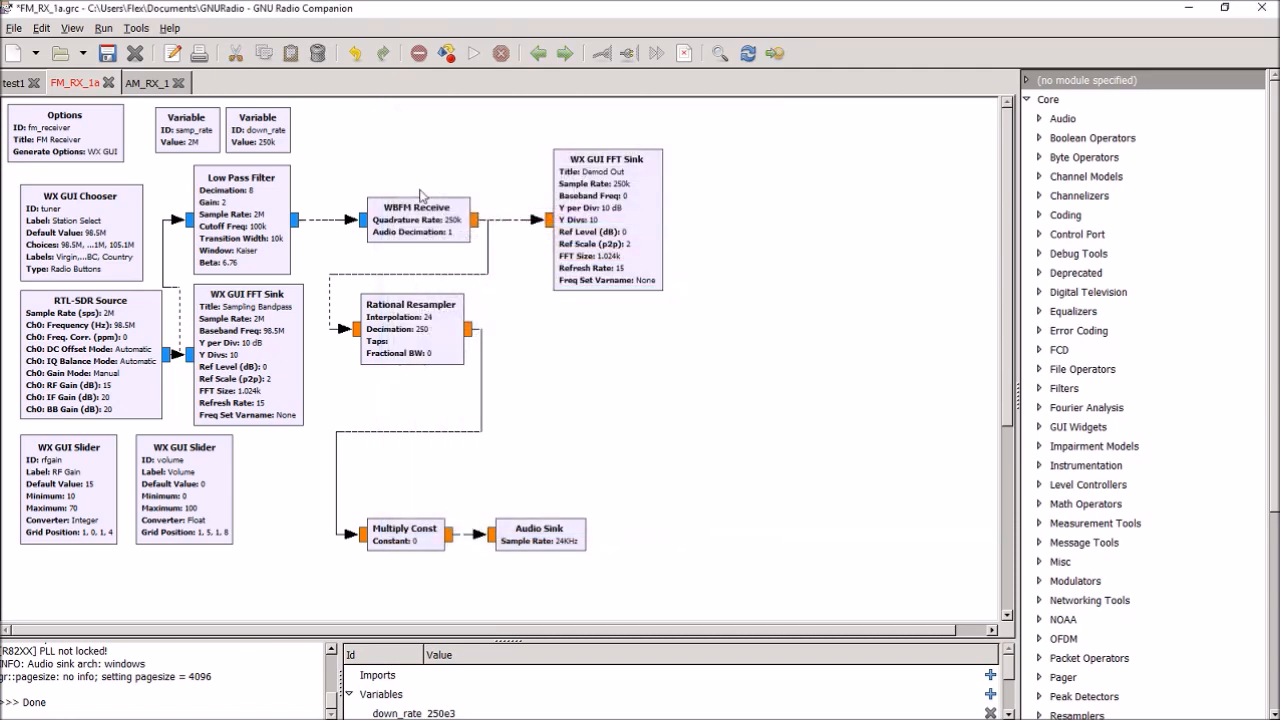
mouse_move(420, 244)
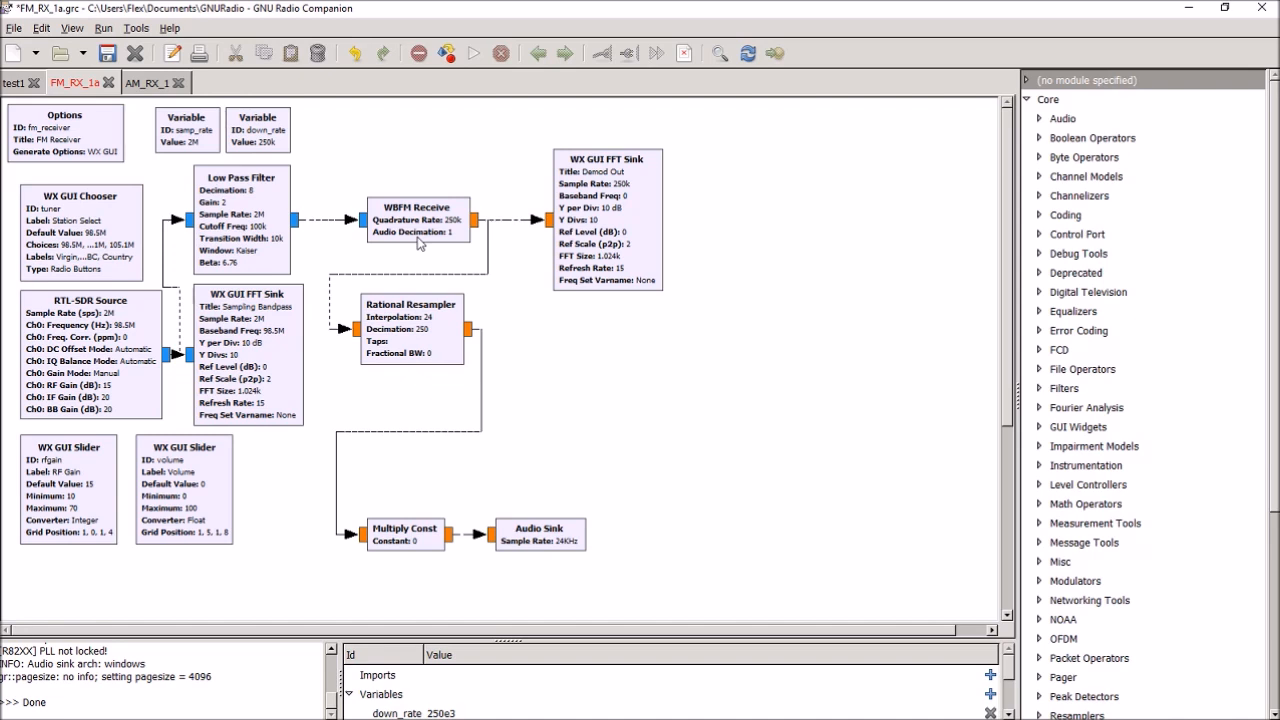
mouse_move(724, 176)
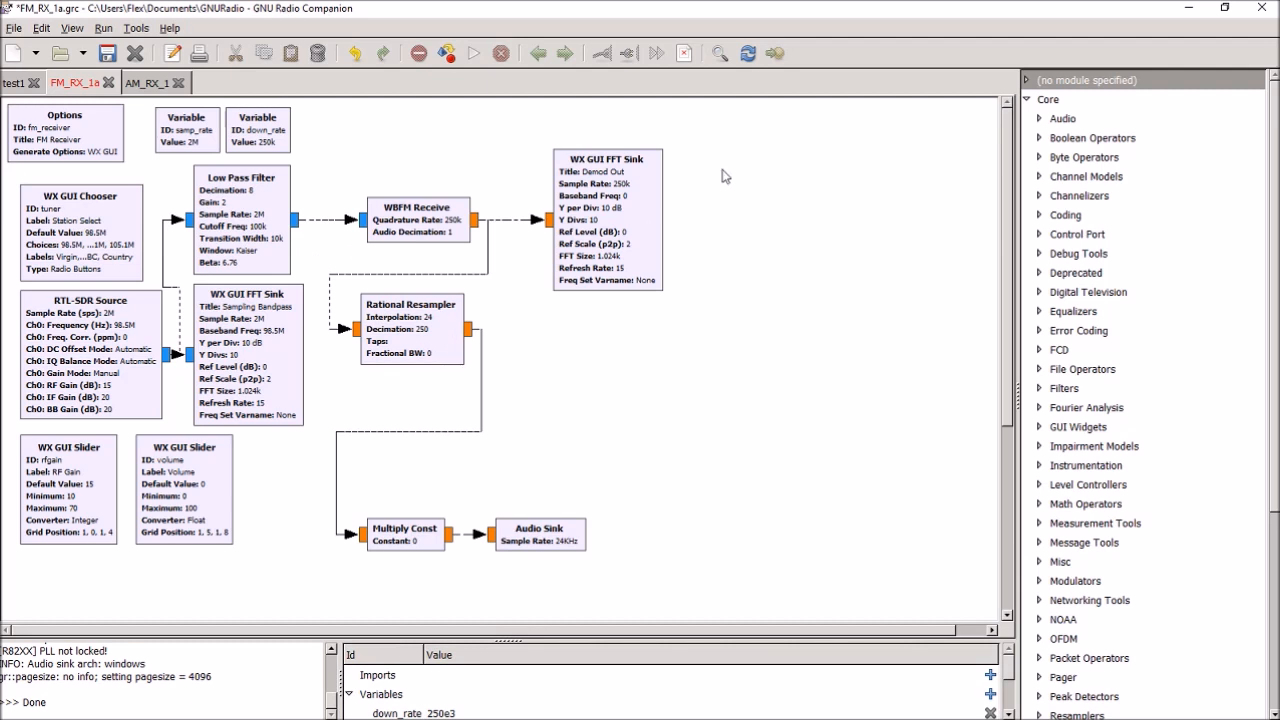
mouse_move(428, 230)
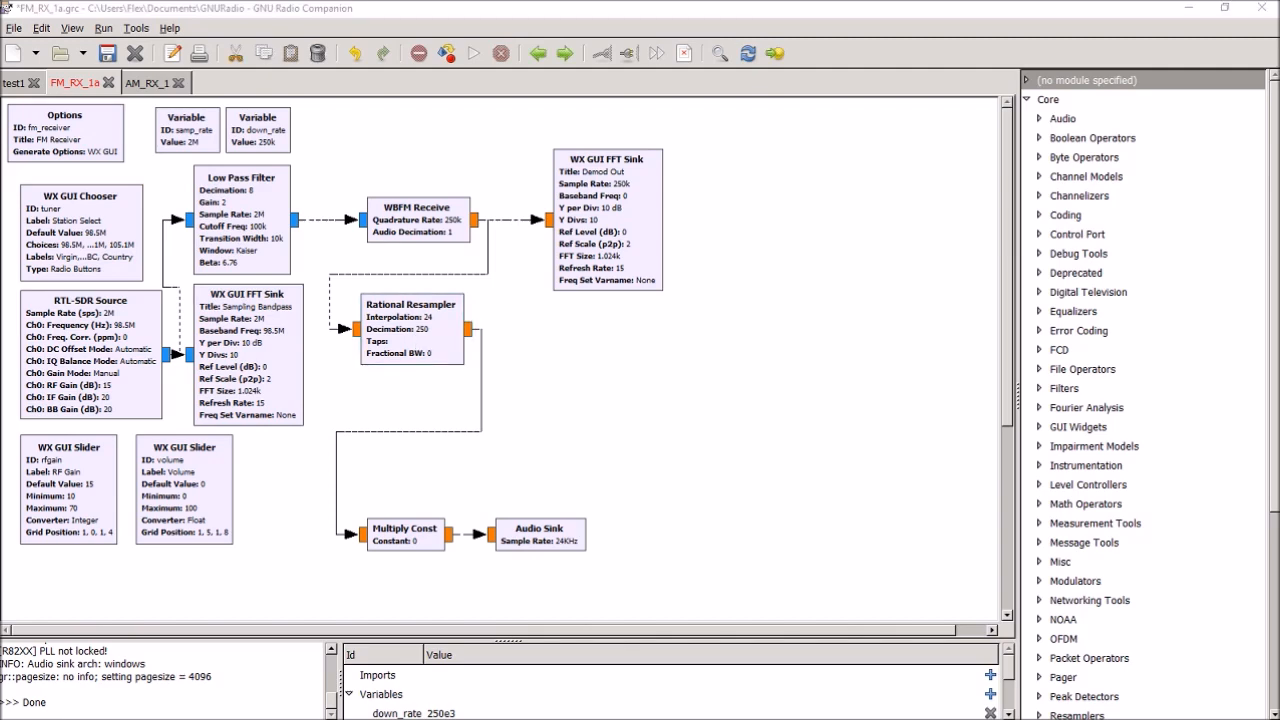
double_click(410, 330)
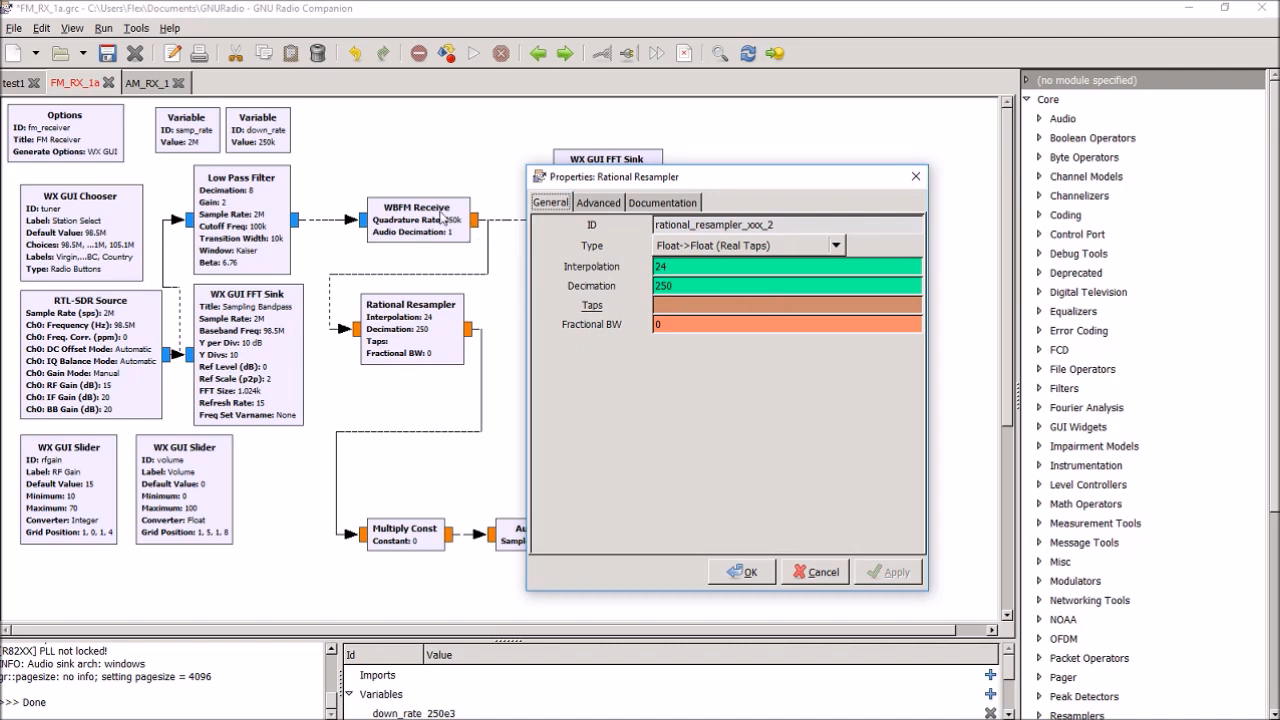
left_click(726, 286)
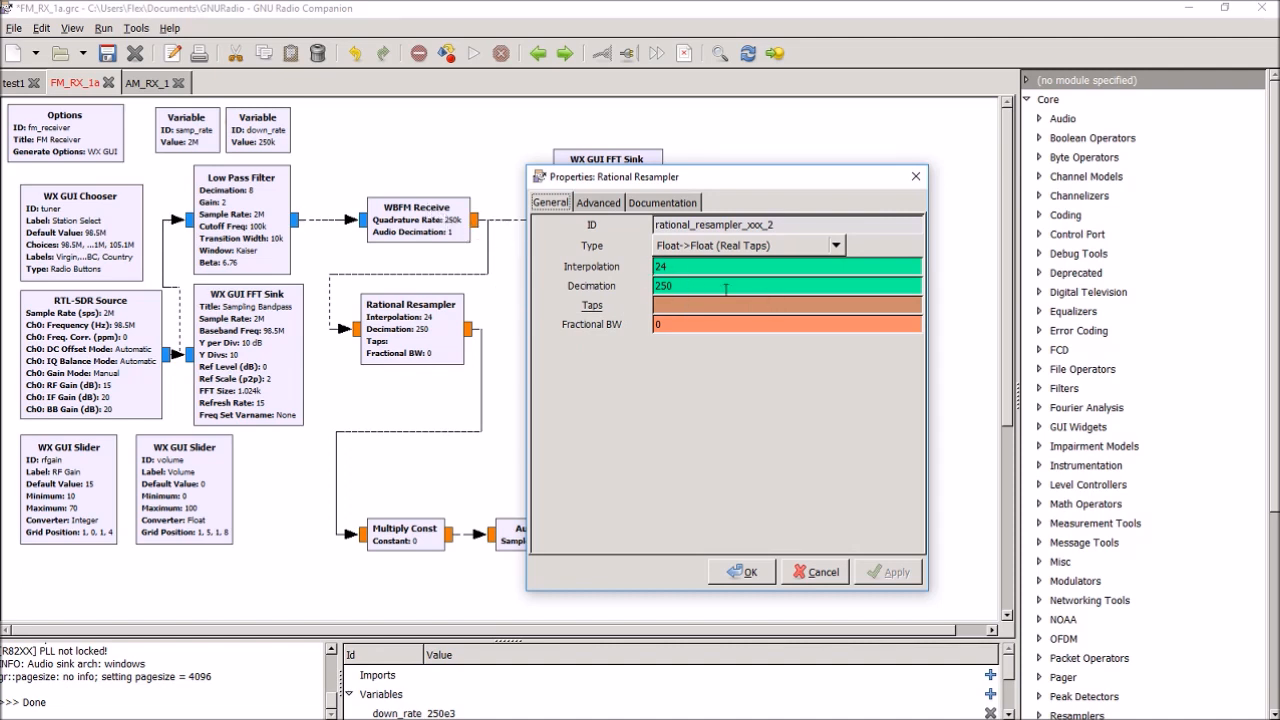
mouse_move(724, 286)
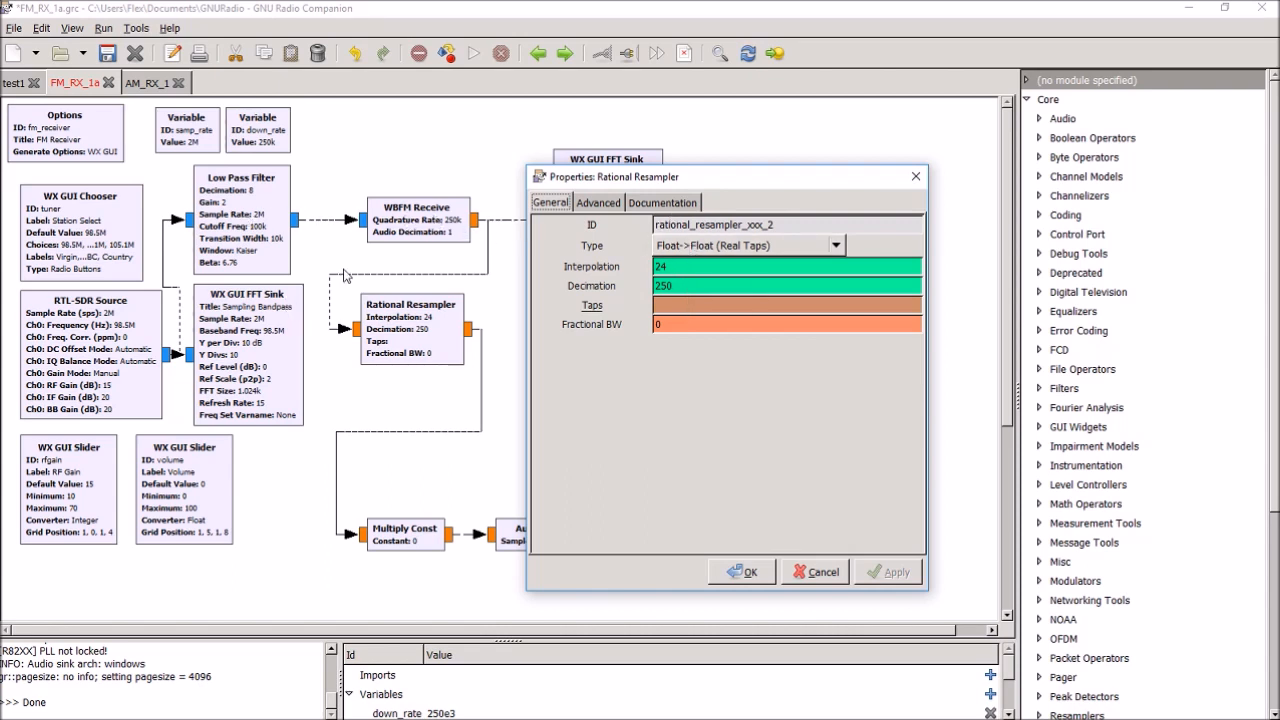
mouse_move(508, 264)
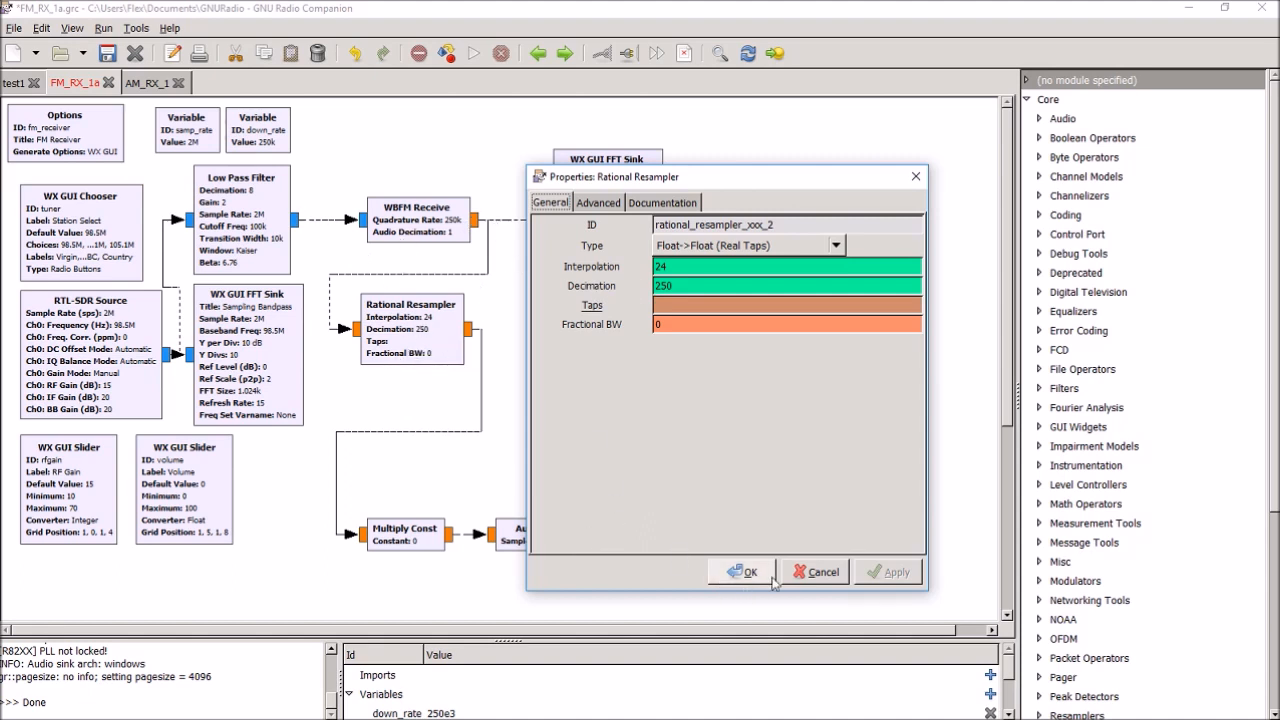
left_click(744, 572)
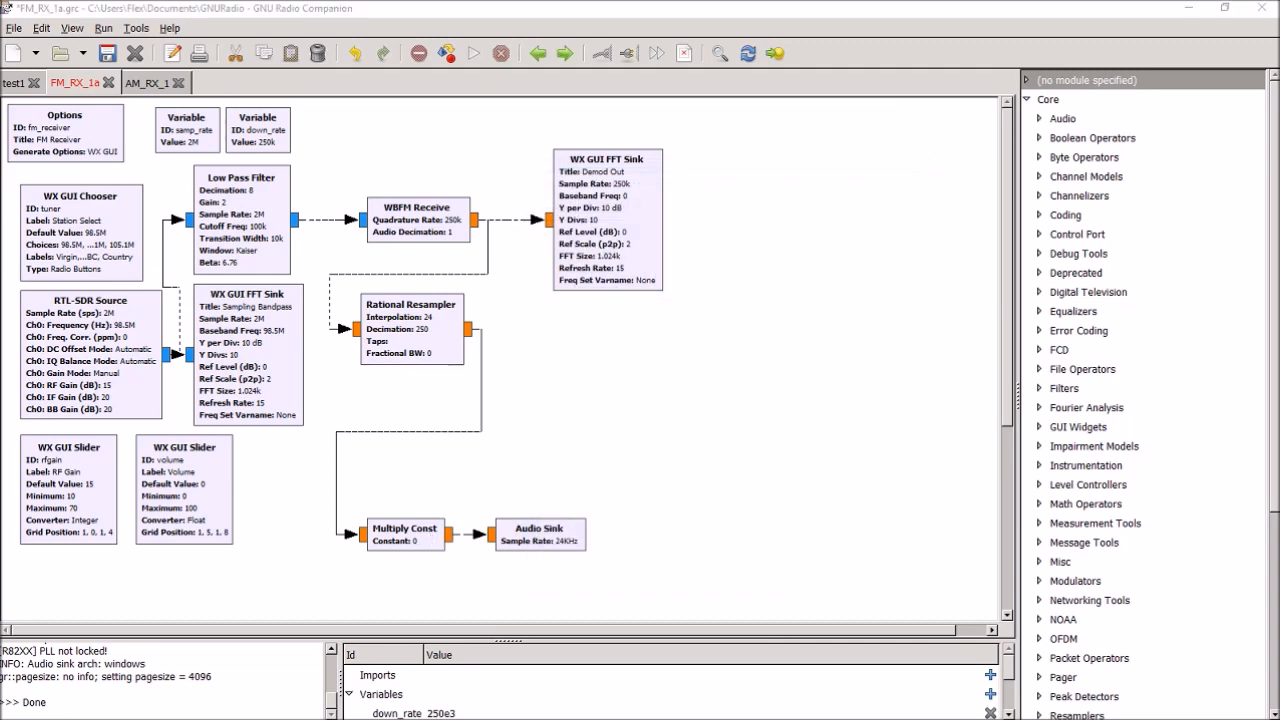
double_click(404, 532)
type("volume/100")
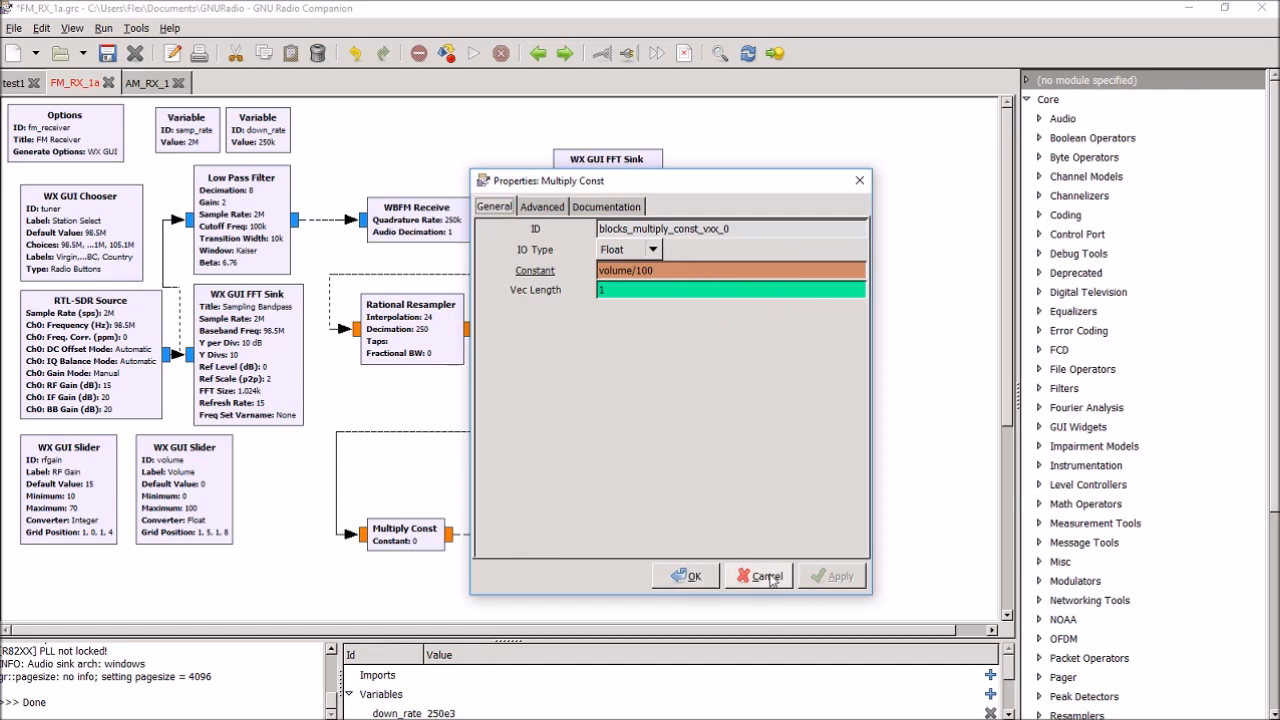
left_click(758, 576)
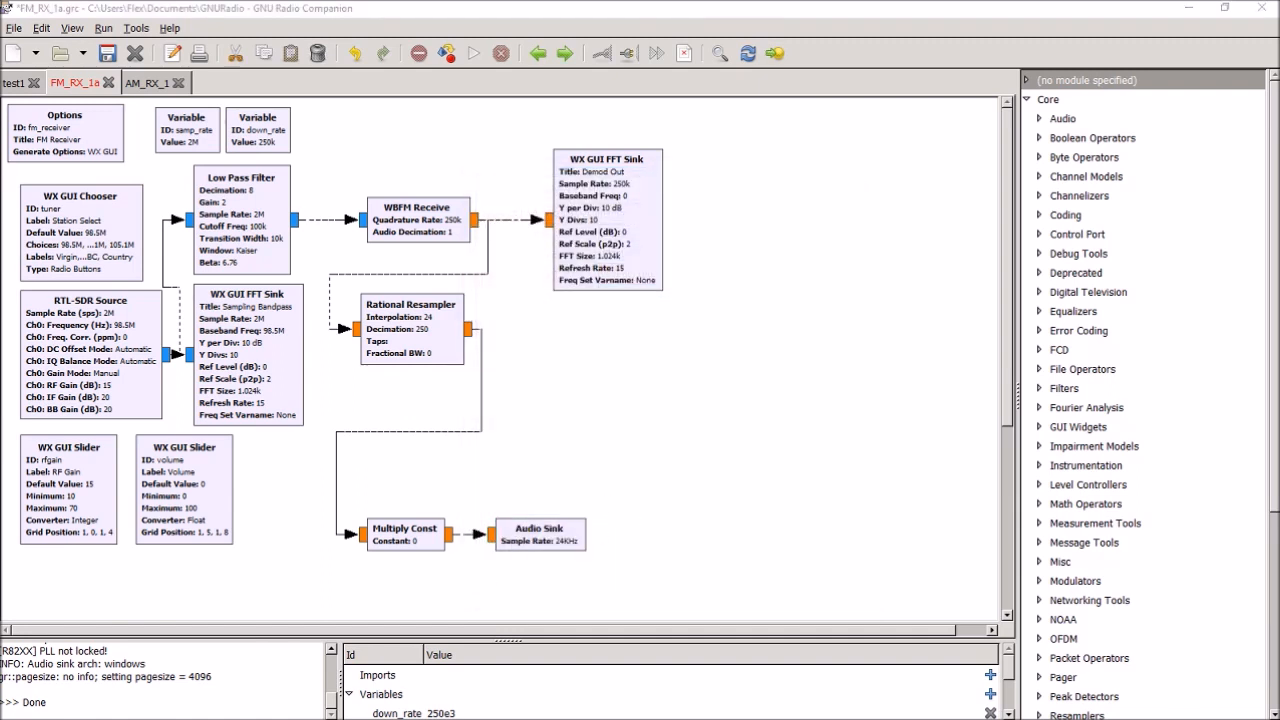
double_click(538, 532)
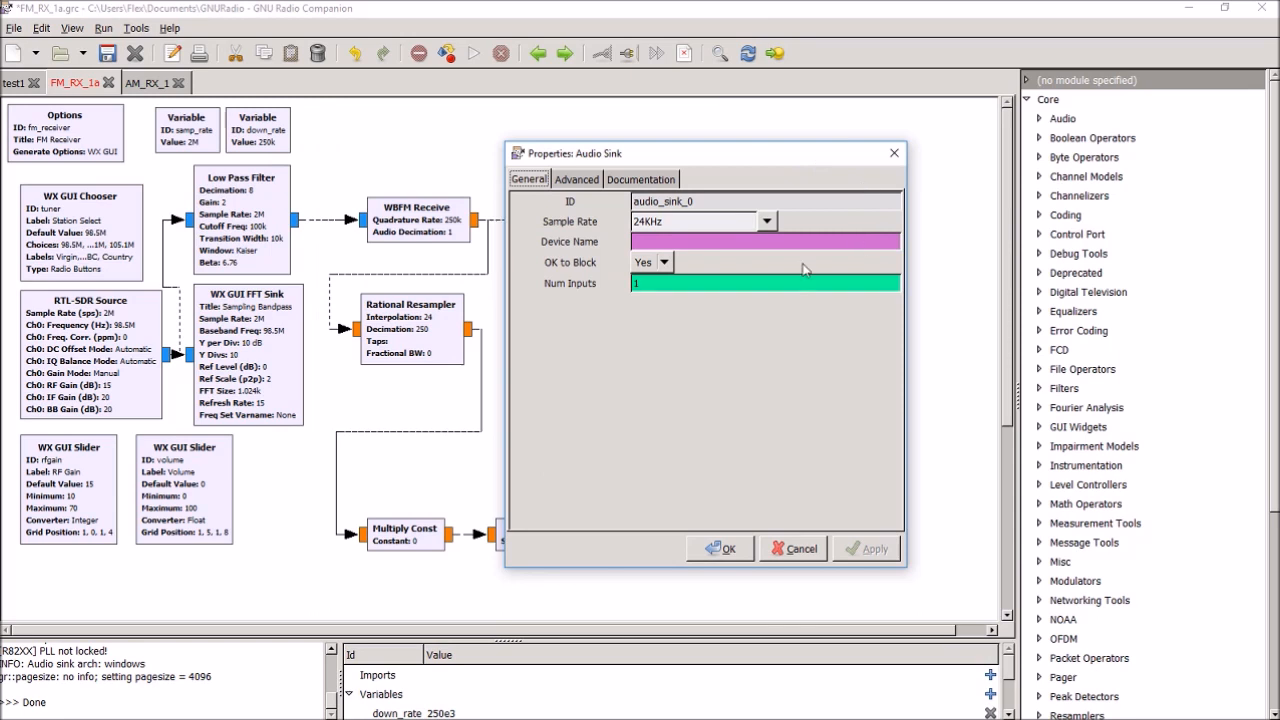
mouse_move(784, 376)
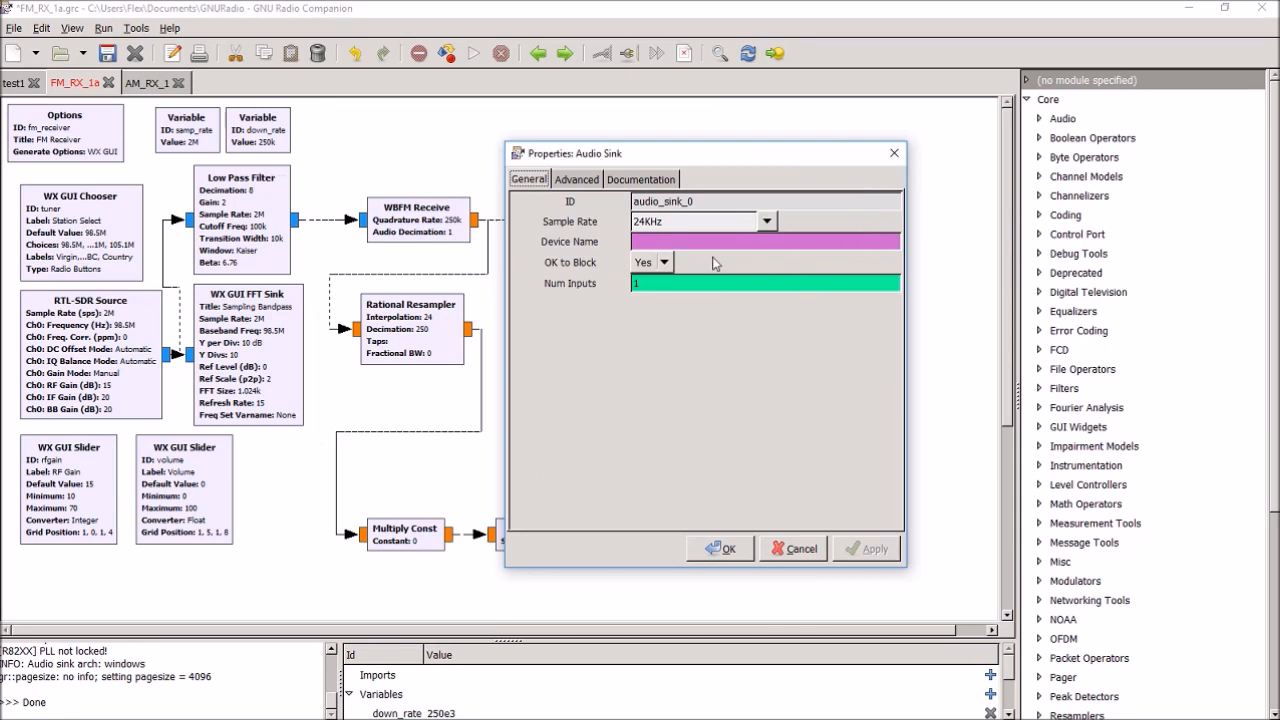
left_click(768, 220)
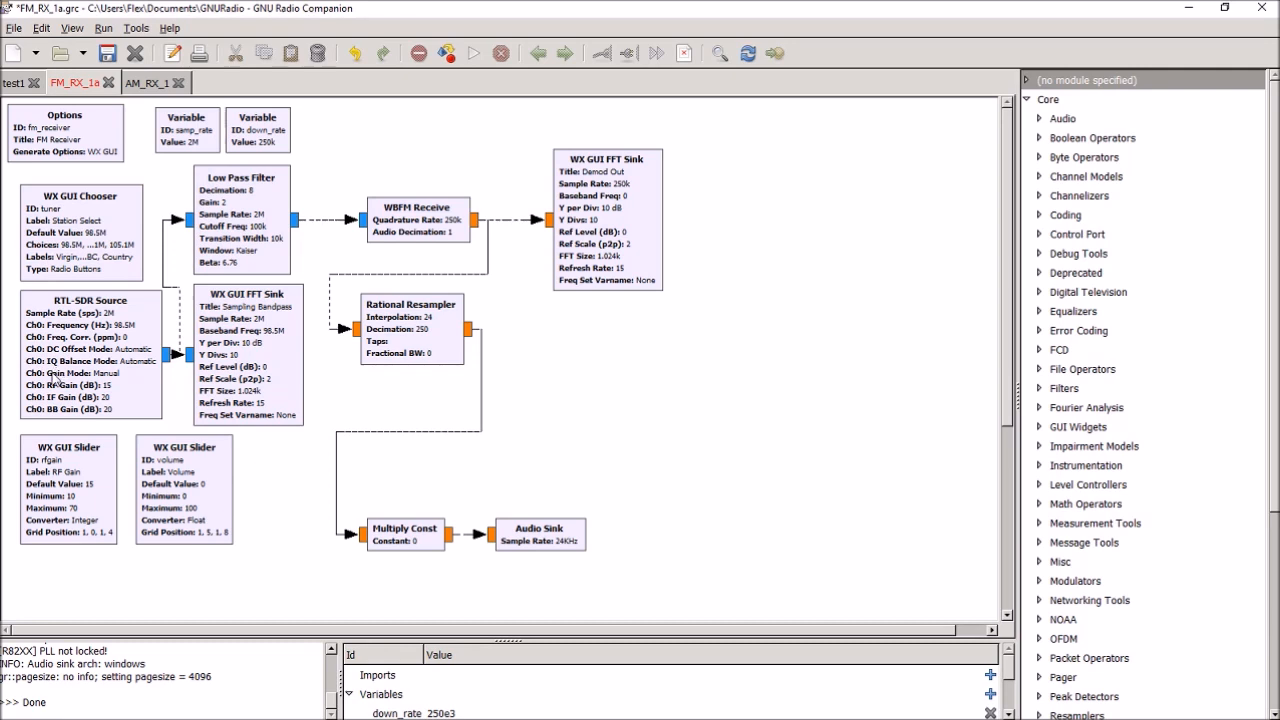
mouse_move(184, 200)
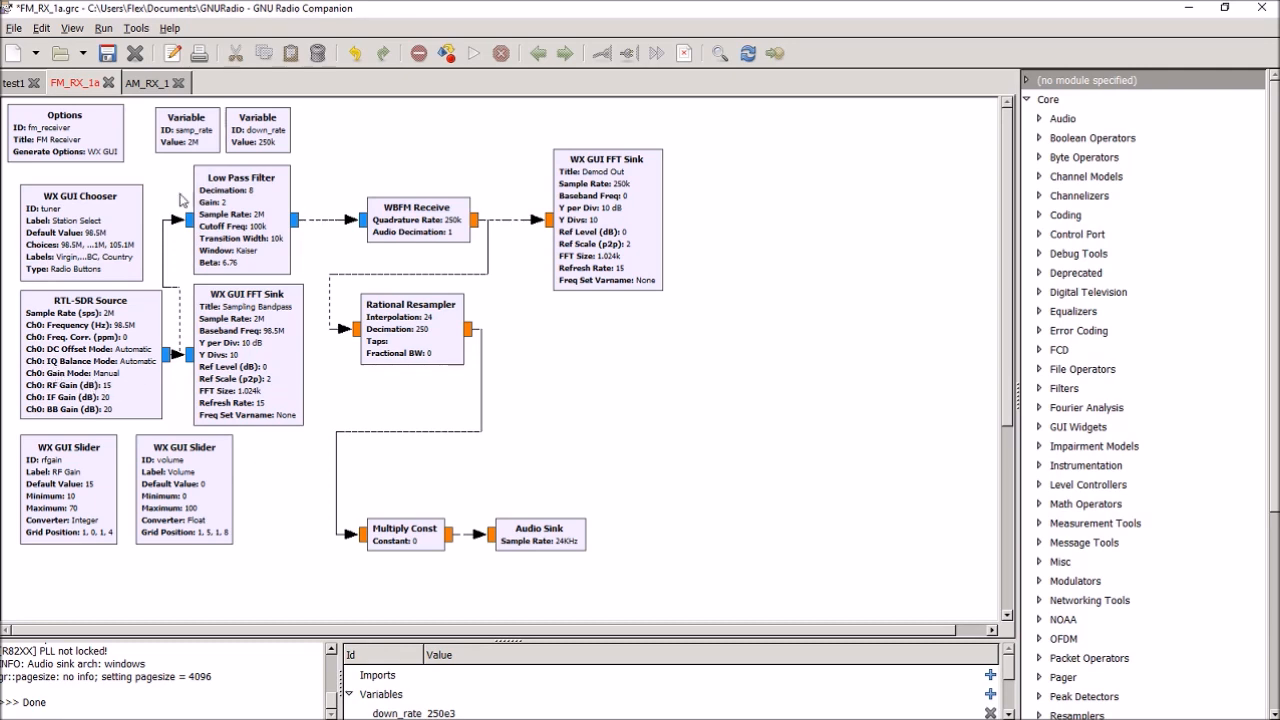
mouse_move(228, 198)
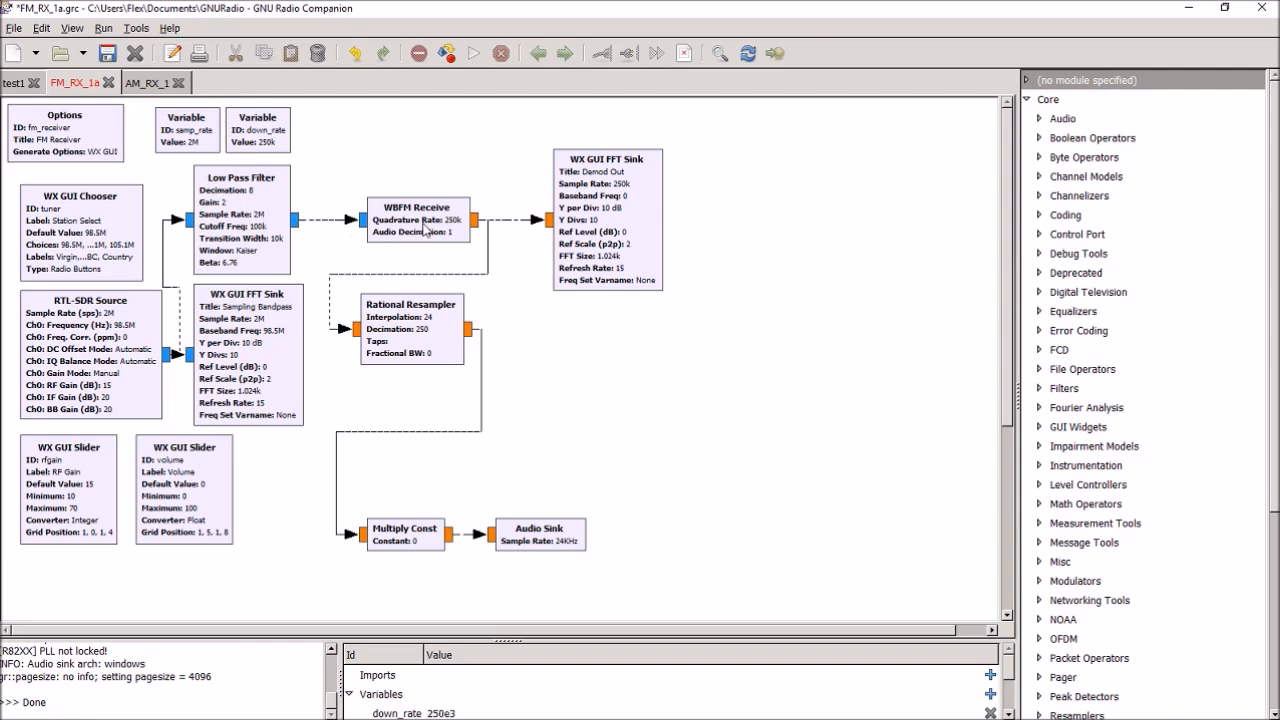
mouse_move(416, 228)
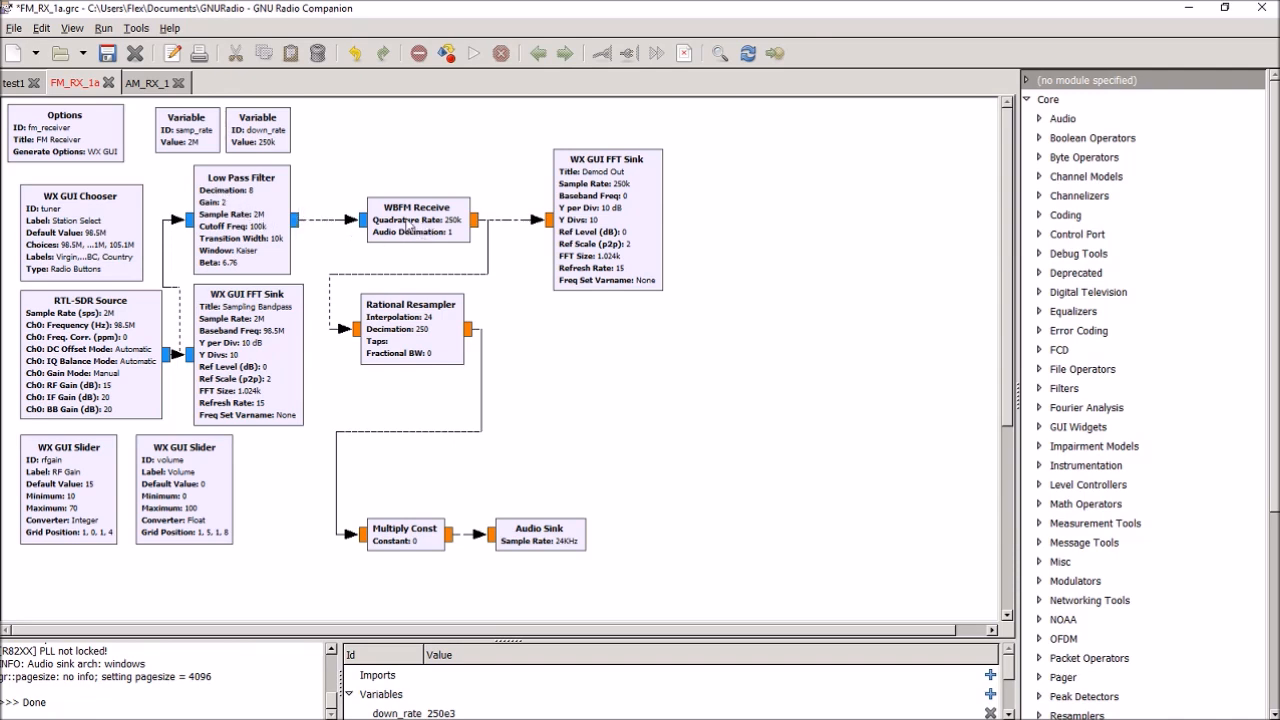
mouse_move(500, 268)
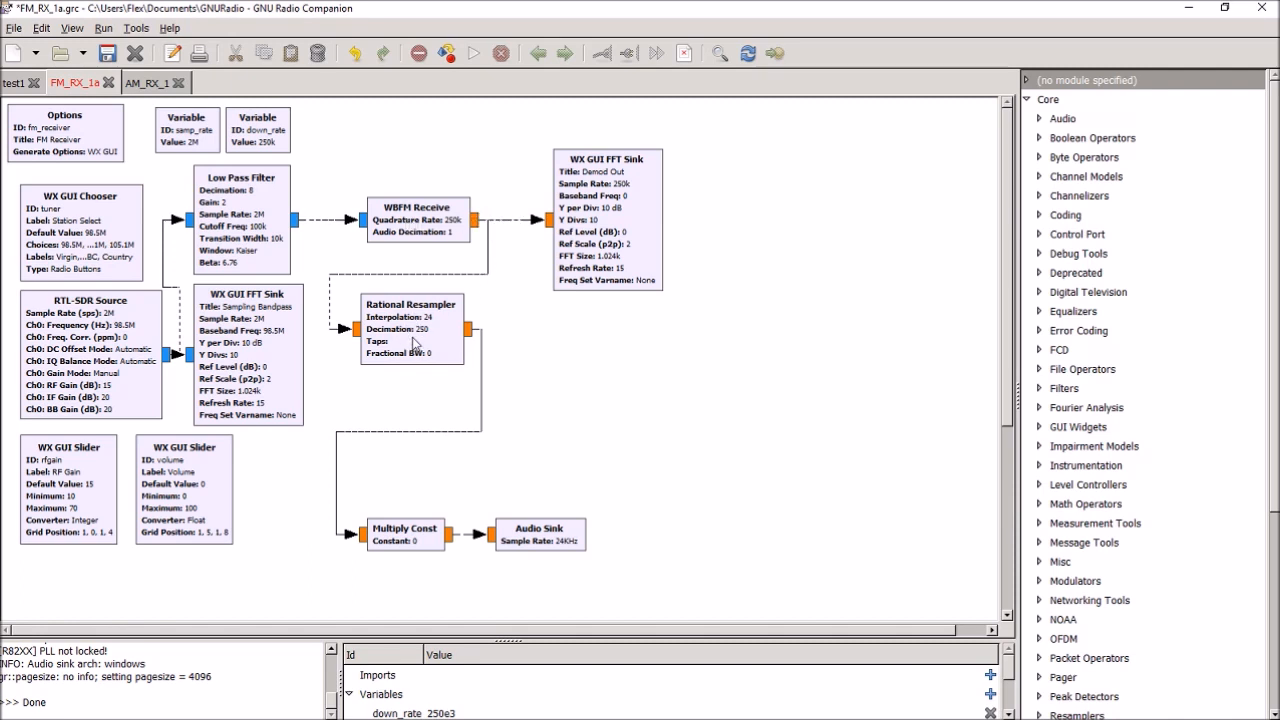
mouse_move(568, 548)
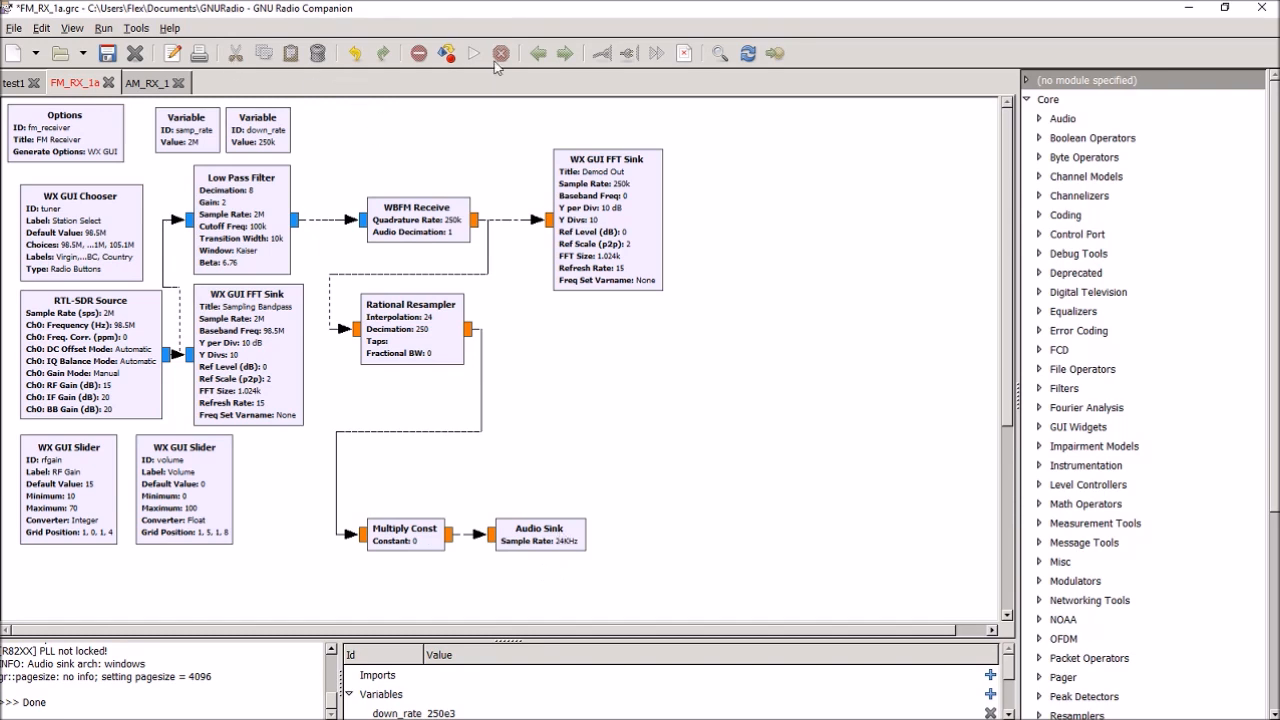
Execute the FM receiver flowgraph so the Sampling Bandpass and Demod Out spectra go live.
left_click(446, 52)
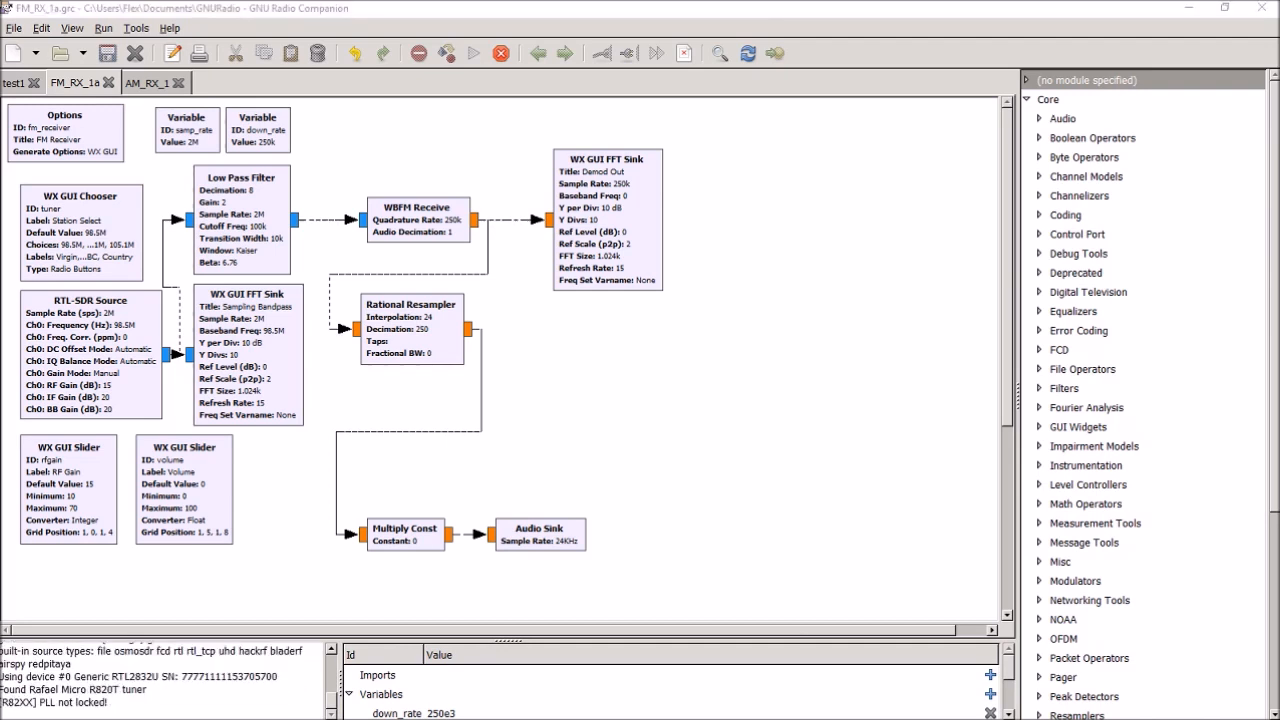
left_click(472, 52)
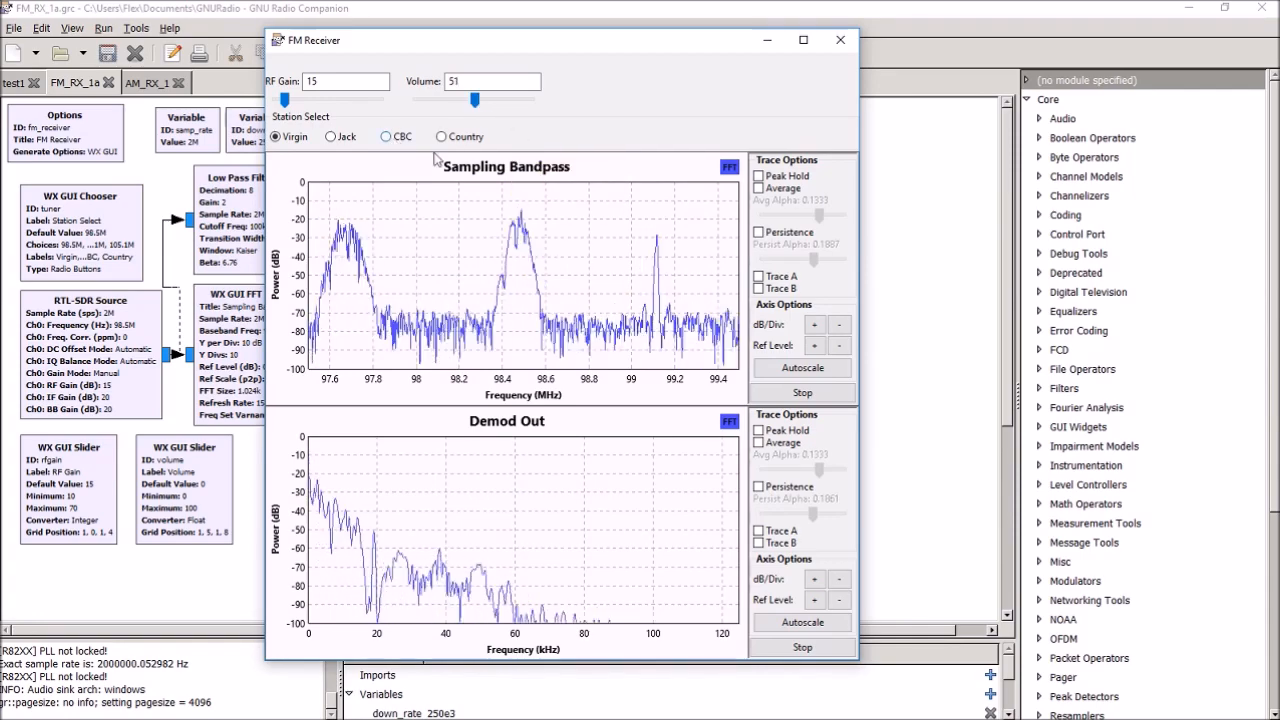
Switch Station Select through CBC, Country, Jack, CBC, Country, finishing tuned to Jack.
left_click(386, 136)
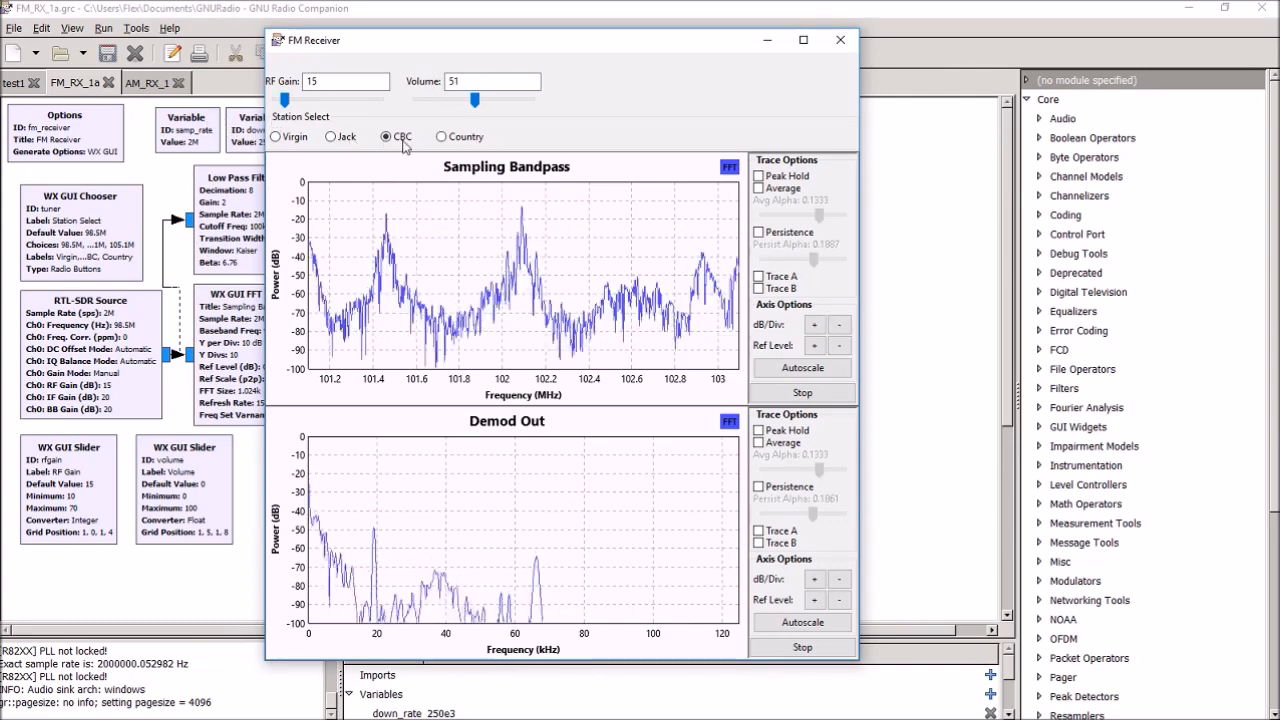
left_click(440, 136)
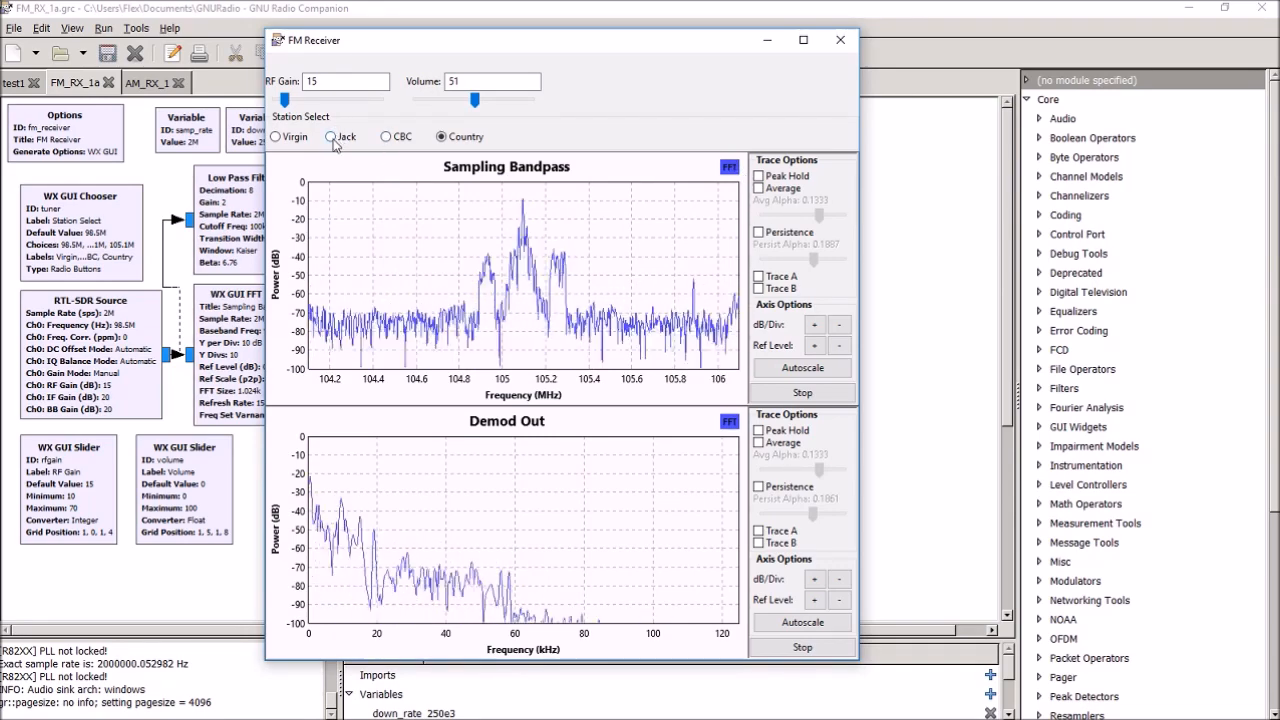
left_click(330, 136)
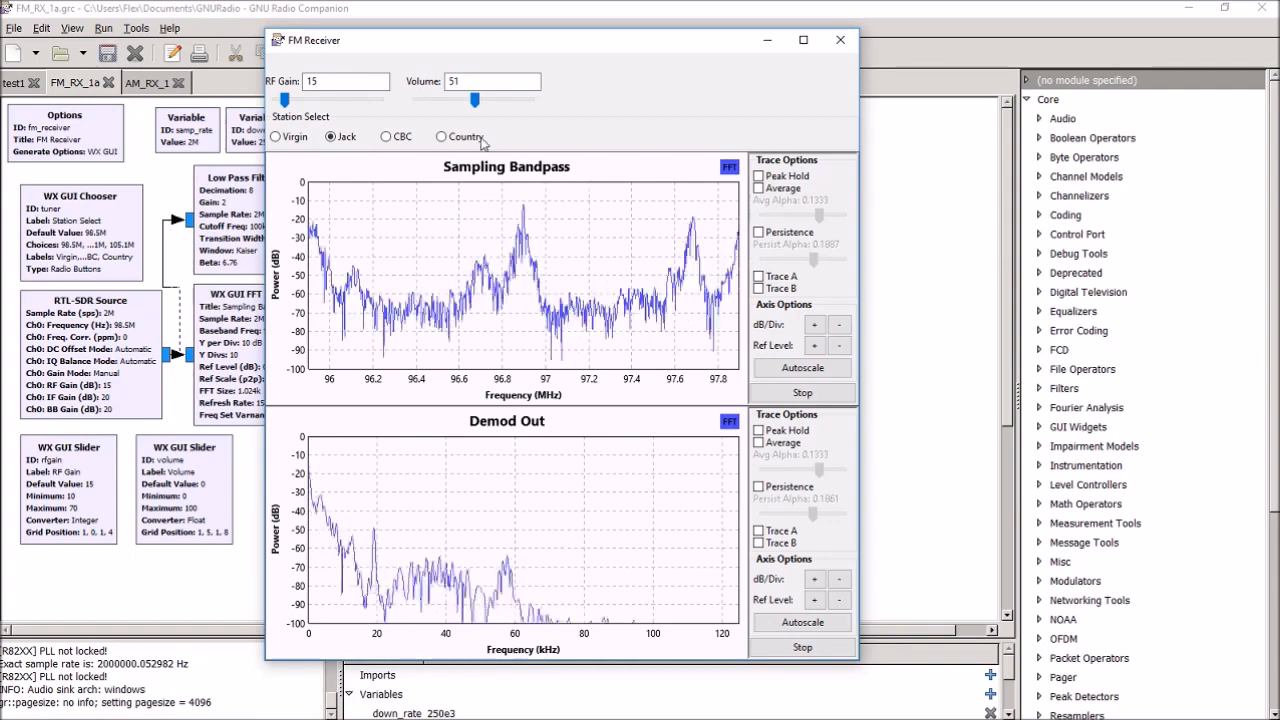
left_click(386, 136)
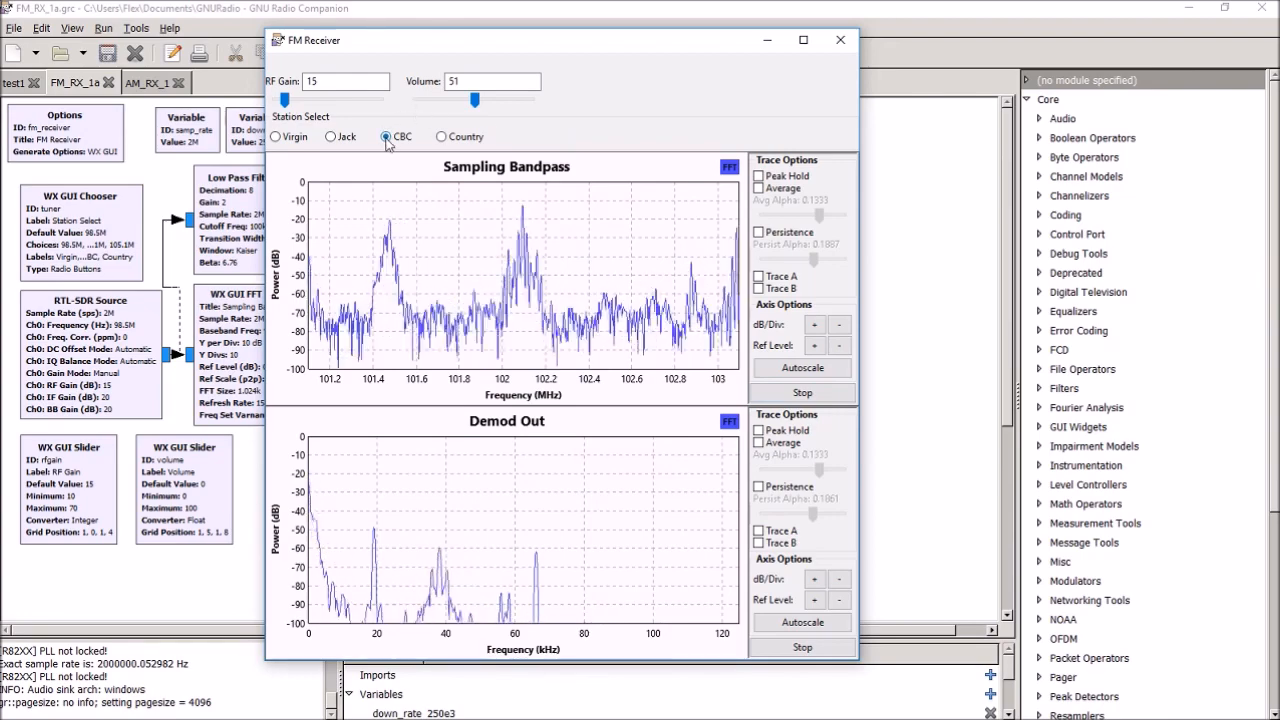
mouse_move(624, 264)
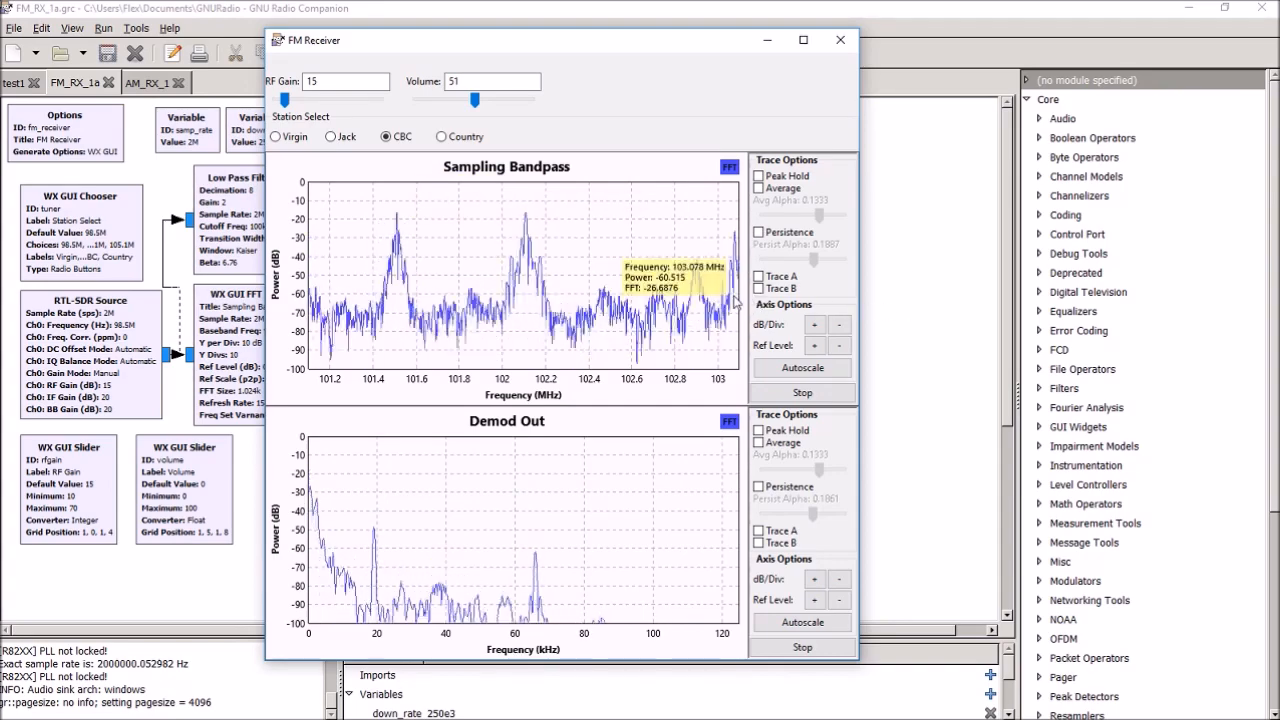
mouse_move(420, 280)
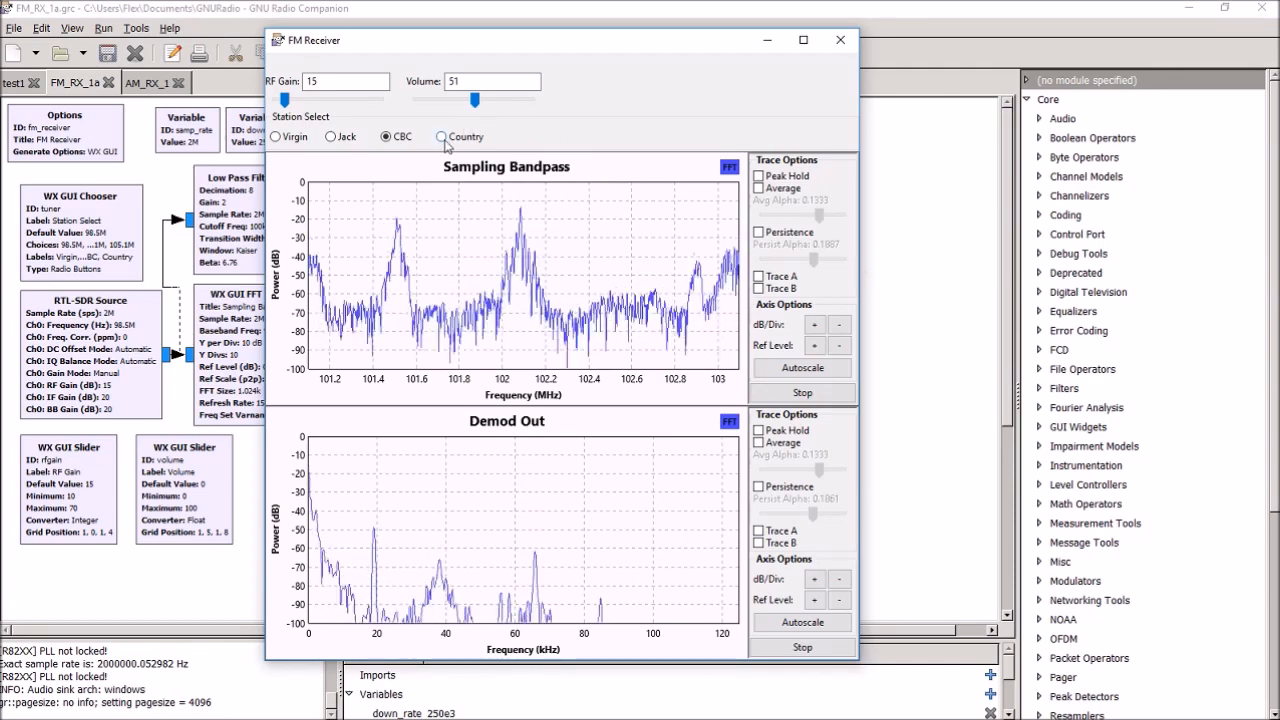
left_click(440, 136)
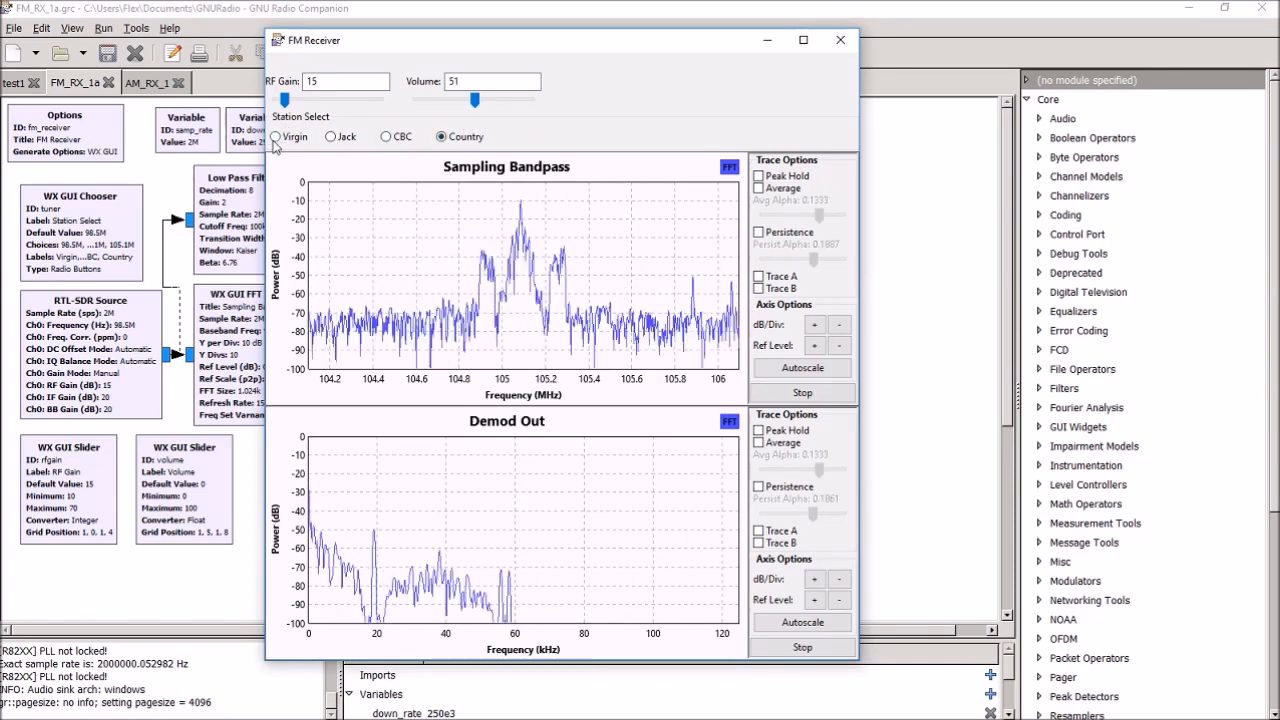
left_click(276, 136)
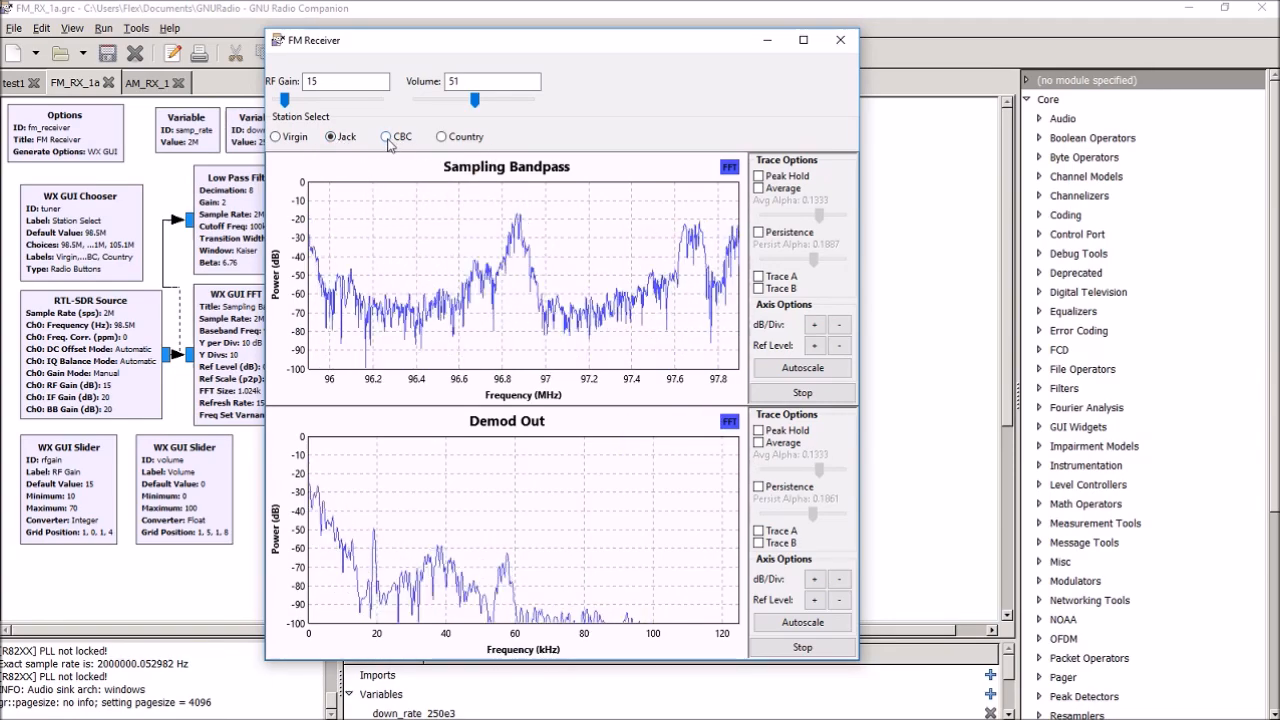
left_click(386, 136)
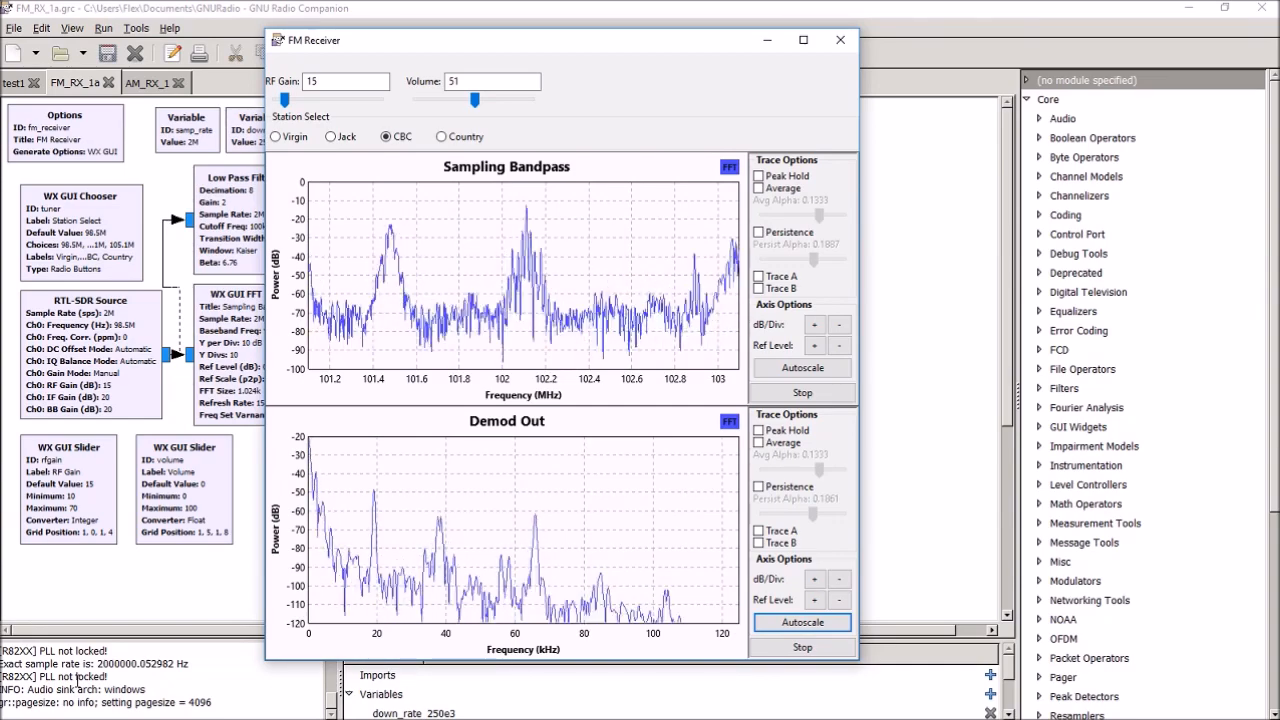
mouse_move(580, 490)
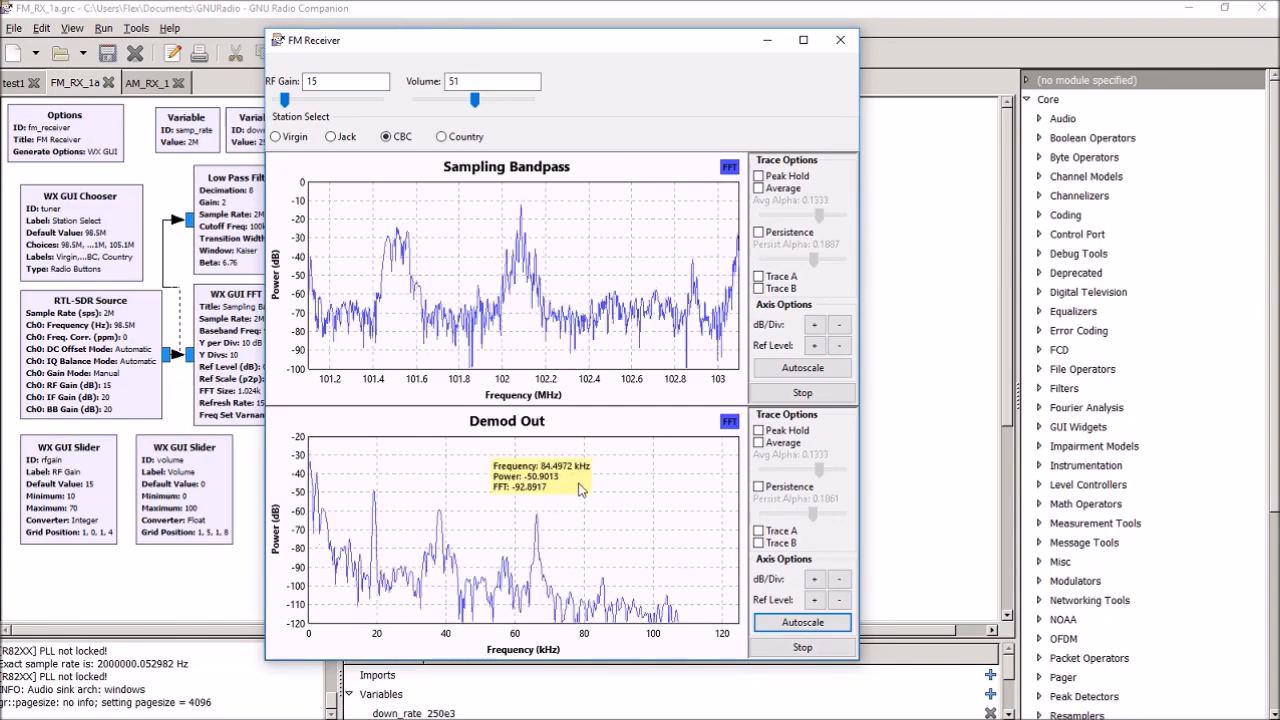
mouse_move(376, 600)
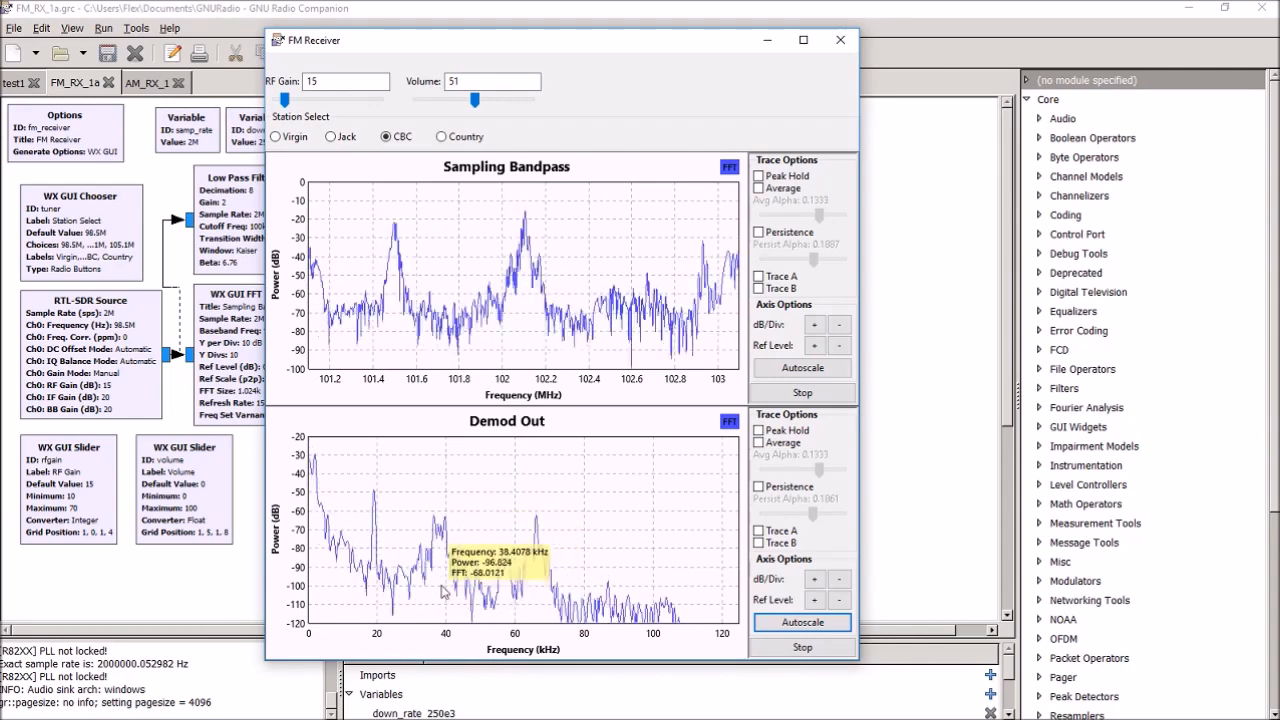
mouse_move(538, 584)
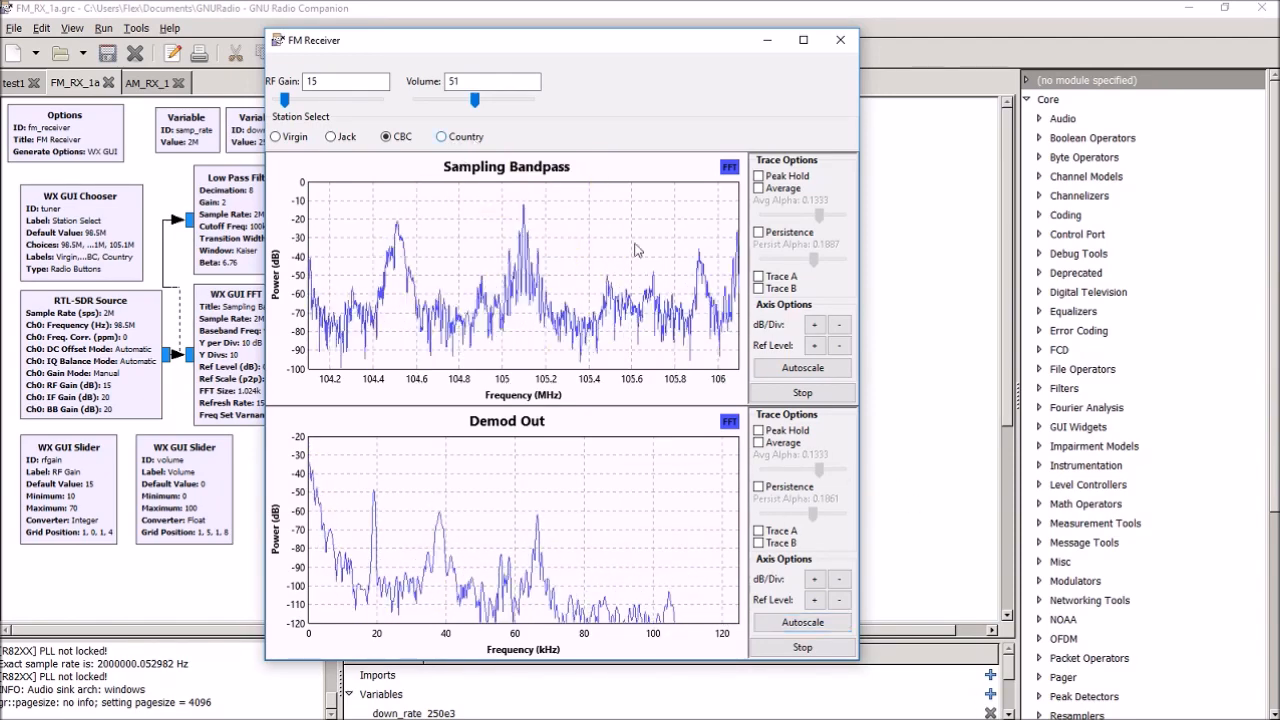
left_click(440, 136)
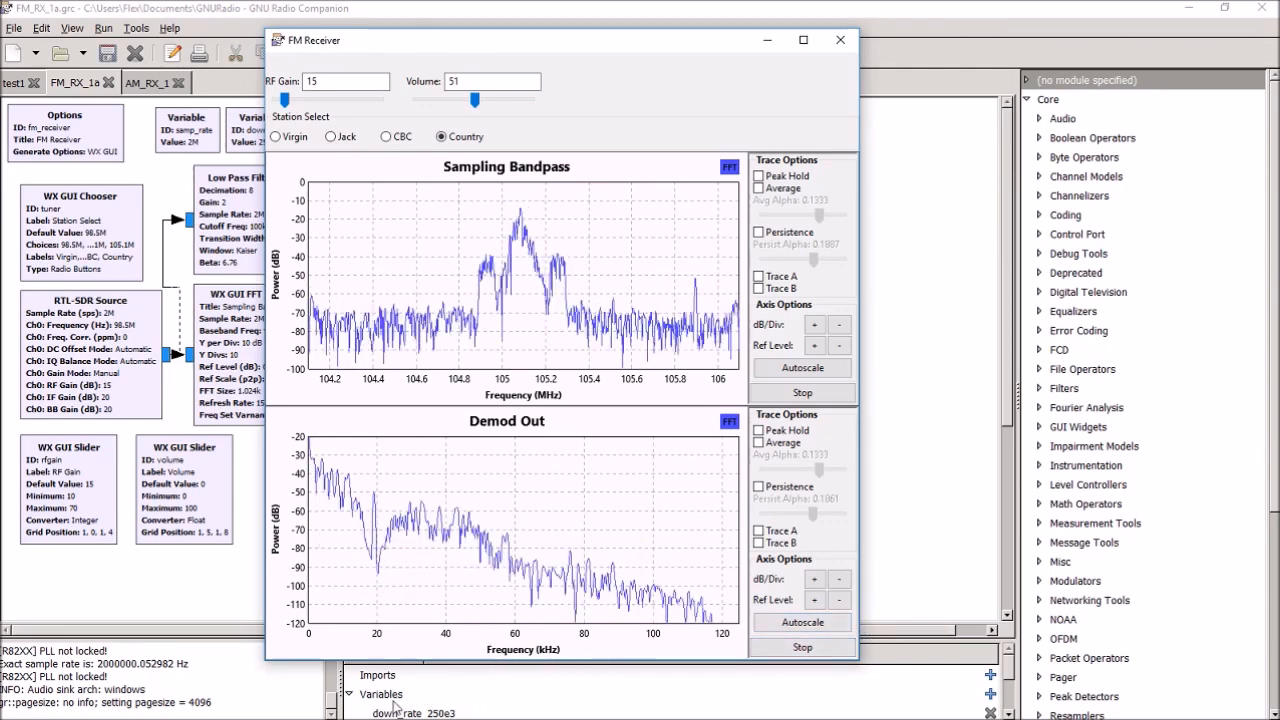
mouse_move(378, 580)
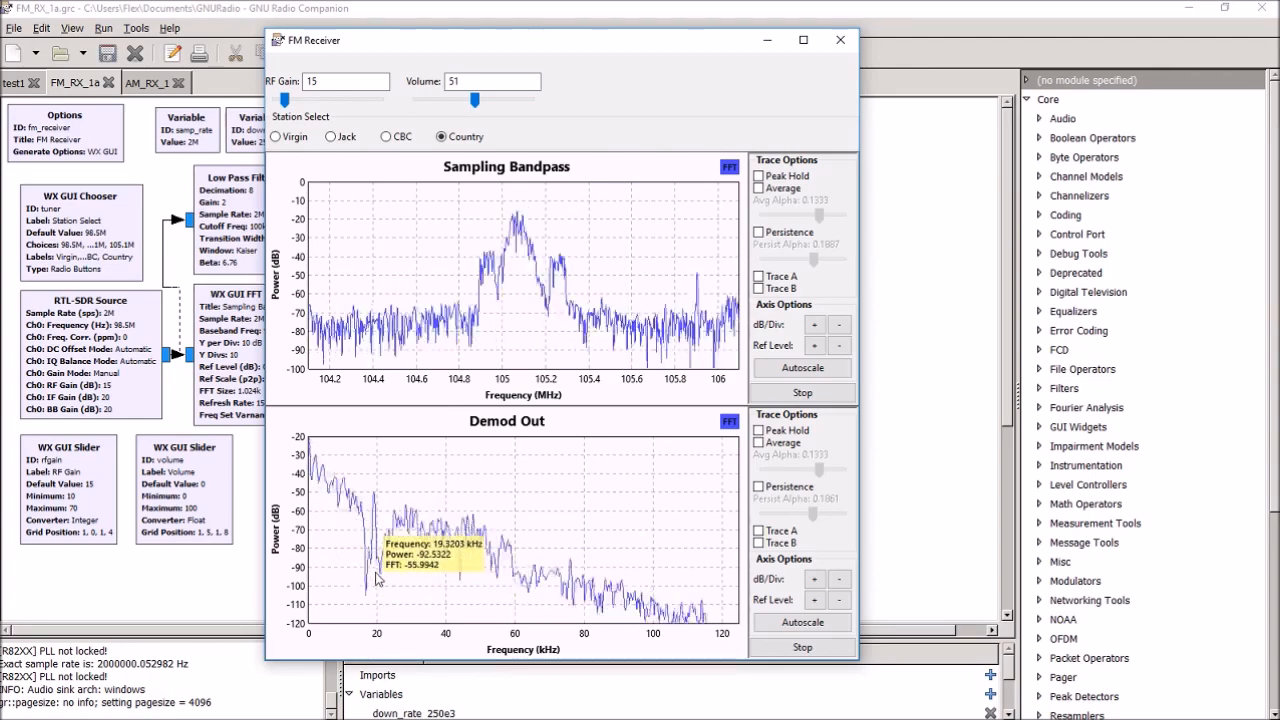
mouse_move(340, 470)
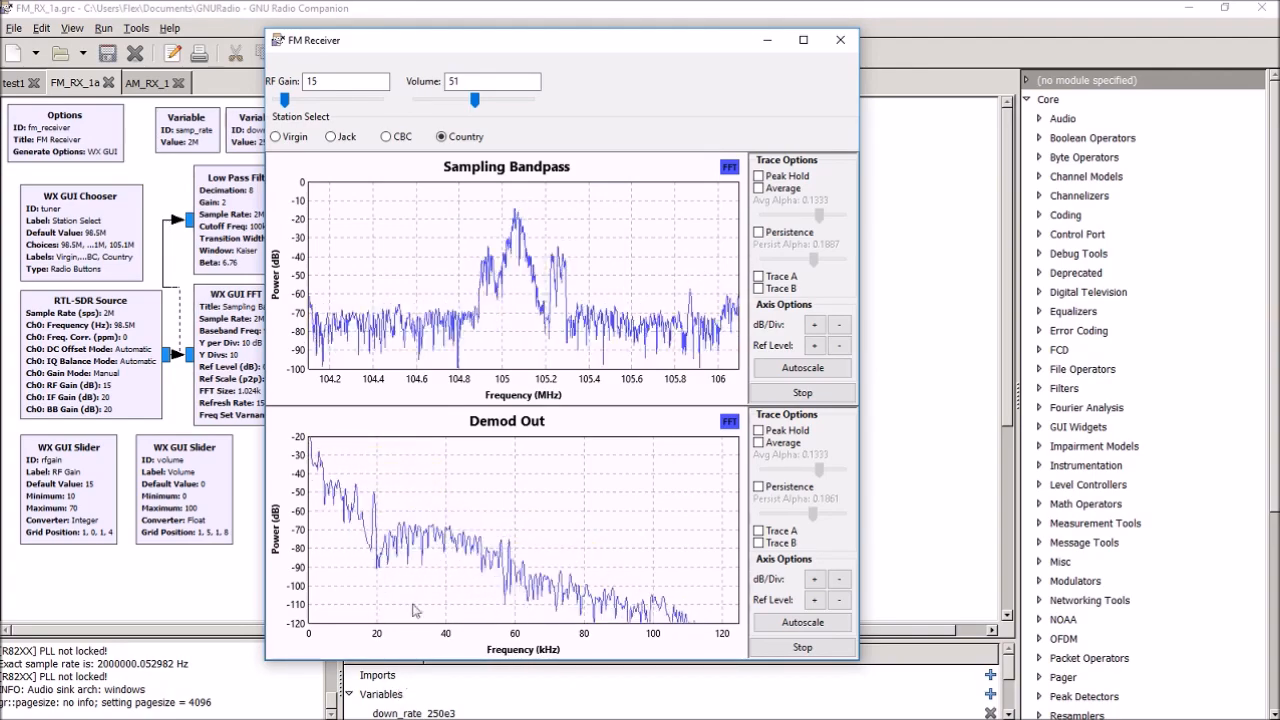
left_click(330, 136)
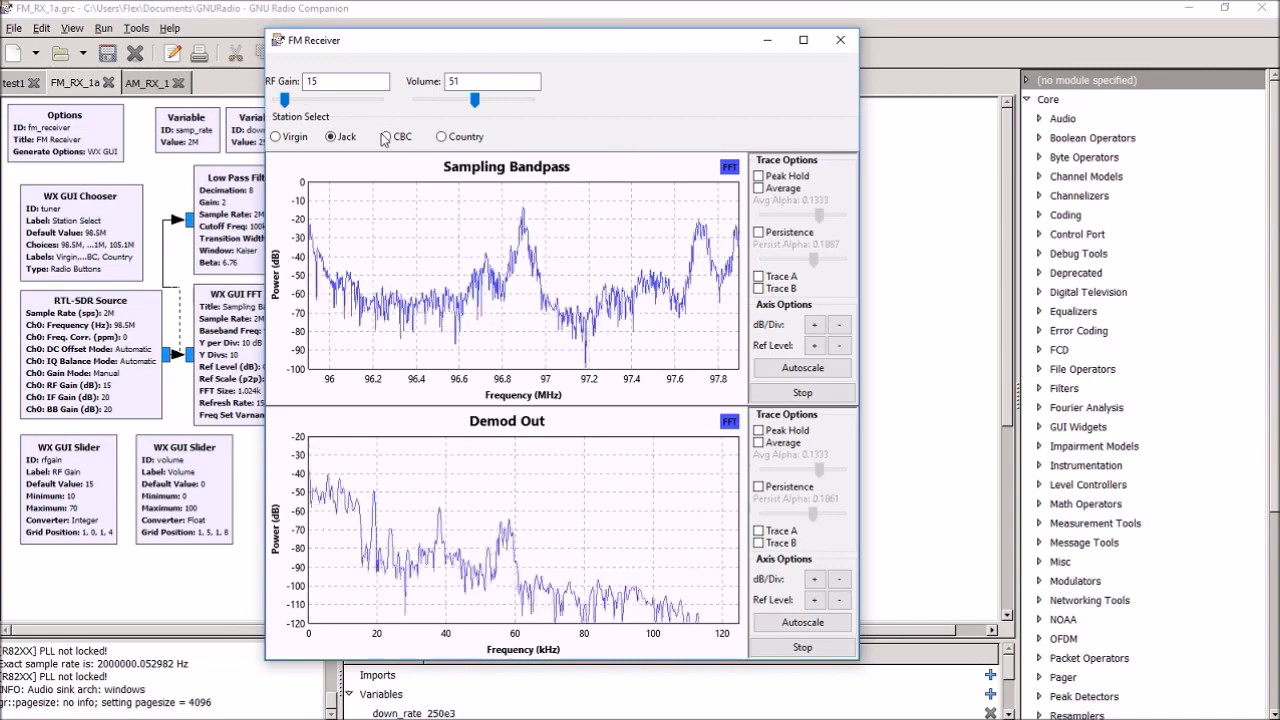
Select the CBC station and slide the FM Receiver window right to reveal the flowgraph.
left_click(386, 136)
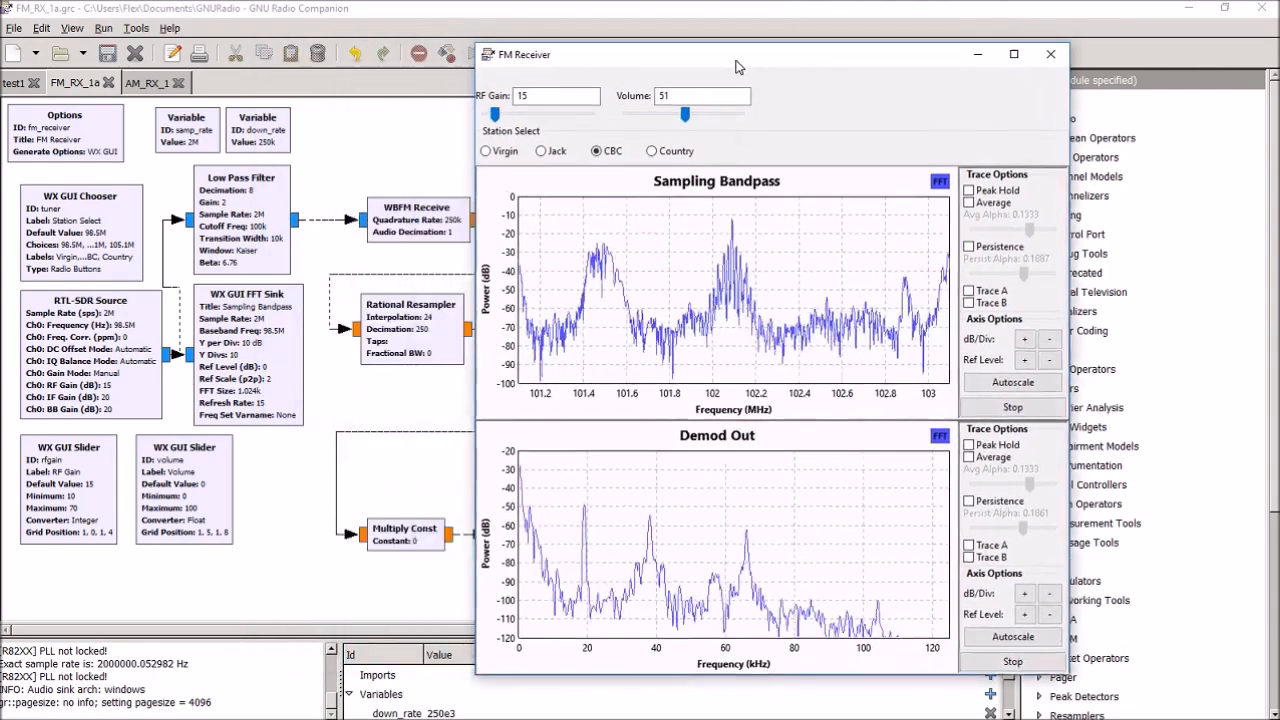
left_click_drag(736, 56, 918, 52)
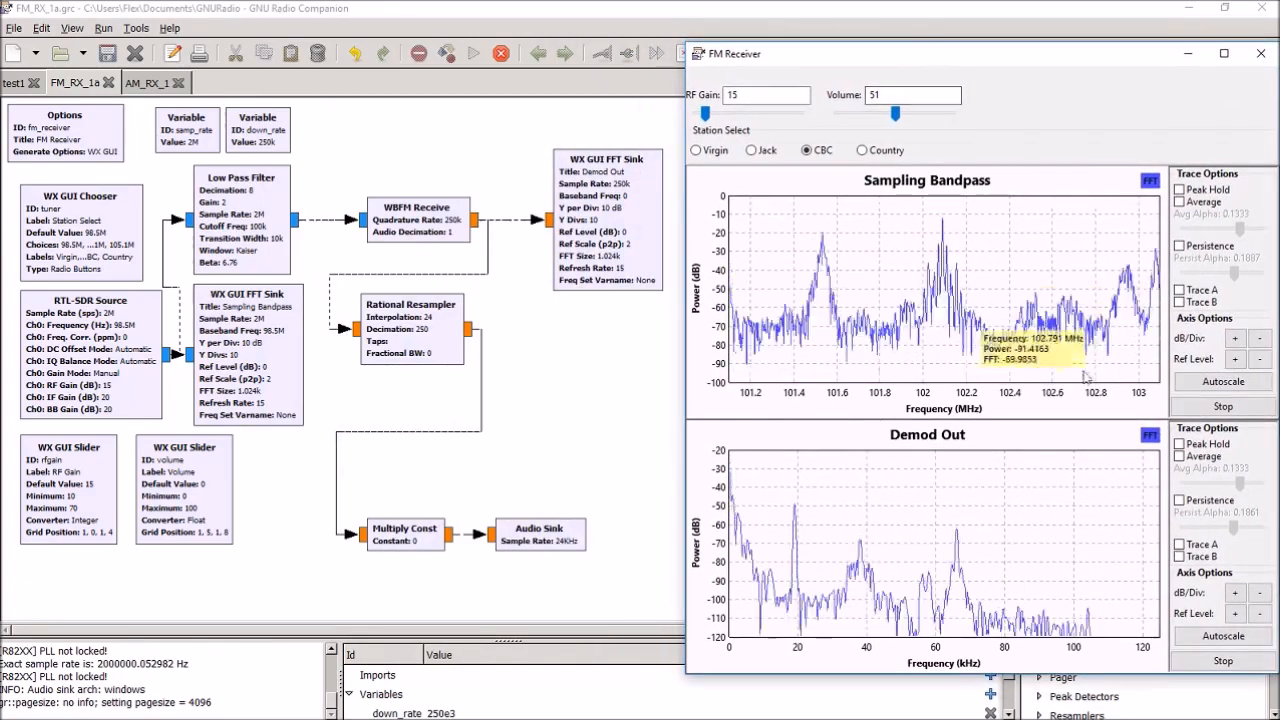
mouse_move(400, 560)
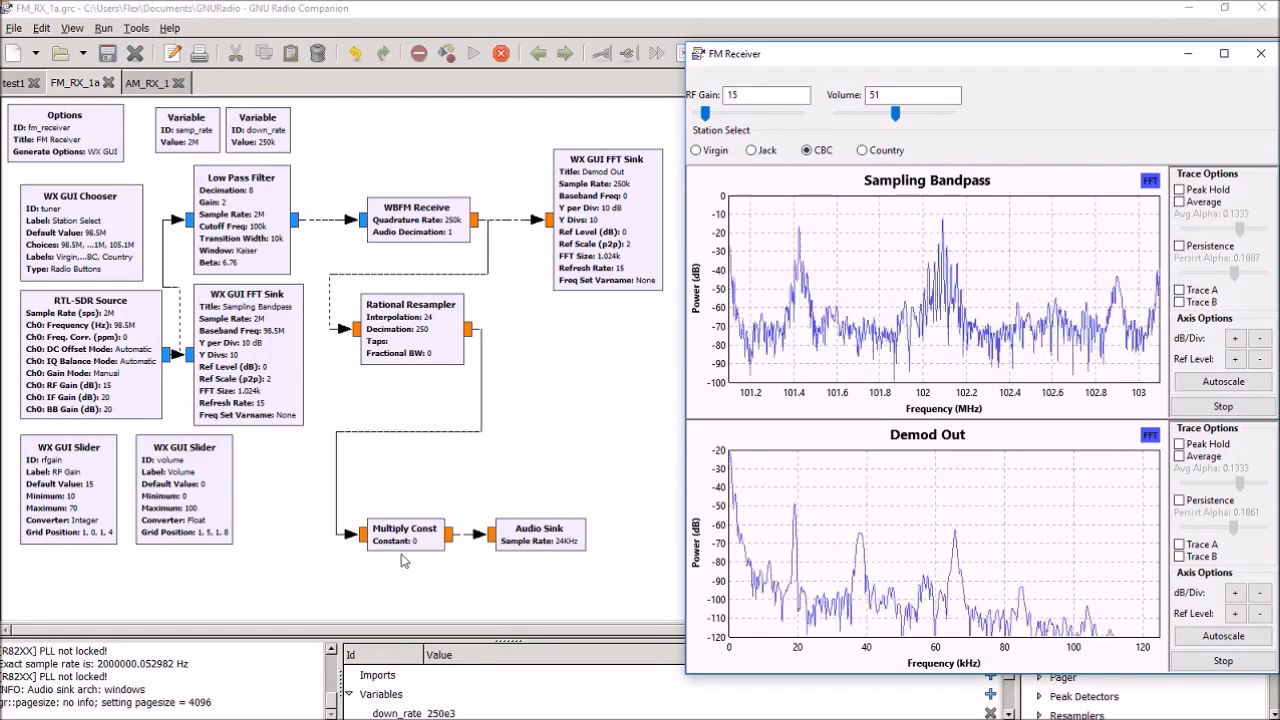